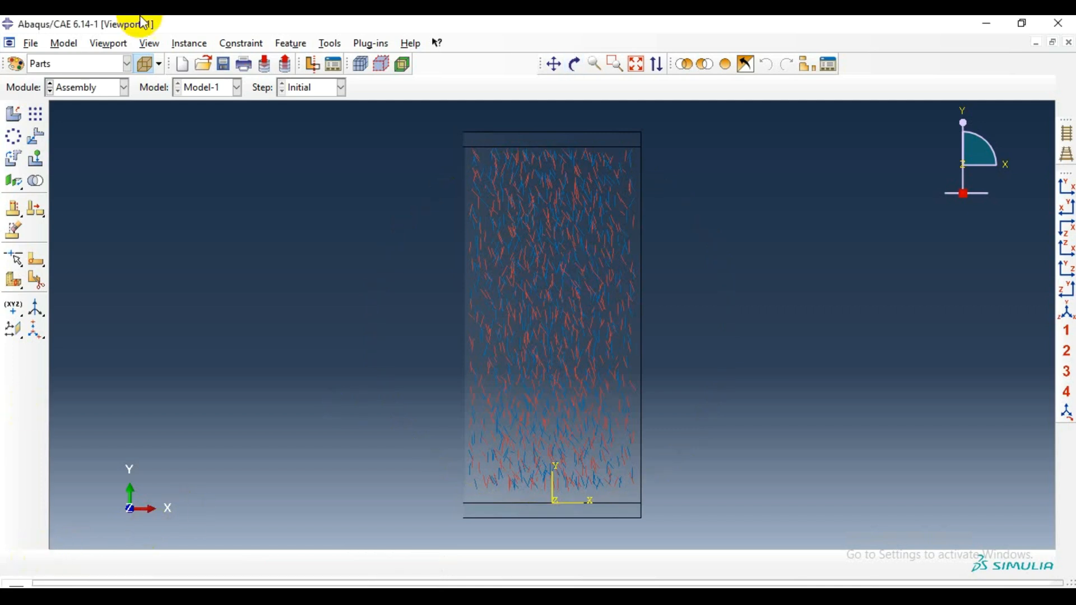
Rotate the view by angles 0,0,90 via View > Specify so the cylinder lies horizontally.
click(109, 43)
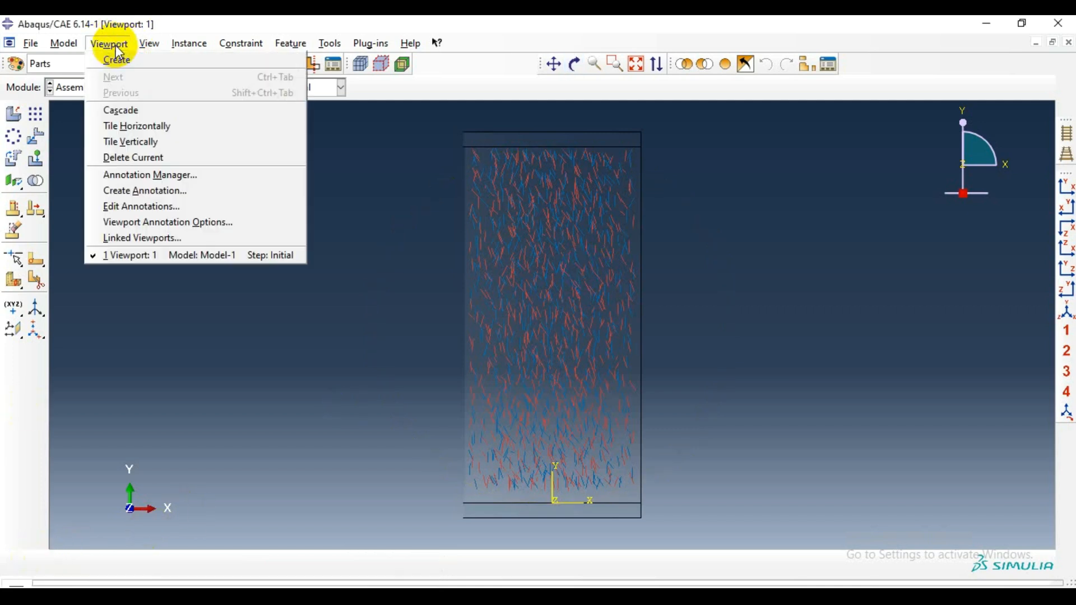
click(149, 43)
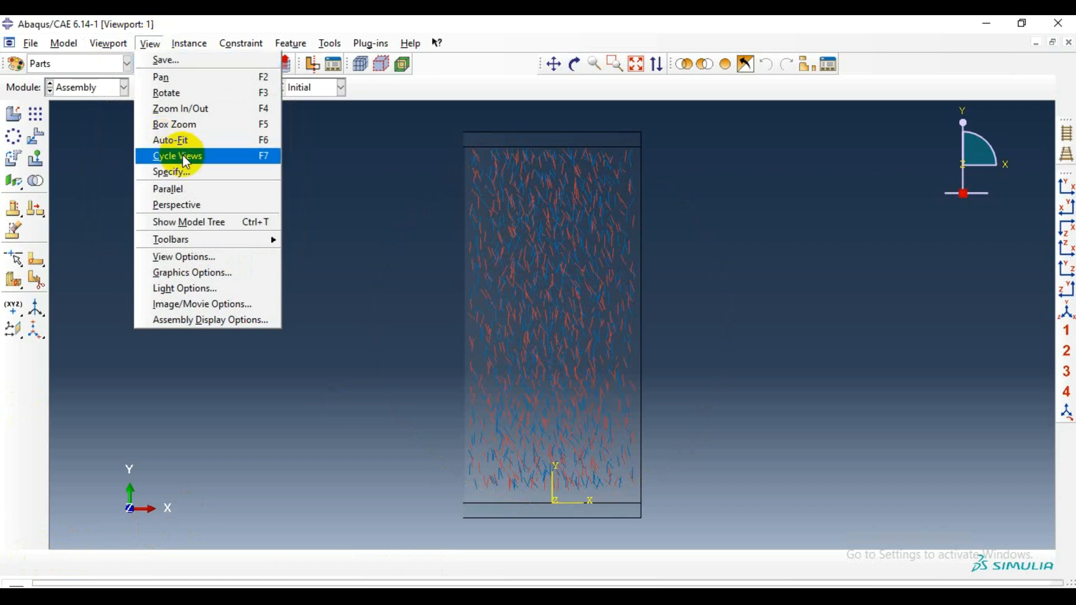
click(170, 172)
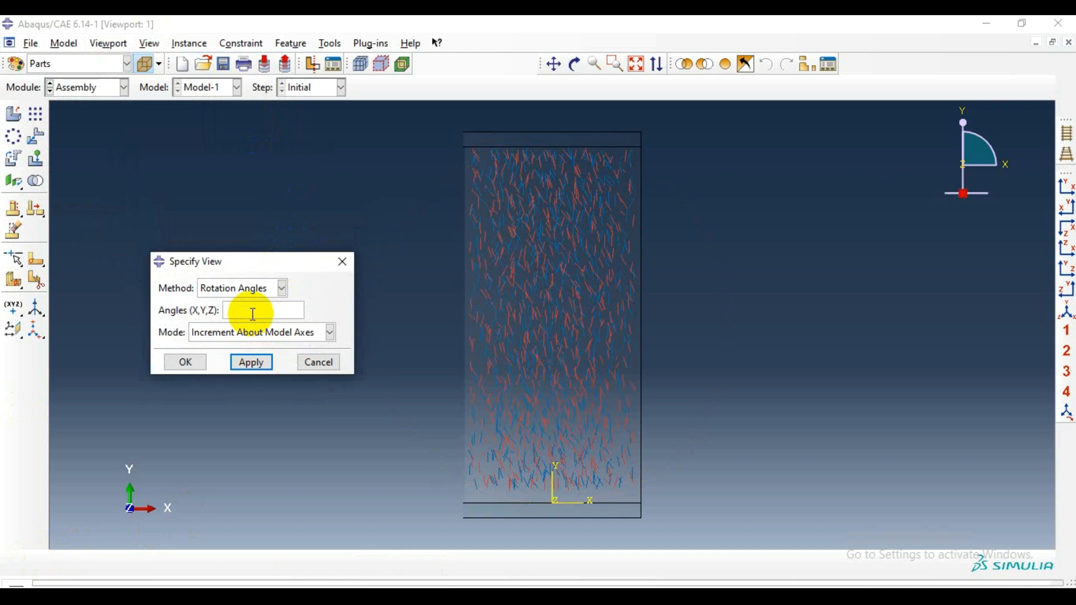
text(0,0,)
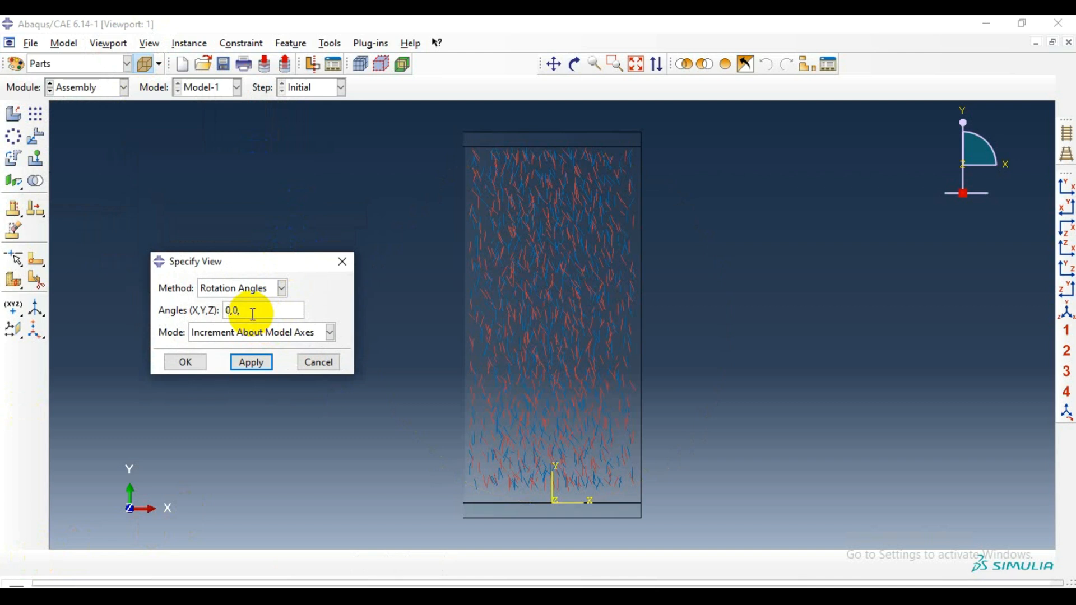
text(90)
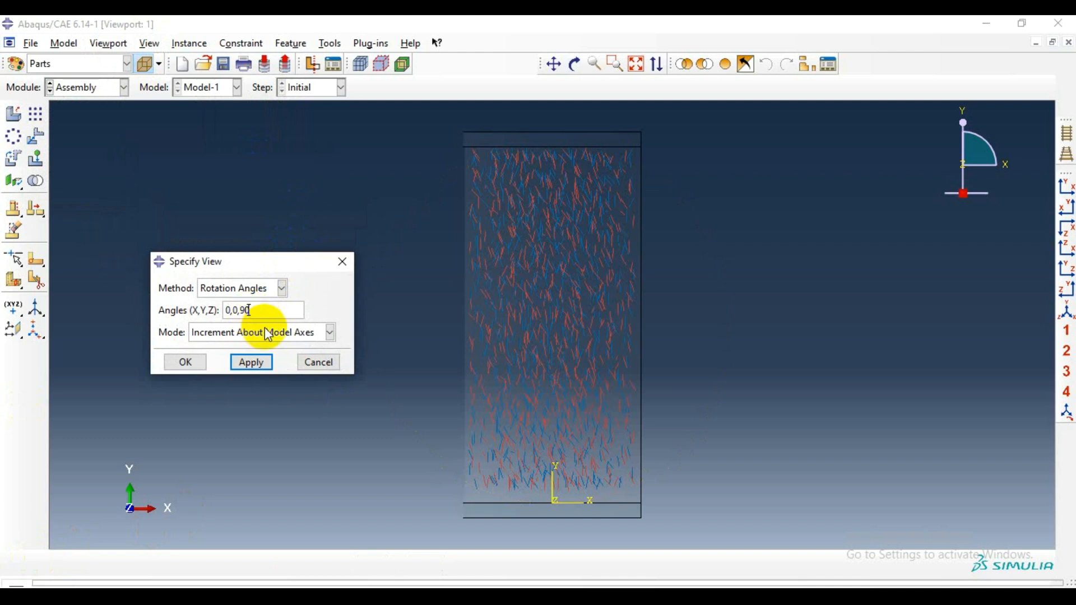
click(251, 362)
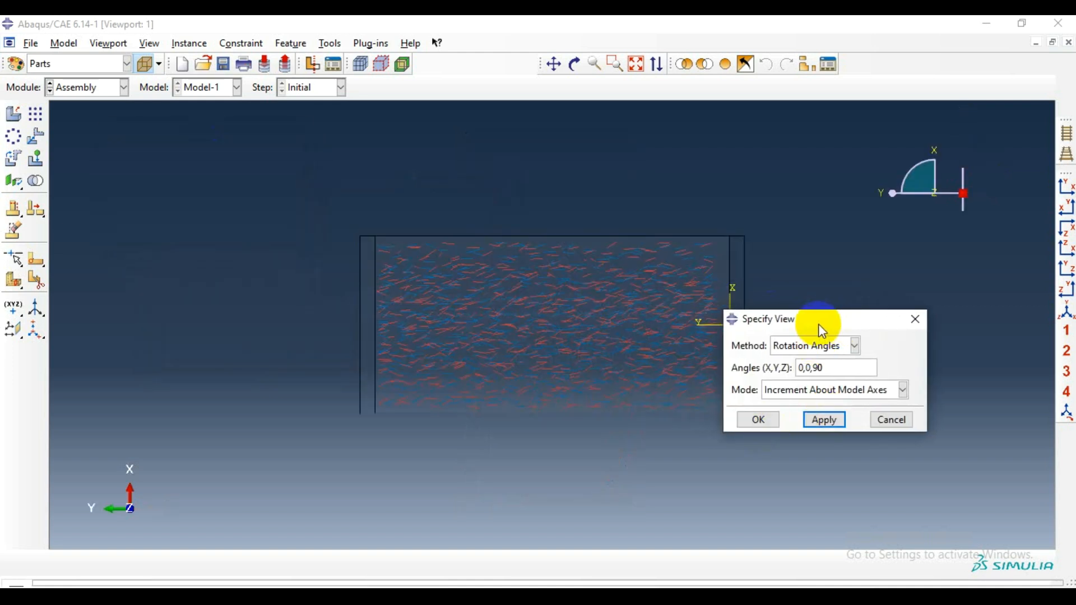
click(823, 419)
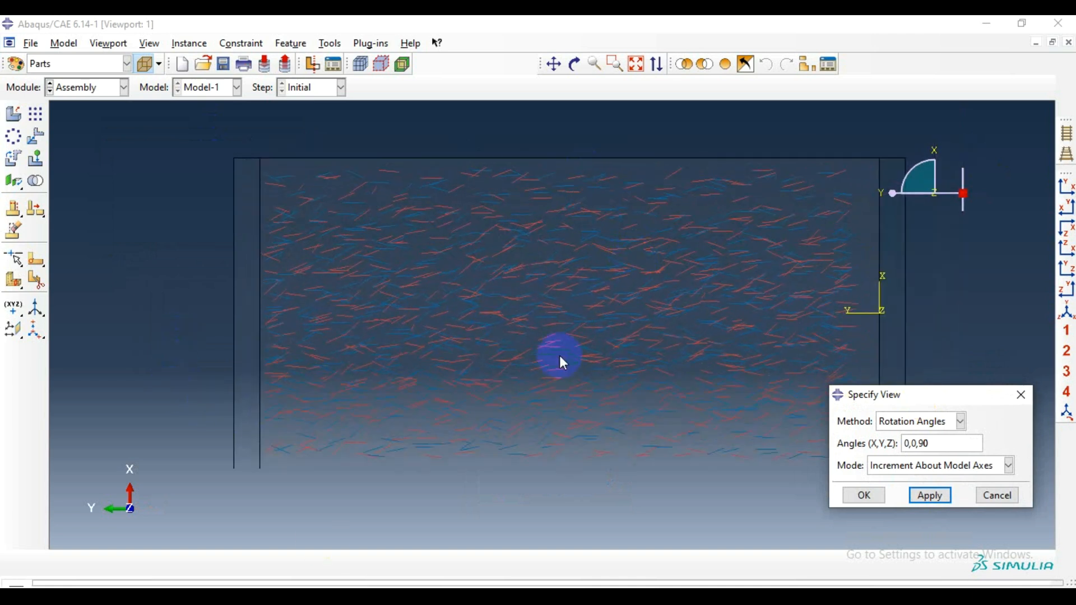
Browse the Assembly Display Options mesh and datum settings without changing them.
click(149, 42)
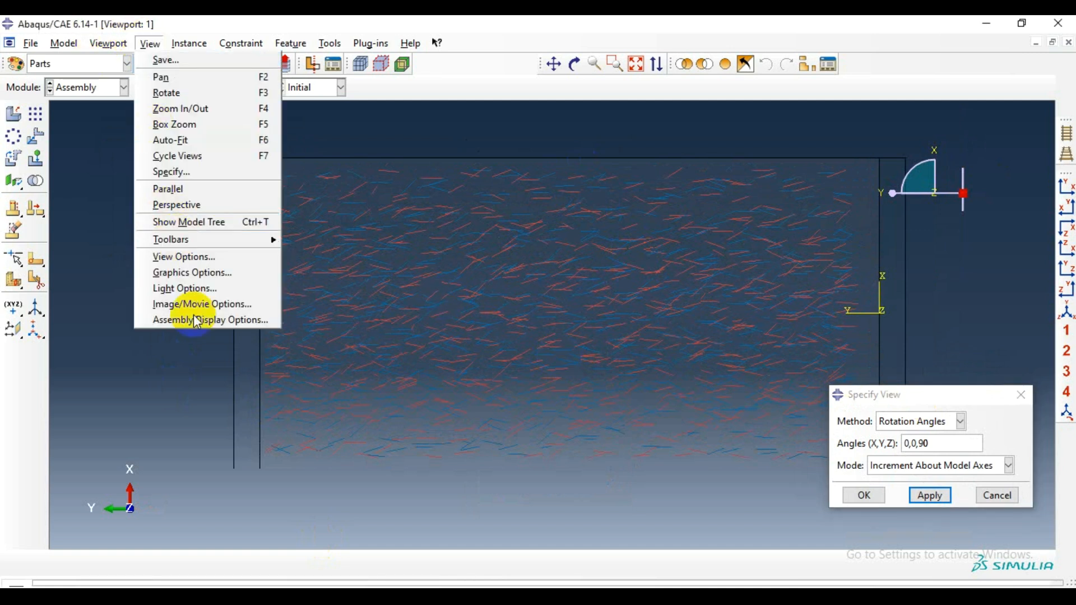
click(207, 320)
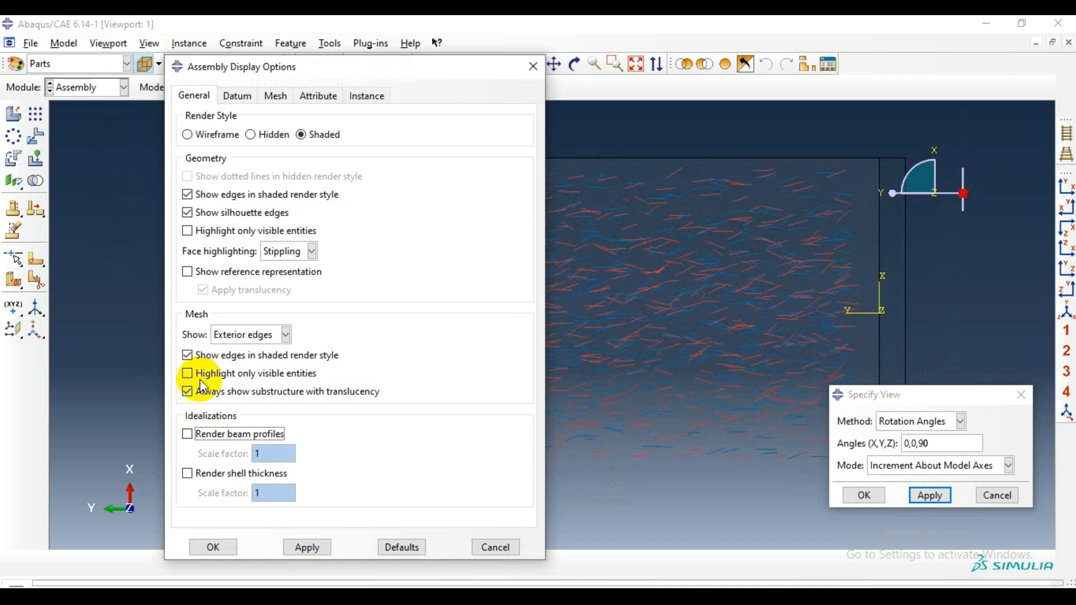
click(275, 95)
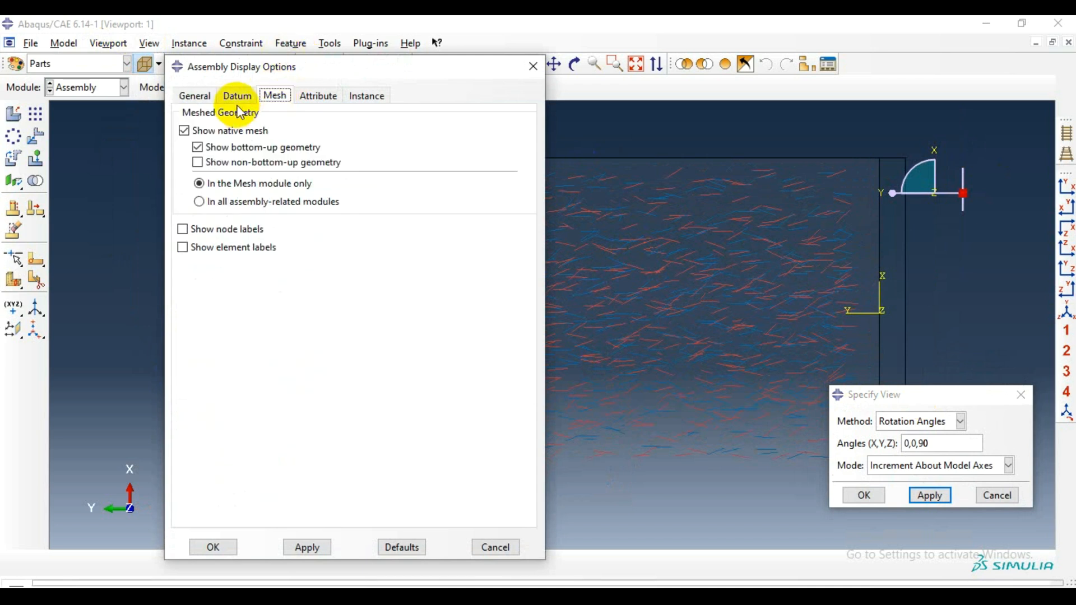
click(237, 95)
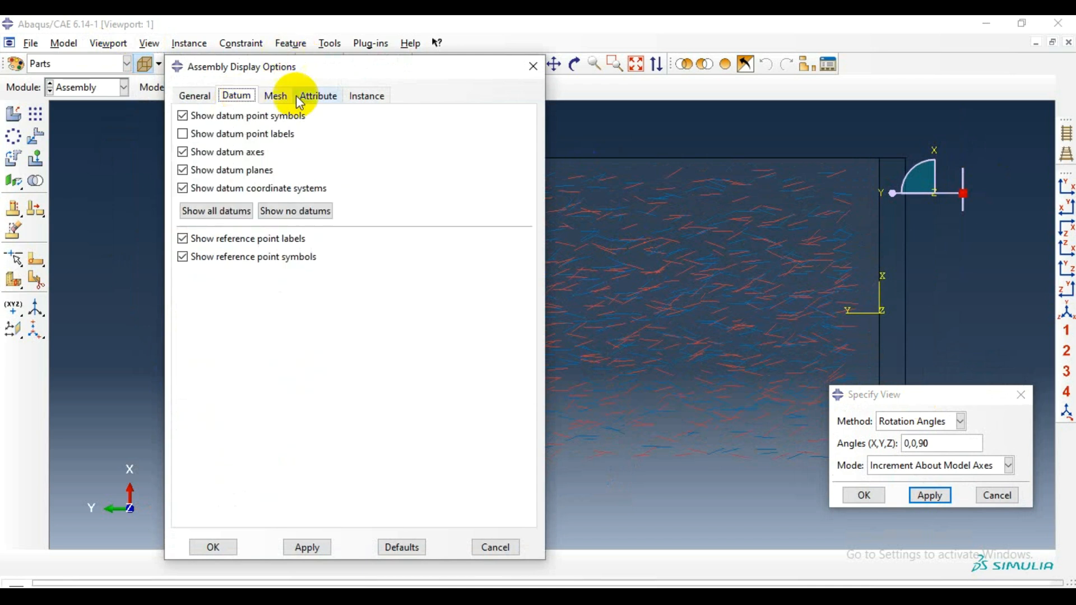
click(148, 42)
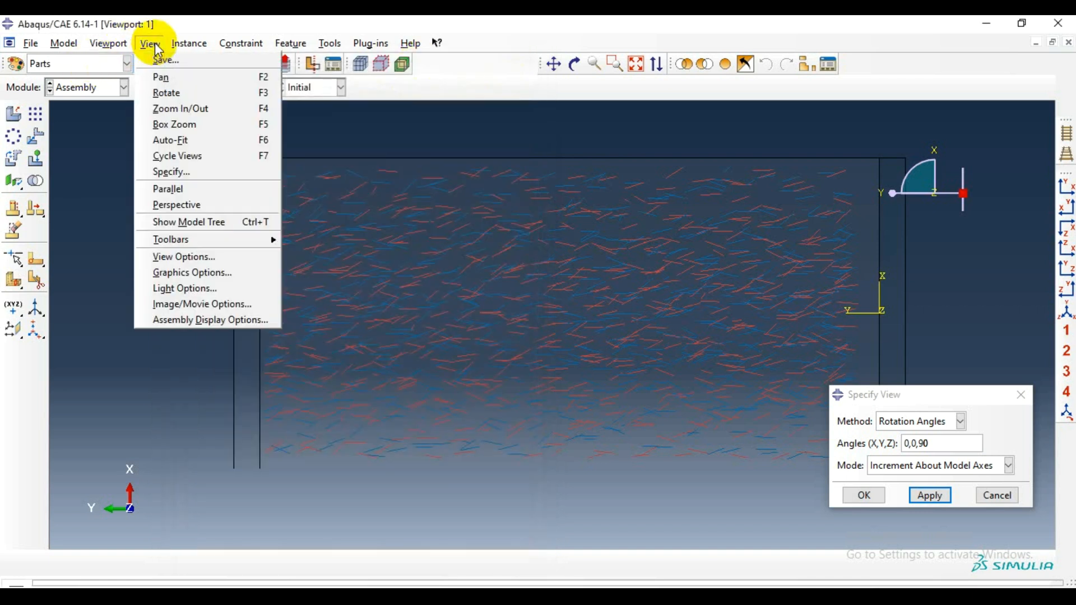
Set the viewport background to Solid in Graphics Options and apply it.
click(192, 272)
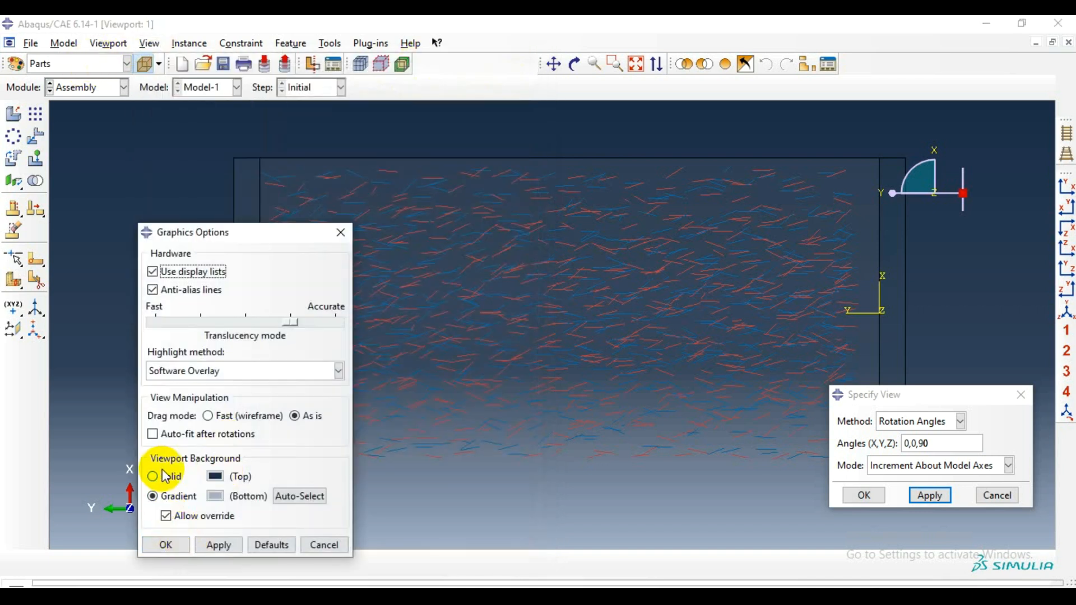
click(212, 477)
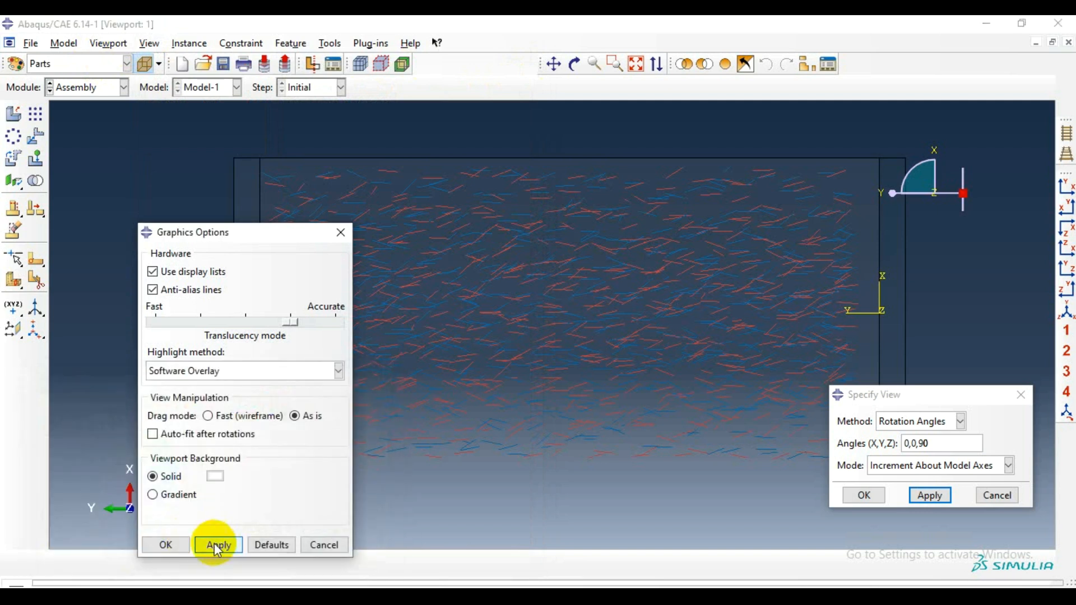
click(218, 545)
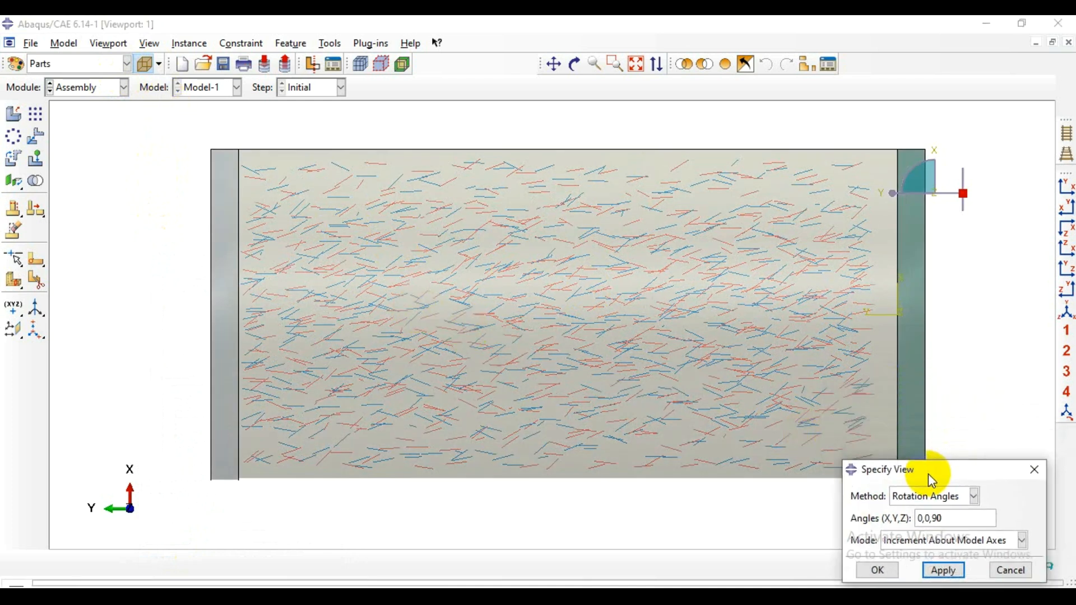
drag(931, 478, 927, 515)
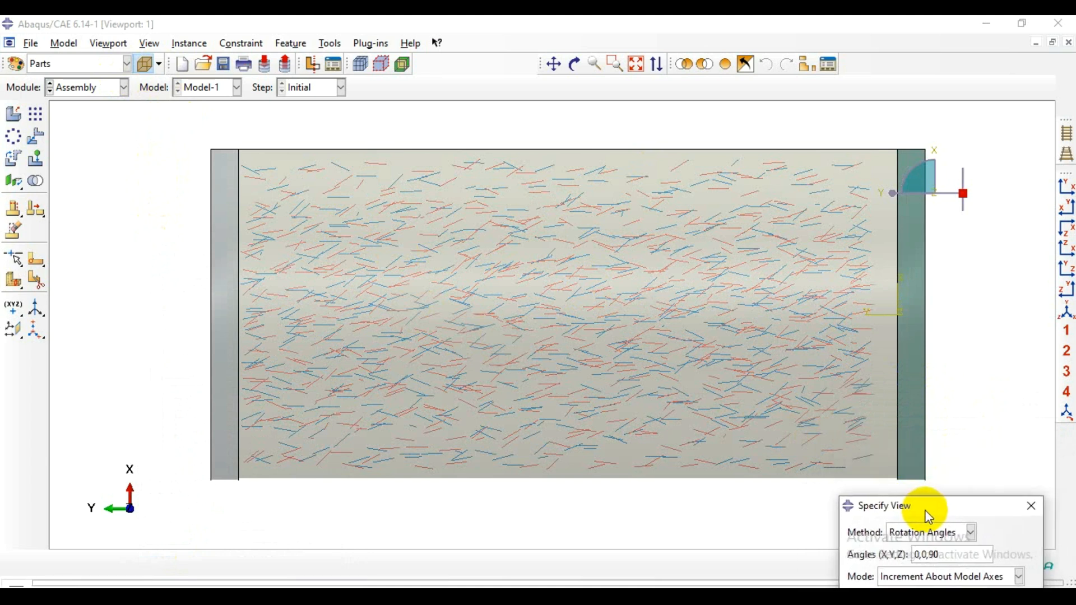
mouse_move(285, 166)
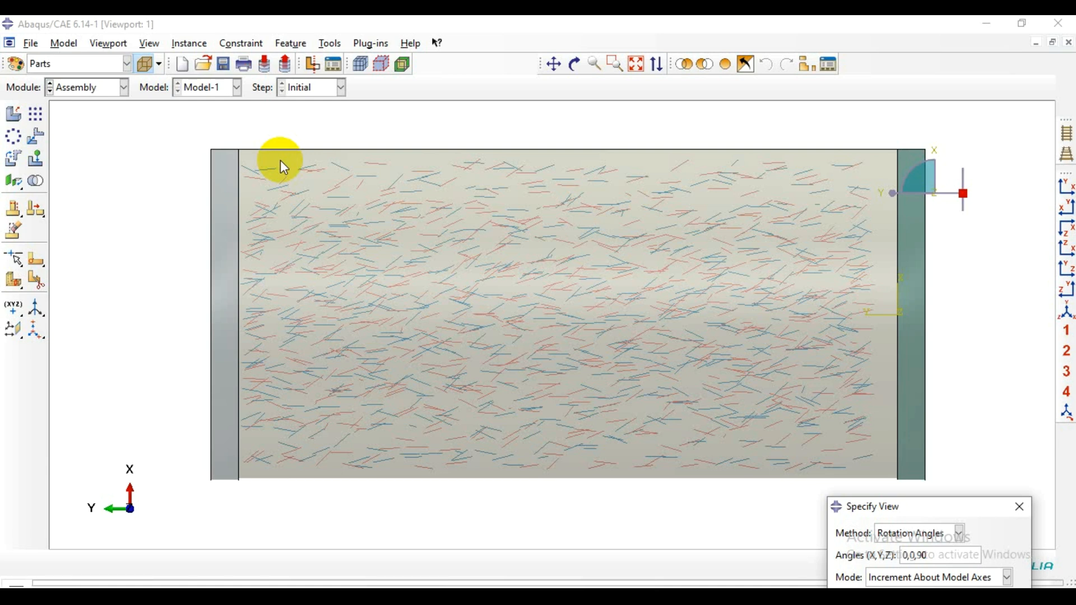
mouse_move(248, 182)
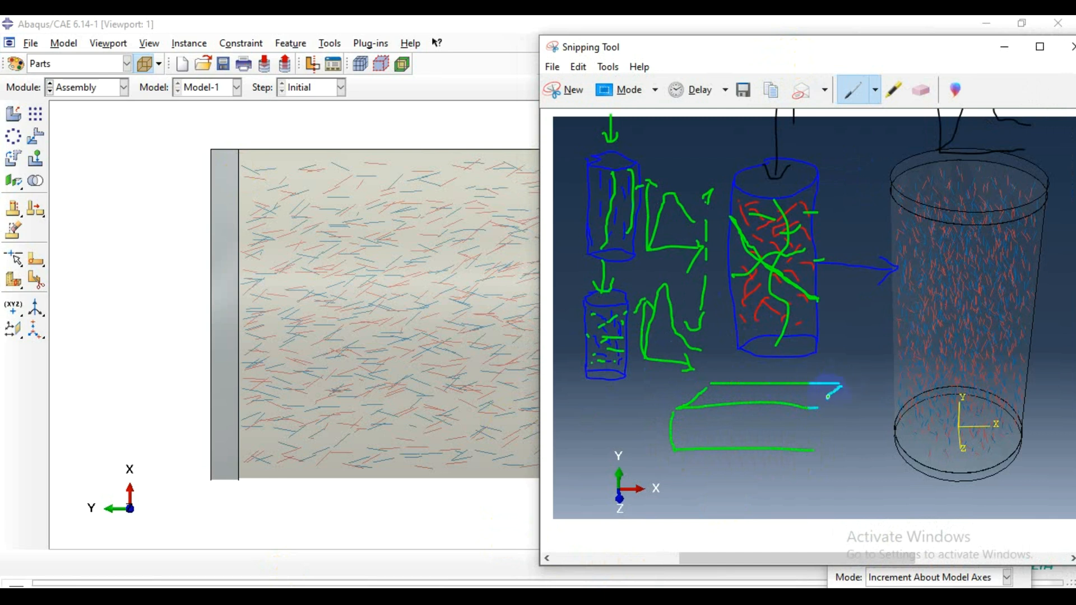
Sketch a green box outline below the cylinders and add strokes across it.
drag(830, 388, 837, 436)
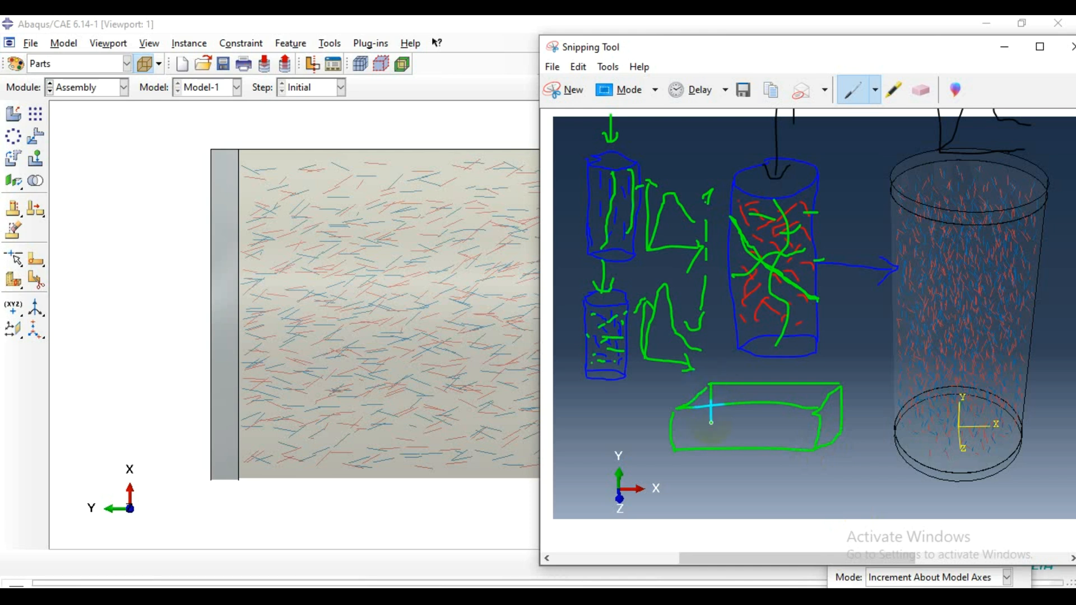
drag(711, 423, 714, 440)
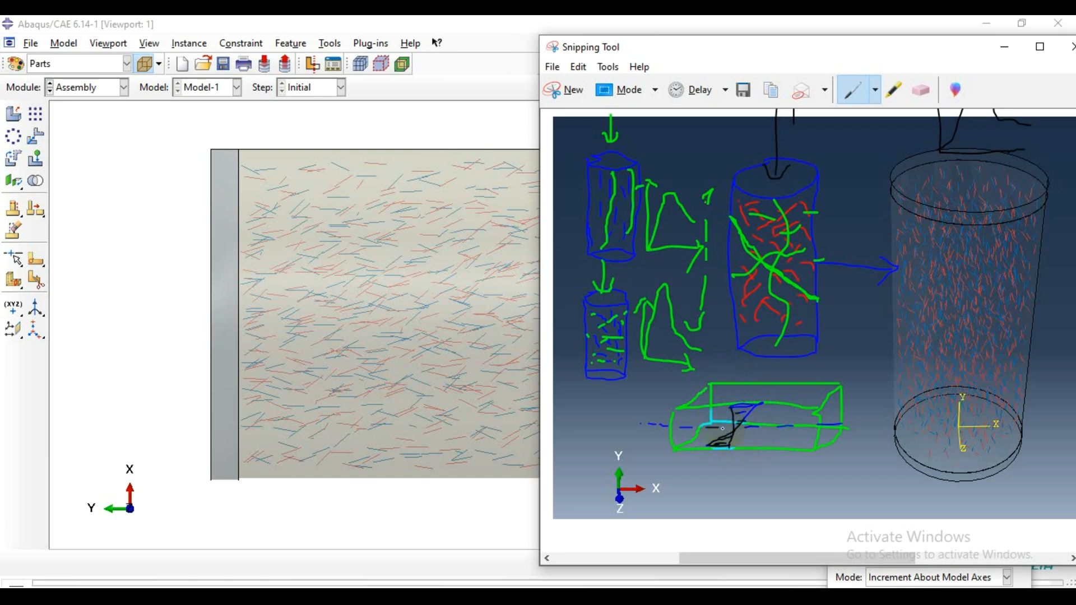
click(876, 90)
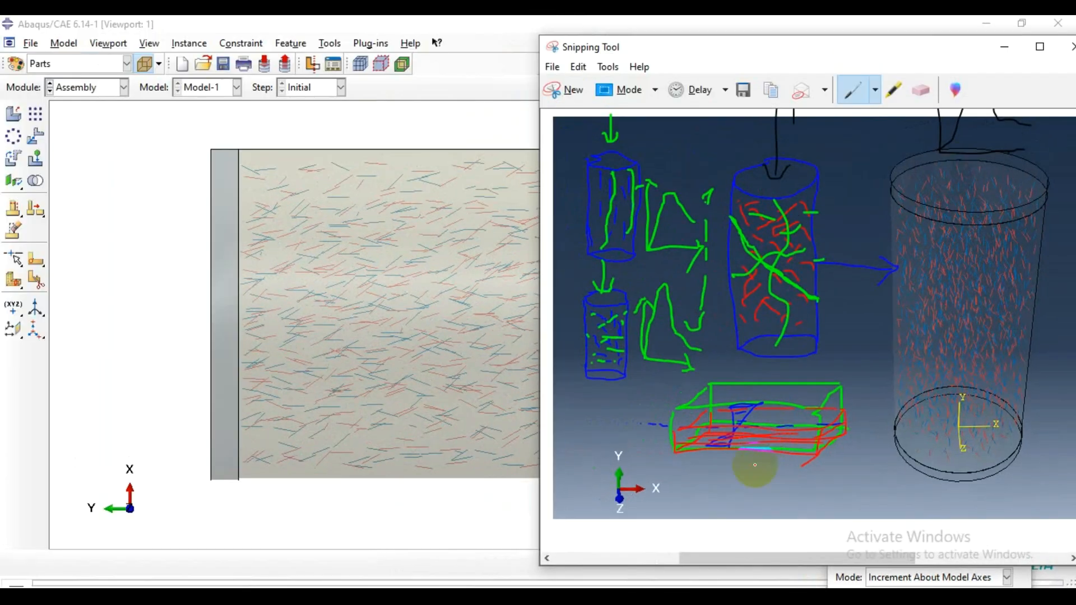
Switch to the Custom Pen and draw a pink stroke in the box and a green line from the cylinder base.
click(874, 89)
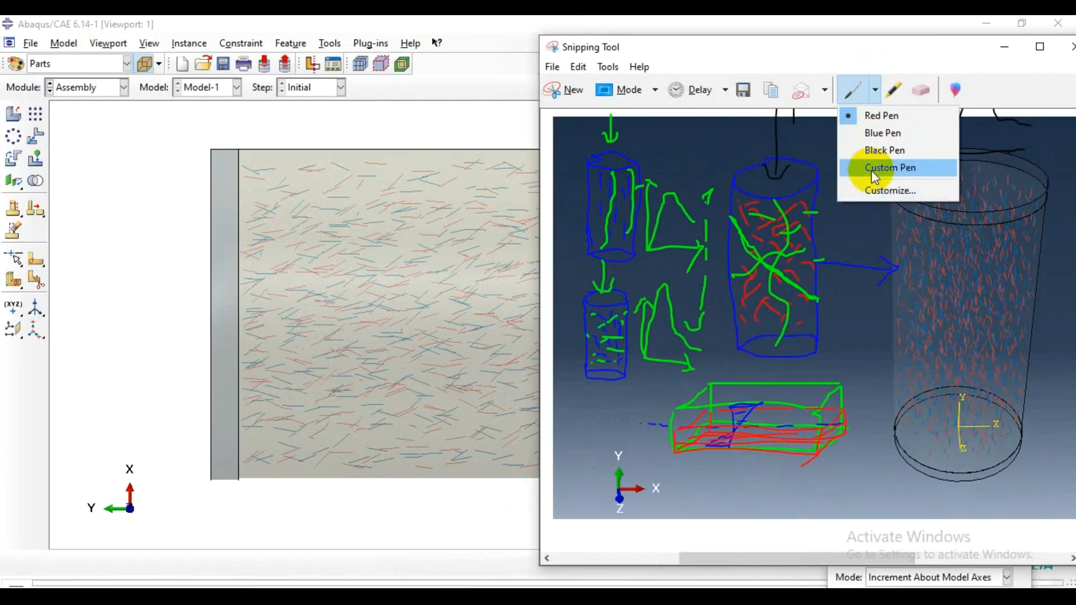
click(889, 169)
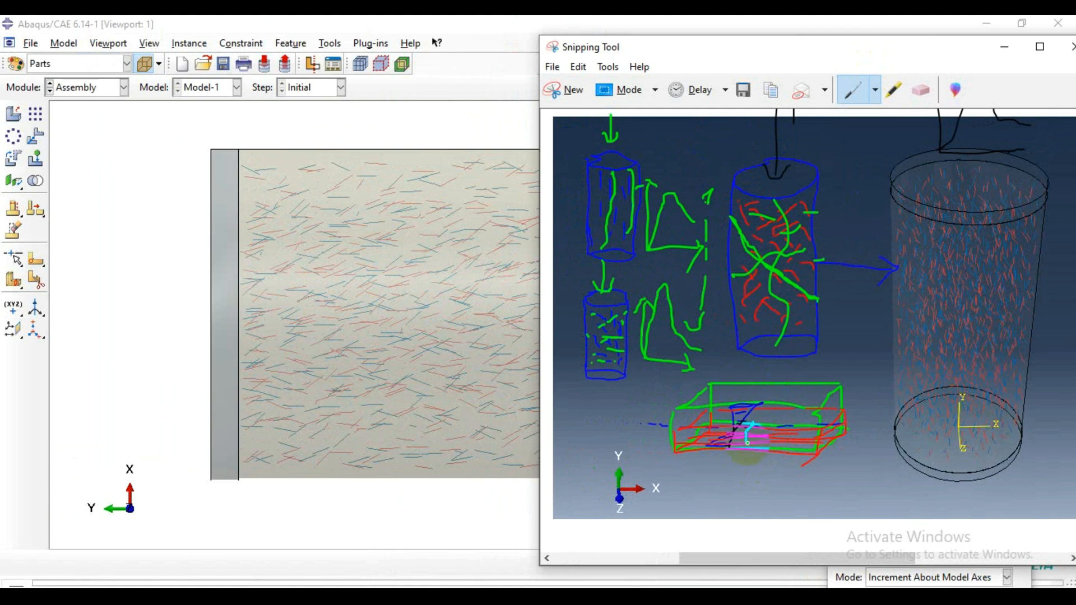
drag(738, 426, 788, 440)
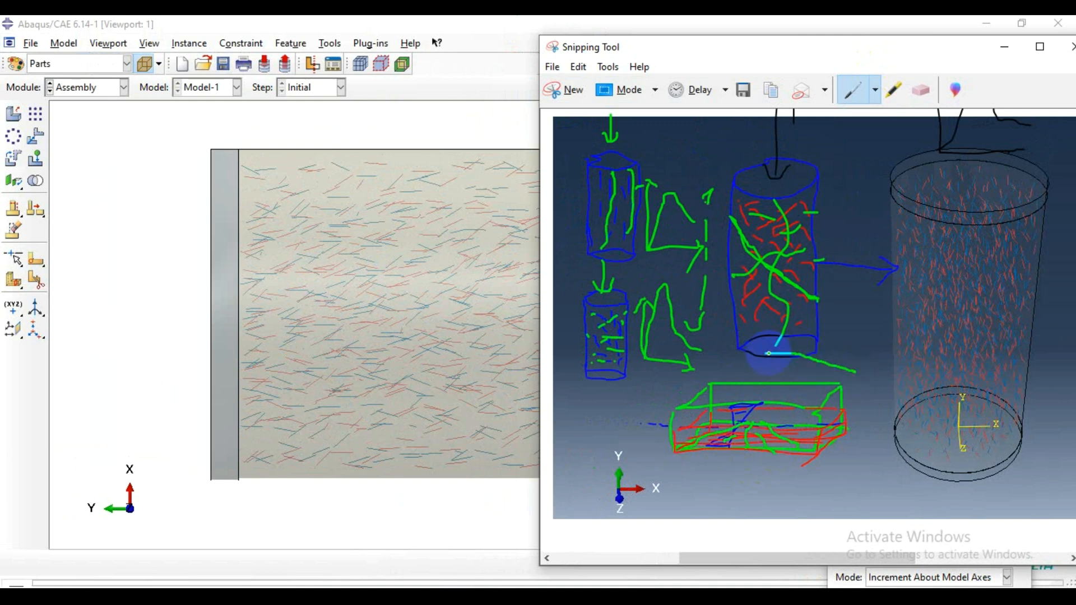
drag(789, 353, 843, 374)
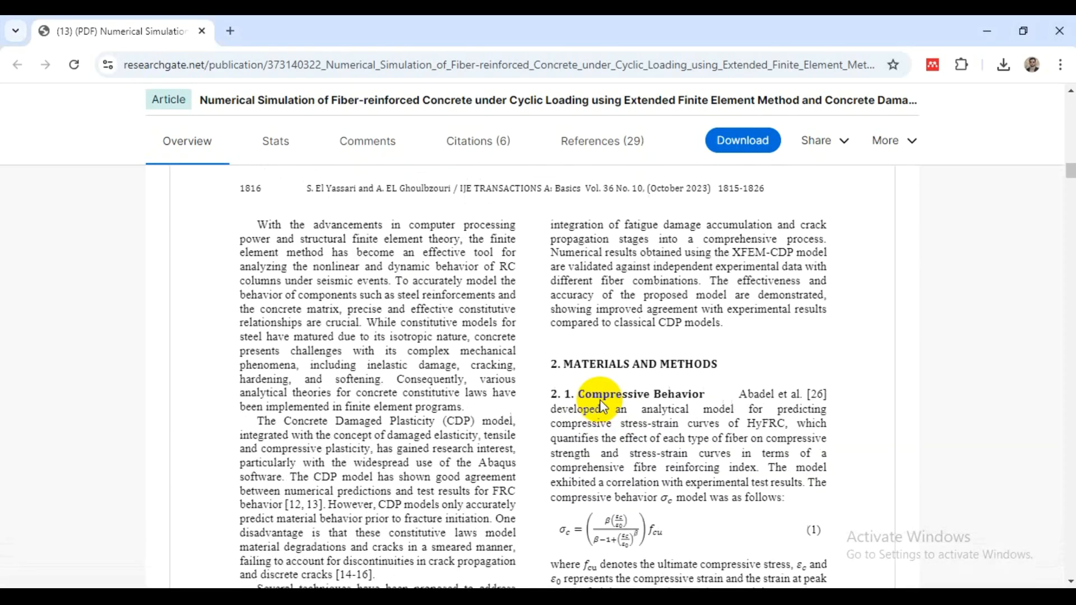
Scroll through the ResearchGate FRC paper's equations and figures, then start a new blank tab.
scroll(down, 3)
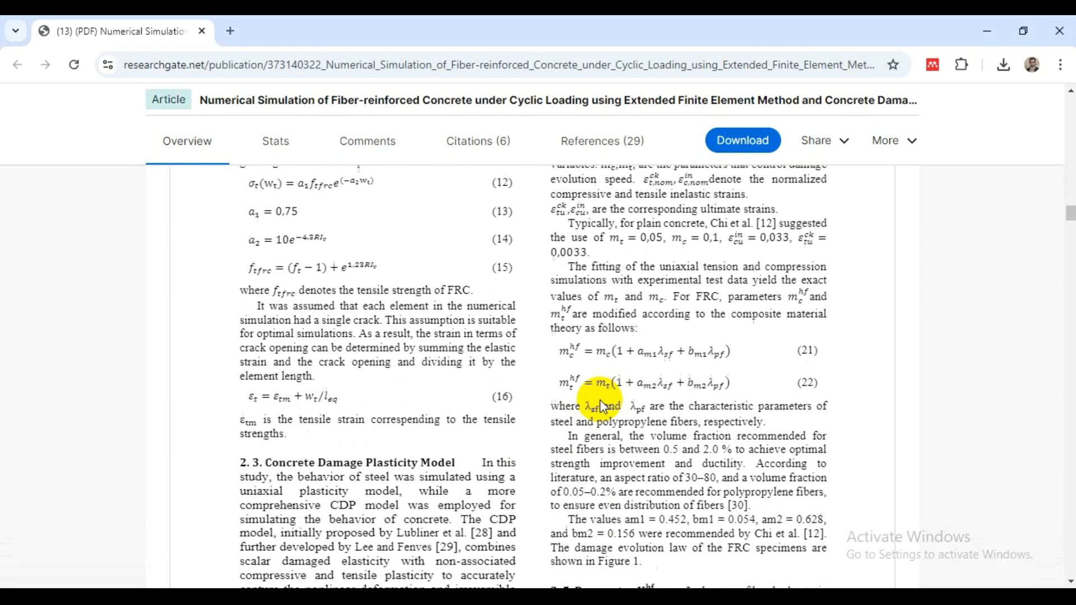
scroll(down, 3)
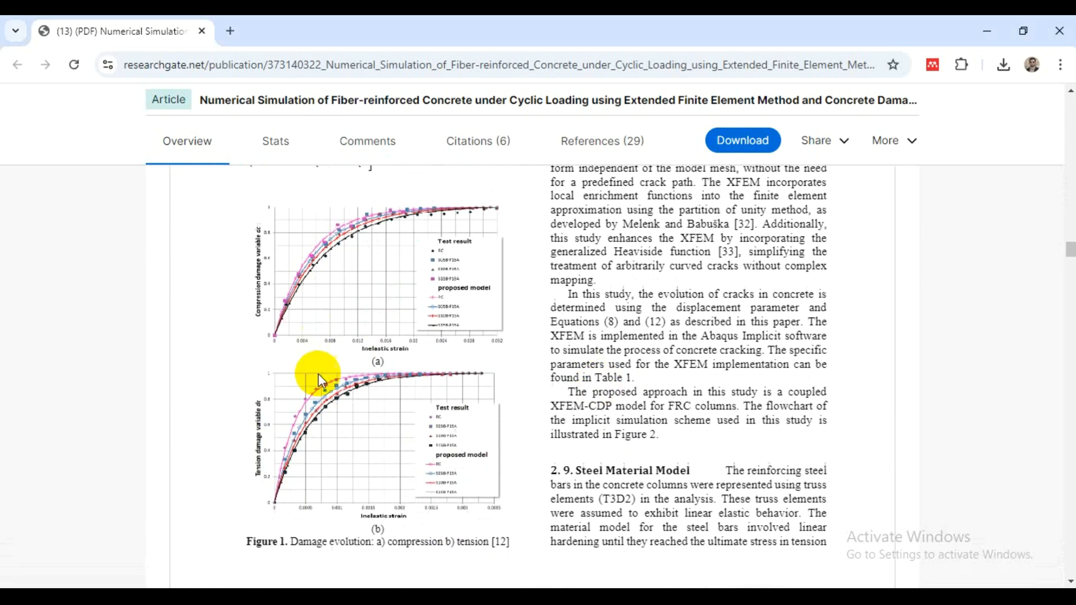
scroll(down, 3)
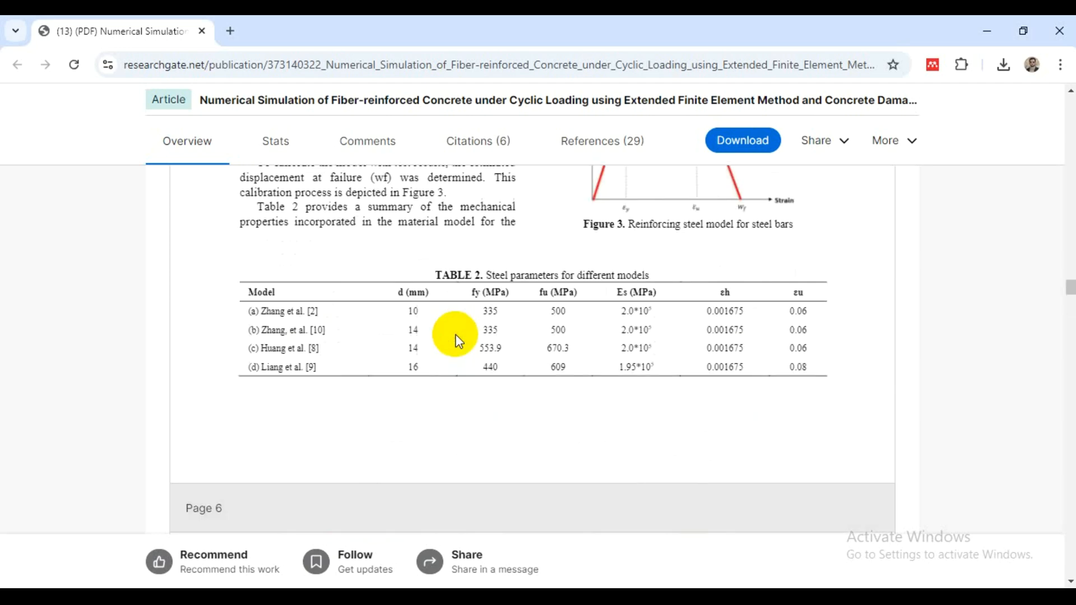
scroll(down, 3)
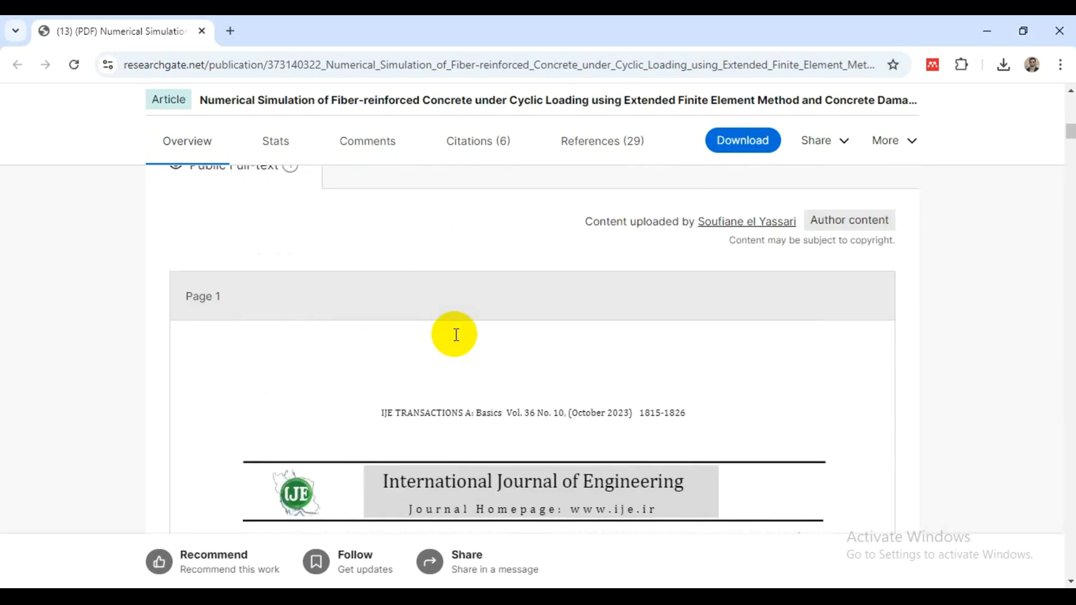
scroll(up, 3)
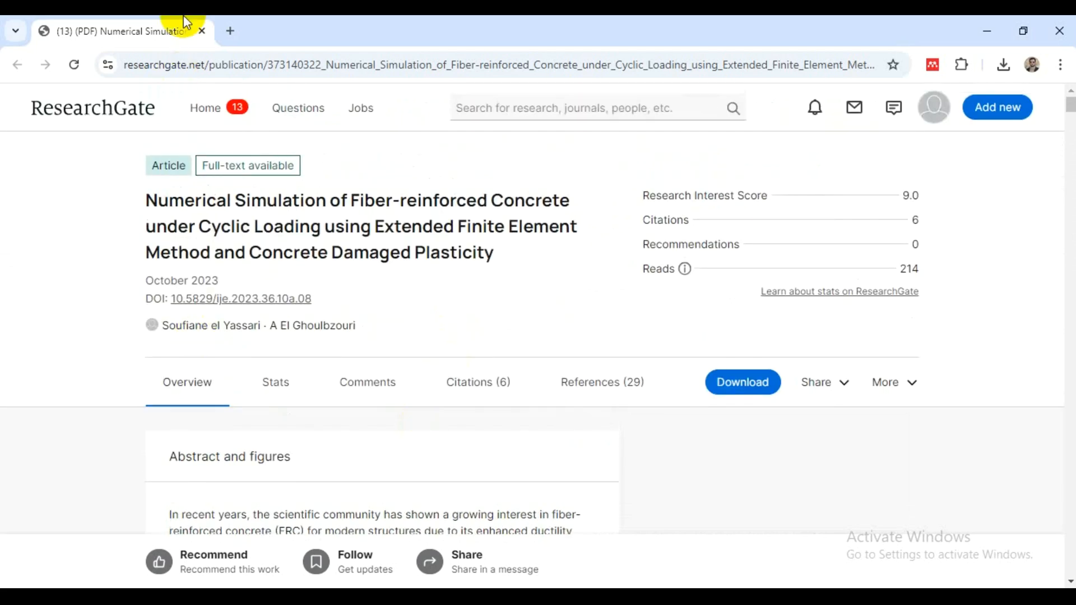
click(229, 30)
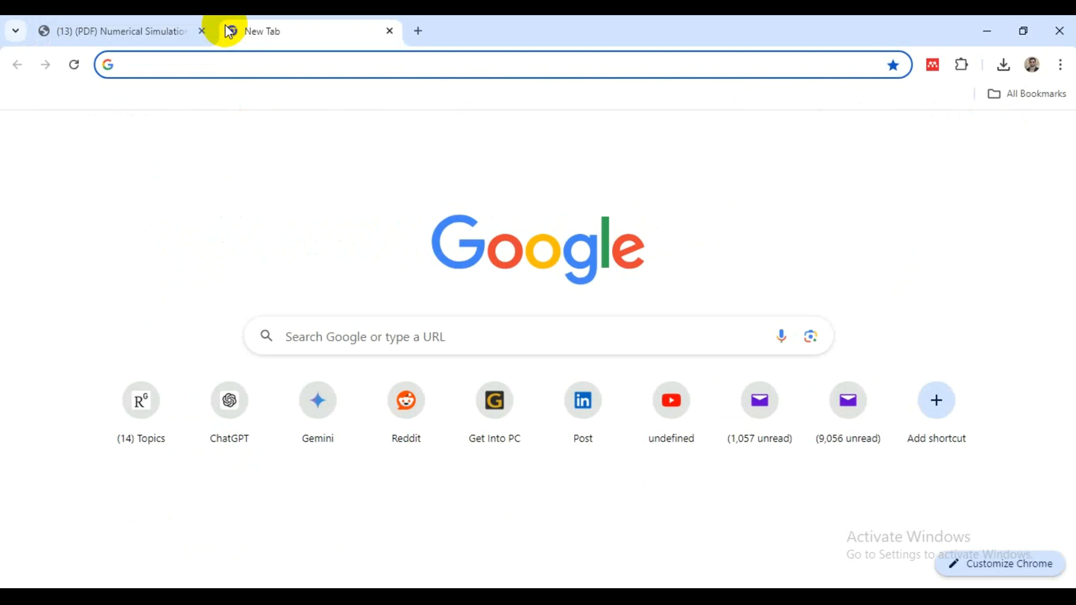
Search Google for 'TYPES OF FIBERS IN FIBRE REINFORCED CONCRETE'.
text(TYPES OF)
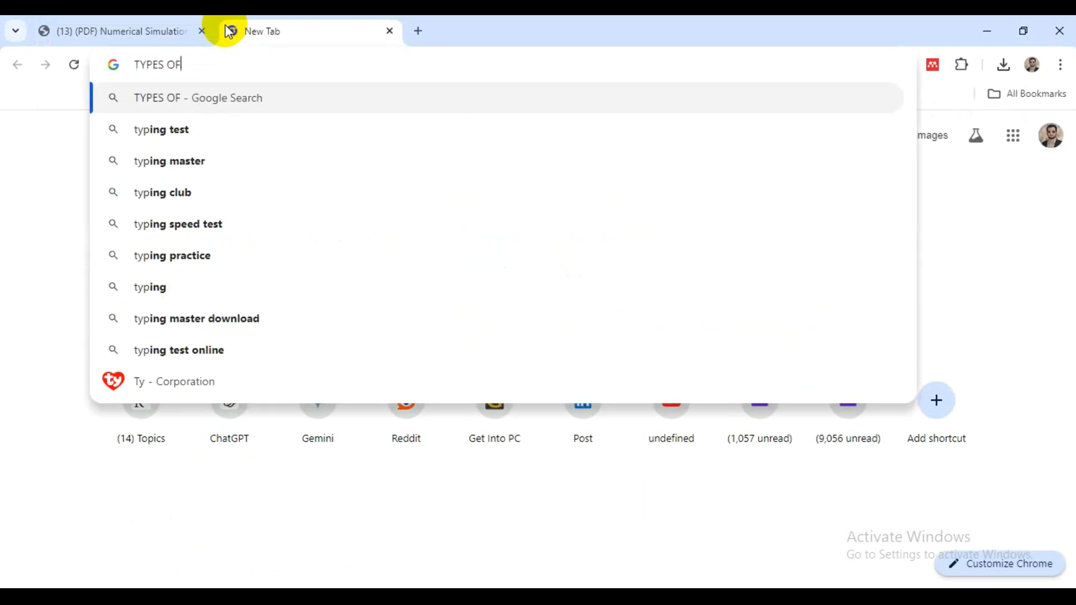
text(FIBERS)
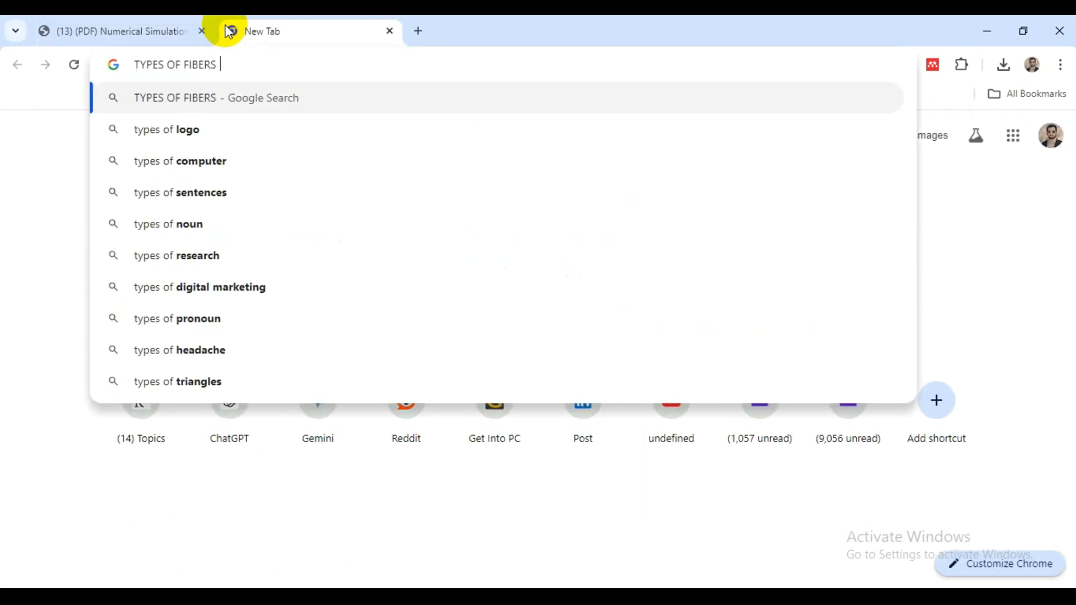
text(IN FIBRE)
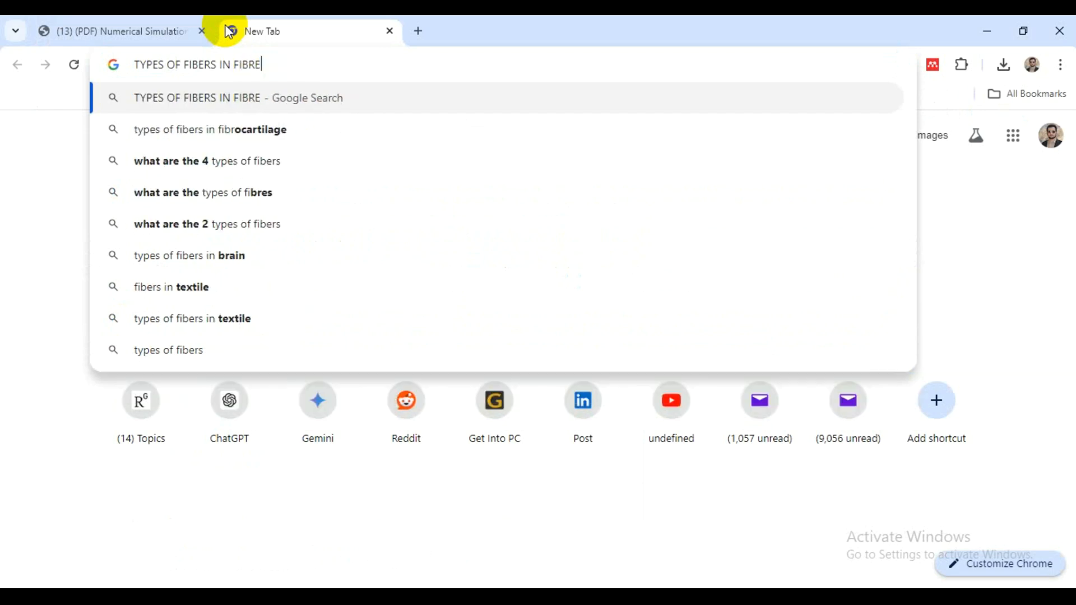
text(REINFORCED CONCR)
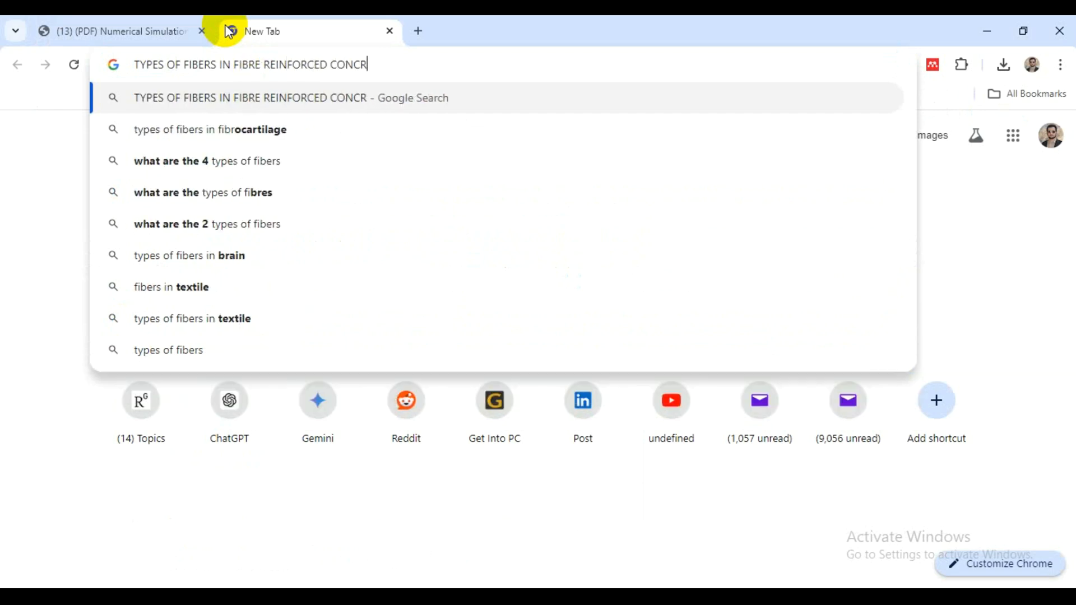
key(Enter)
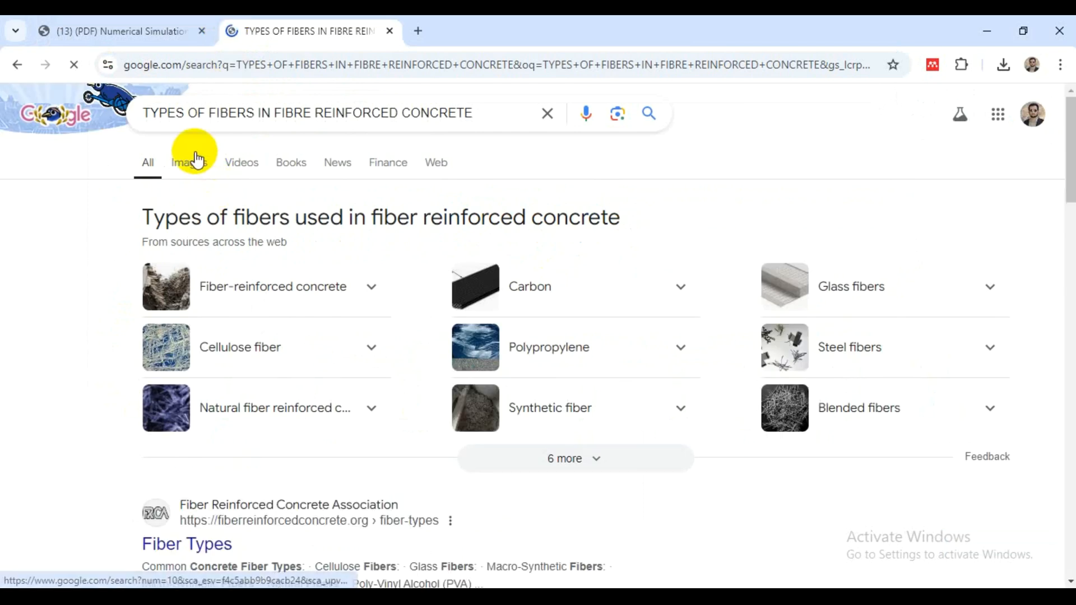
View the image results and open the MDPI Fibre-Reinforced Concrete result in a new tab.
click(189, 162)
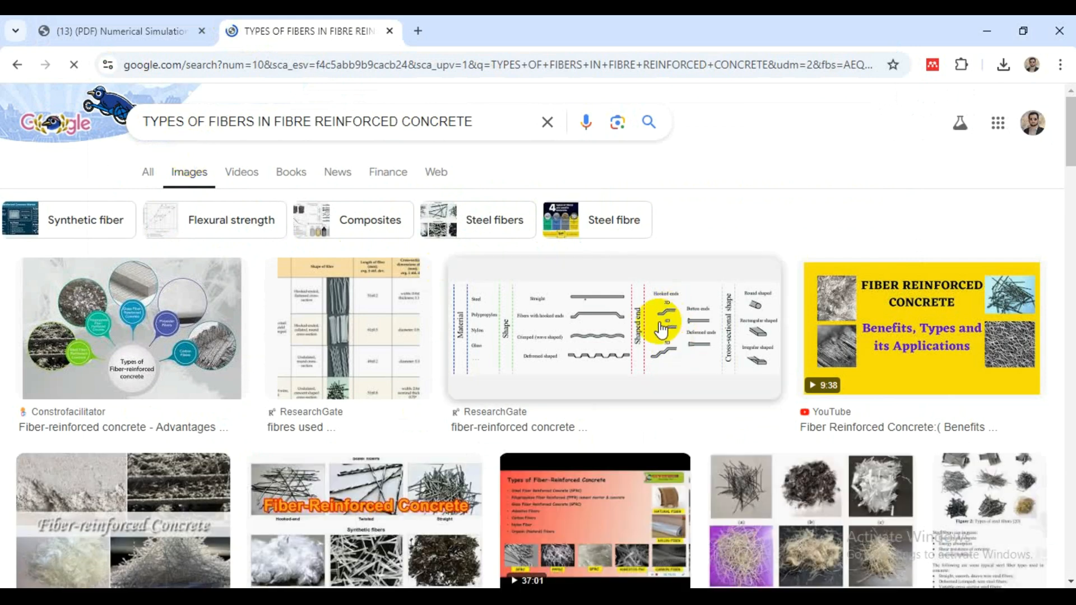
scroll(down, 3)
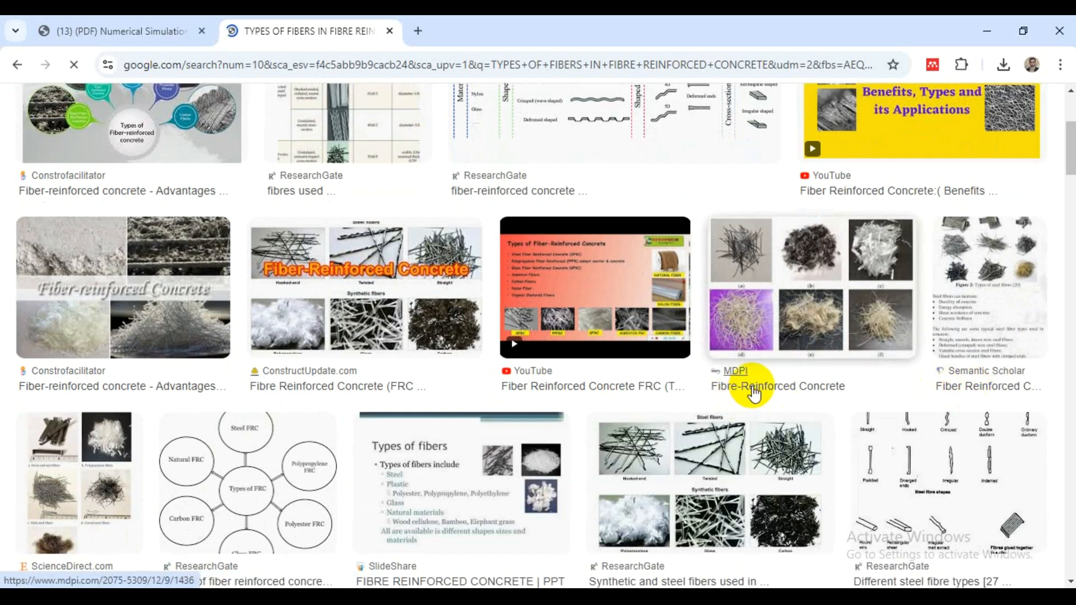
click(754, 387)
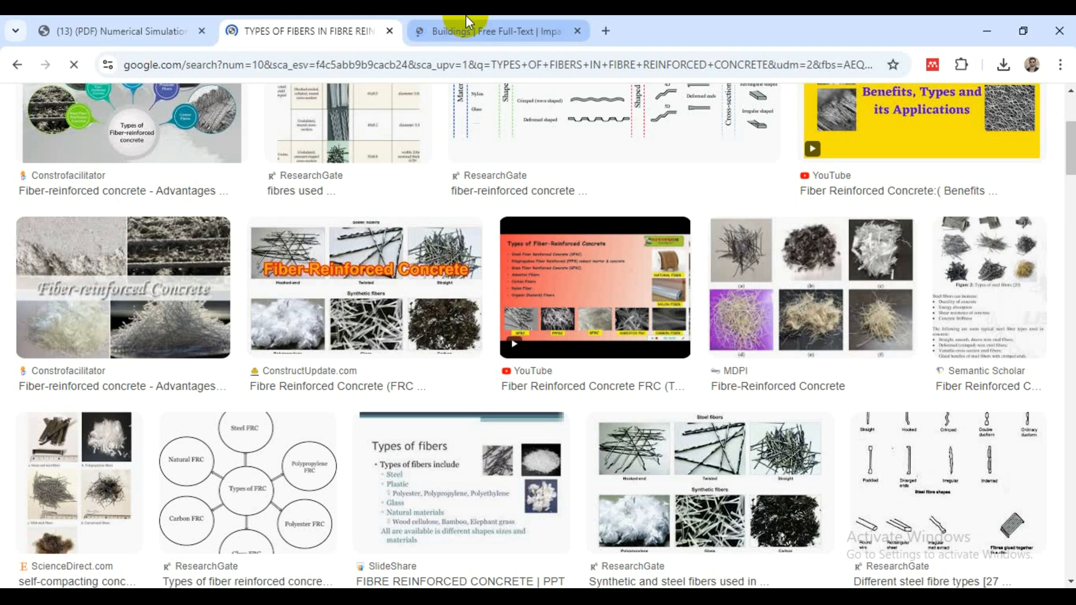
Skim the MDPI Buildings article down to its fibre materials section, then return to the image results.
click(493, 31)
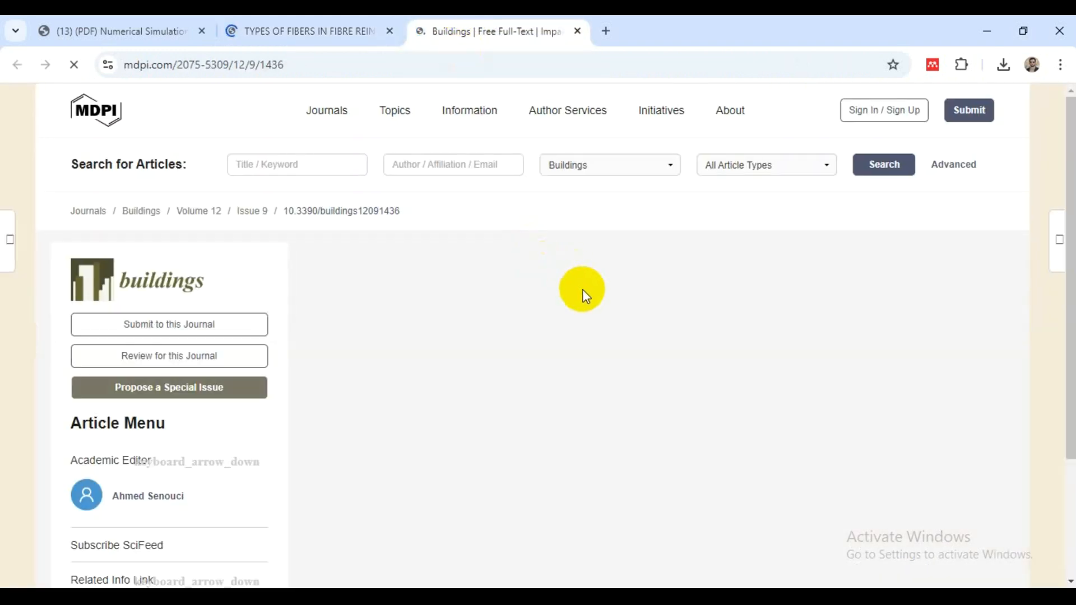
scroll(down, 3)
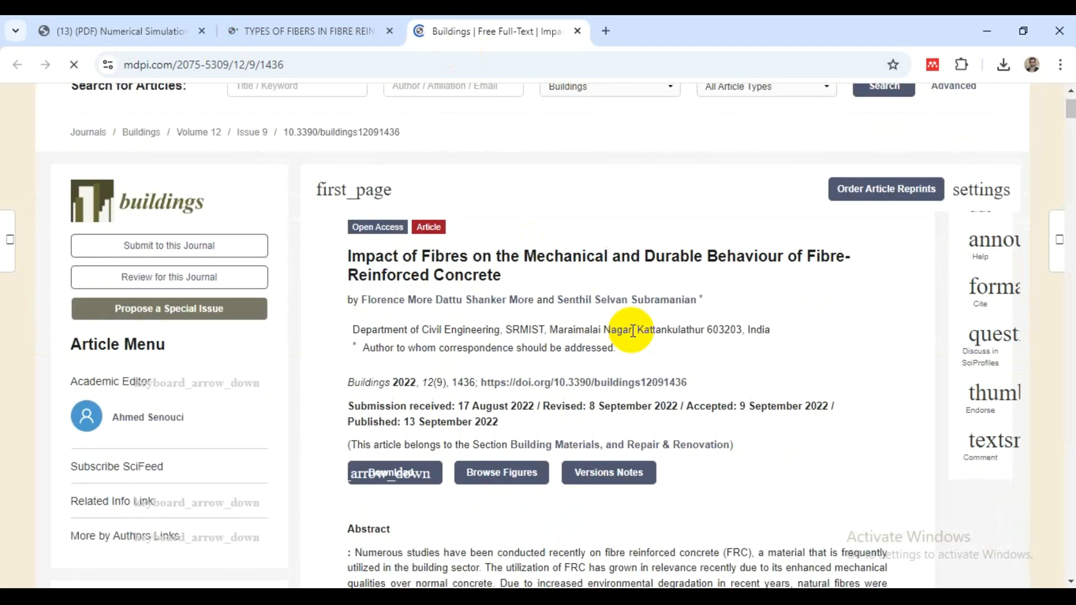
scroll(down, 3)
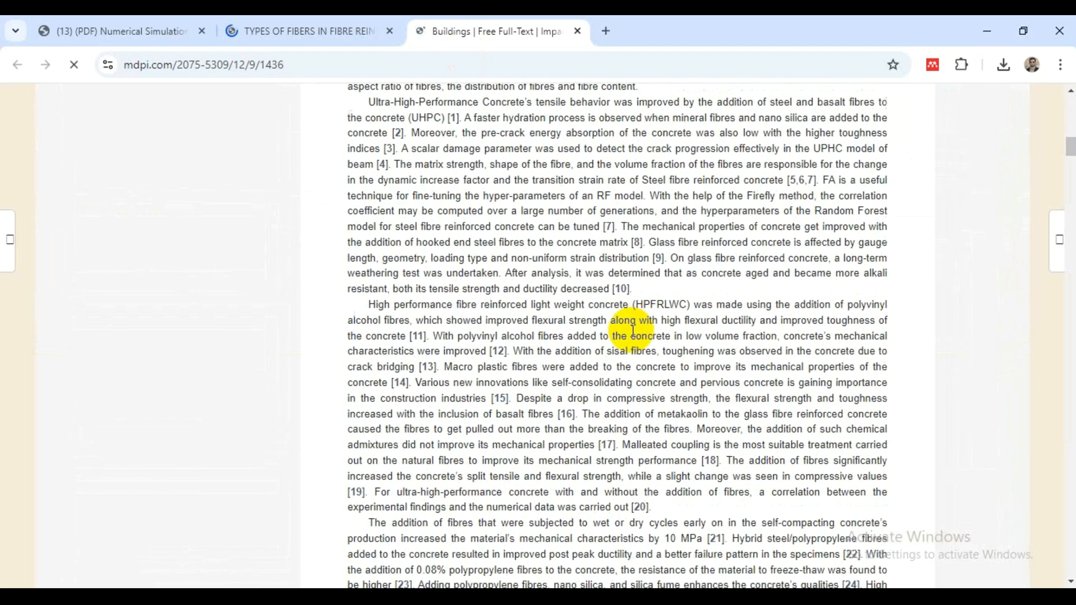
scroll(down, 3)
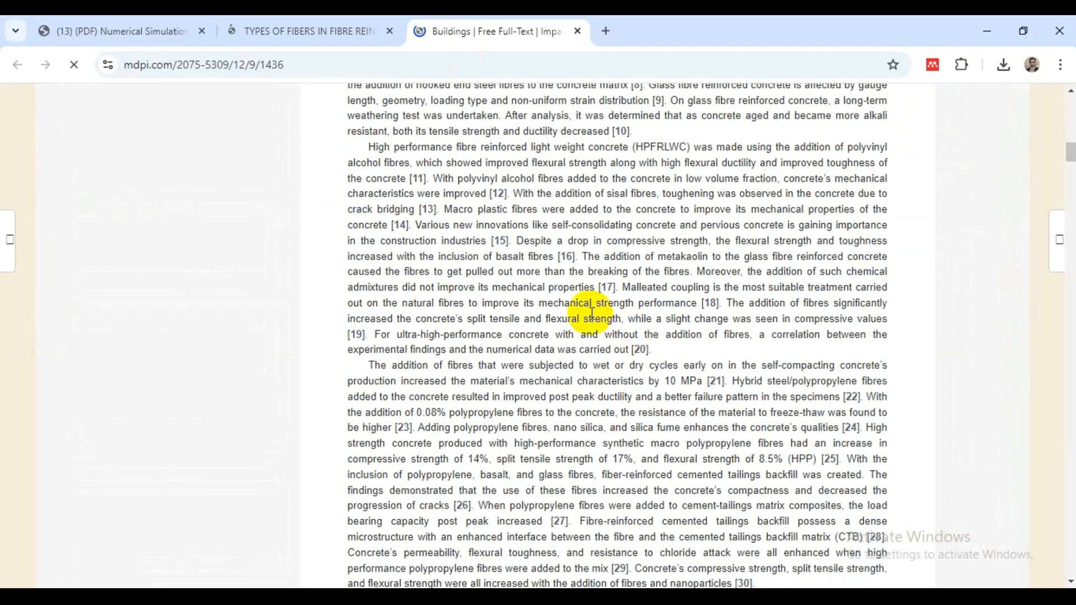
scroll(down, 3)
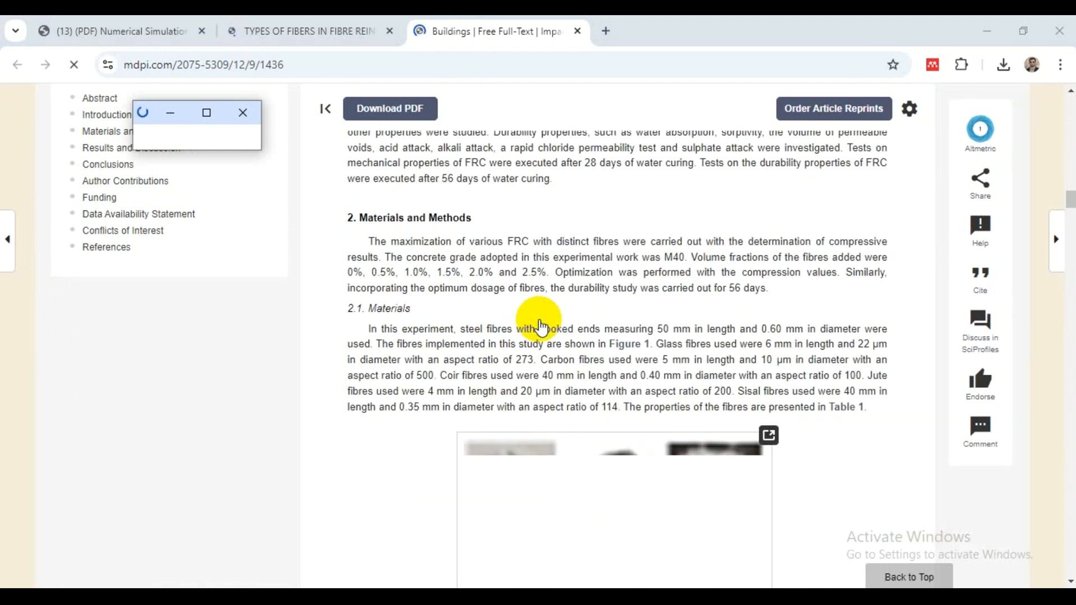
scroll(down, 3)
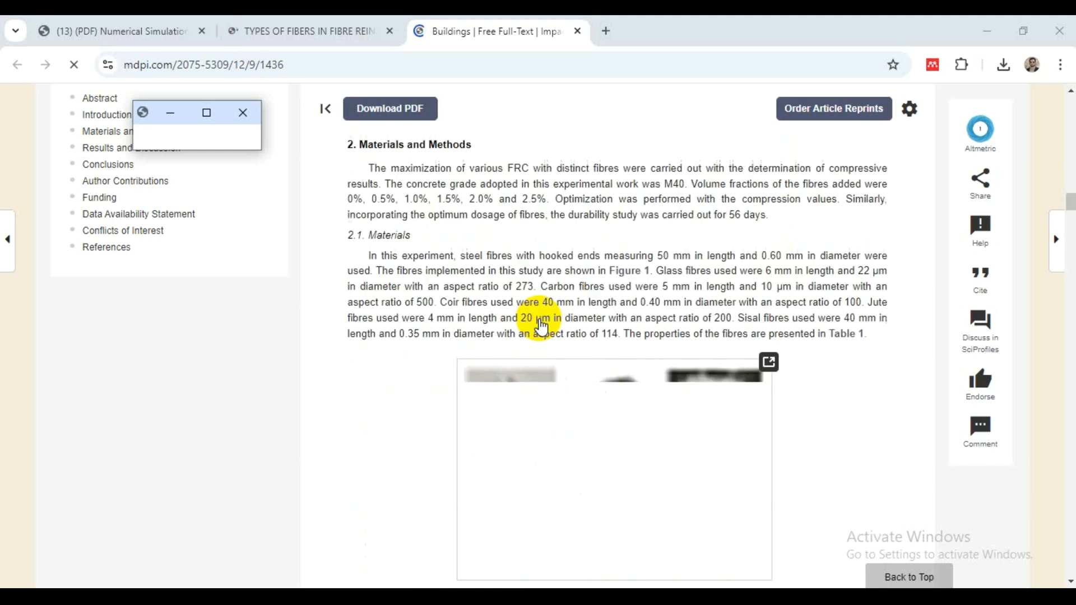
click(307, 30)
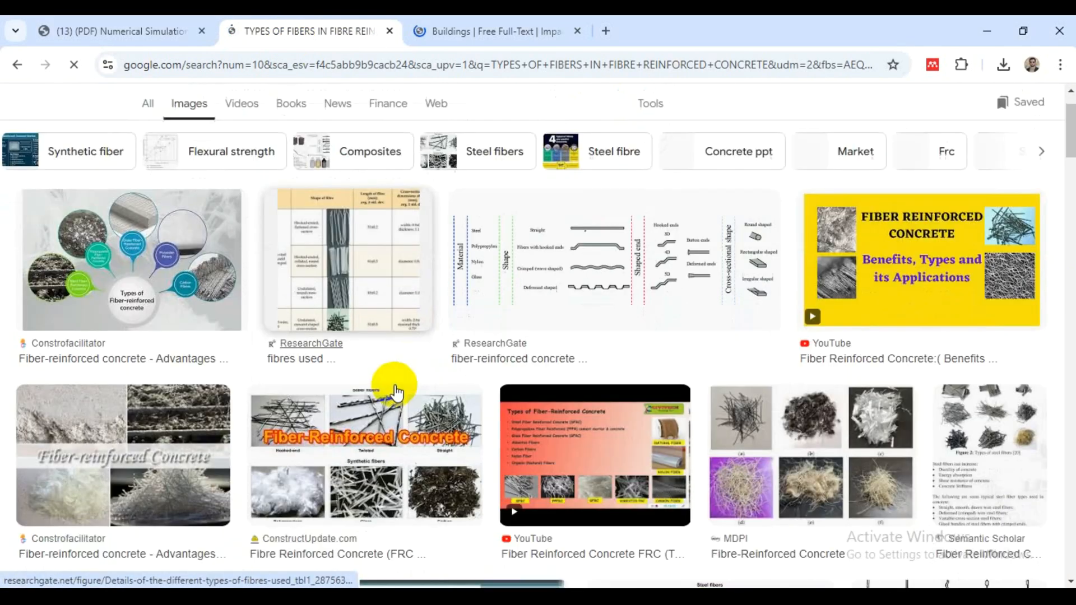
Enlarge the article's Figure 1 of chopped fibres, then return to the image results.
scroll(down, 3)
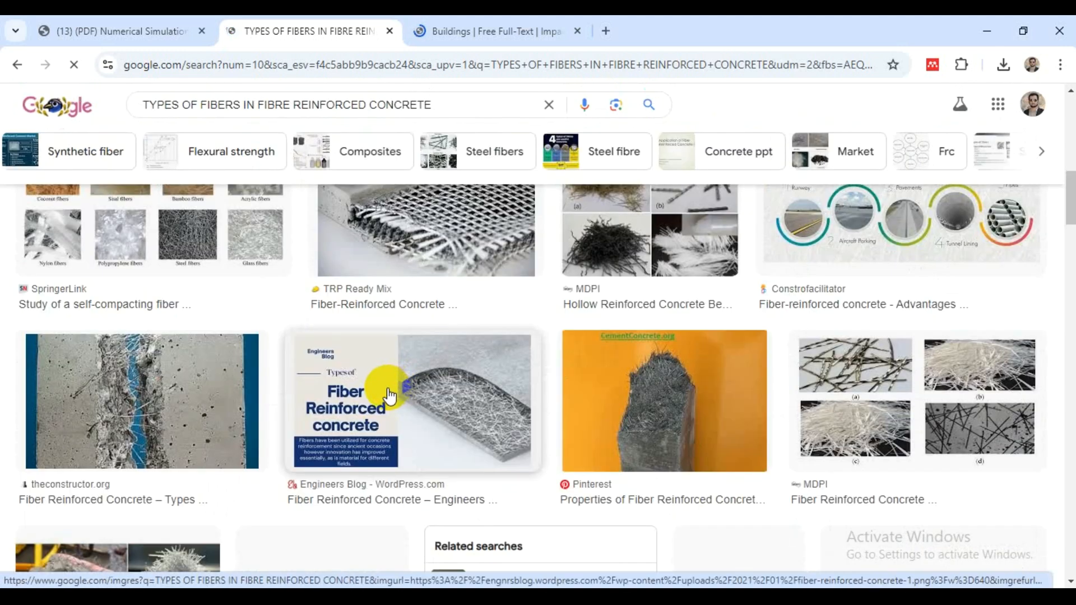
click(493, 32)
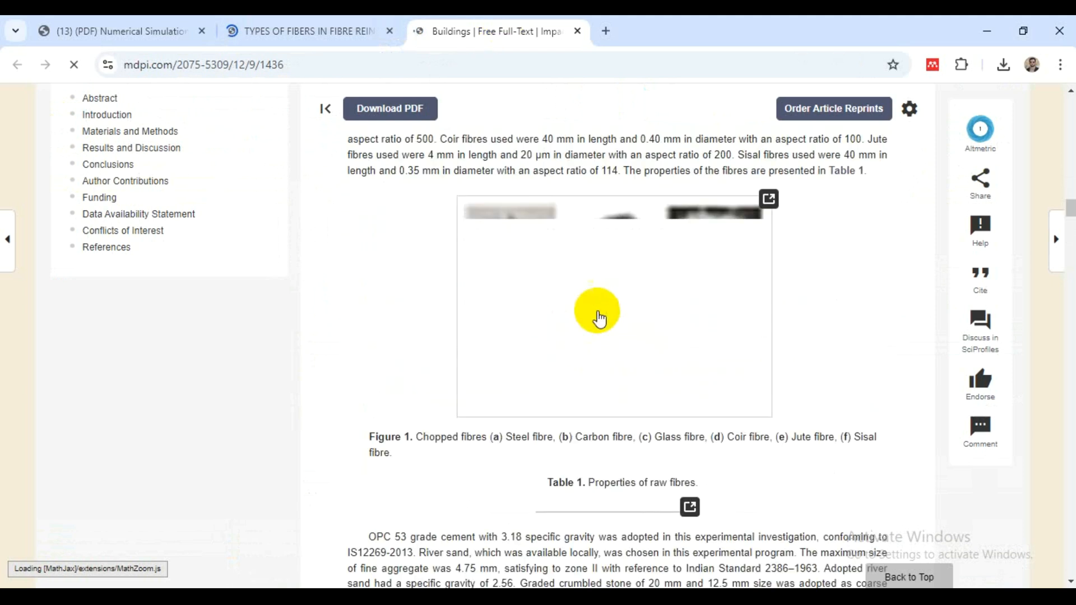
click(768, 198)
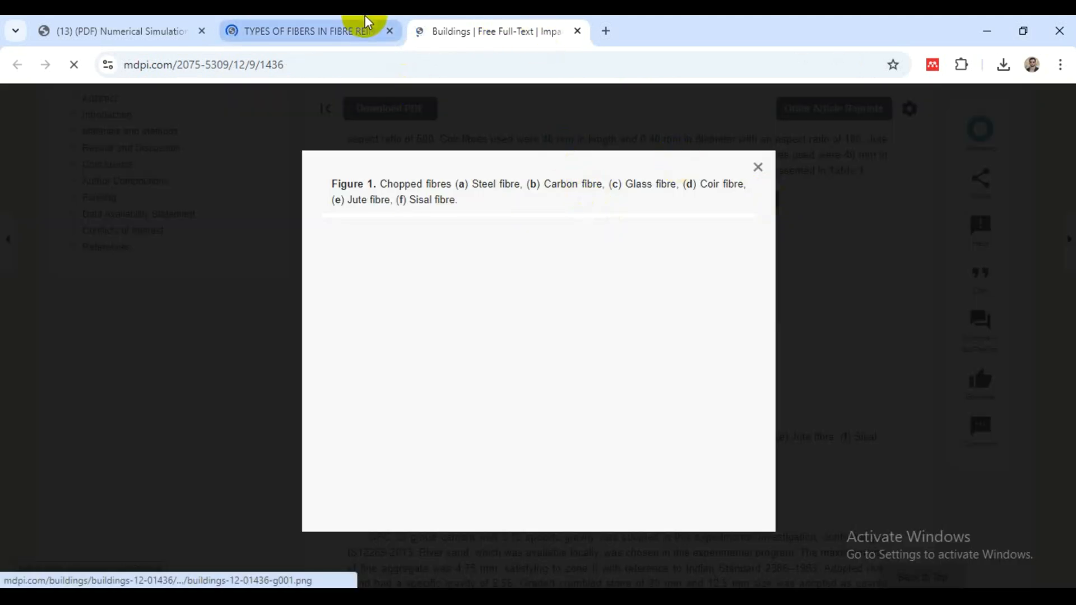
click(305, 29)
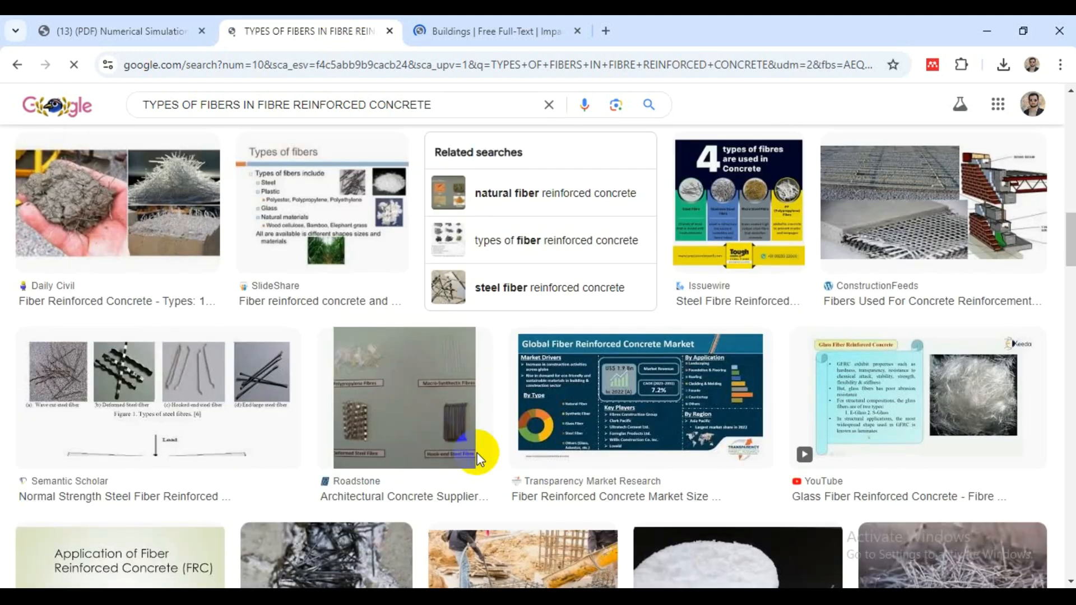
Open the Semantic Scholar steel fibre image result in its own tab and switch to it.
scroll(down, 3)
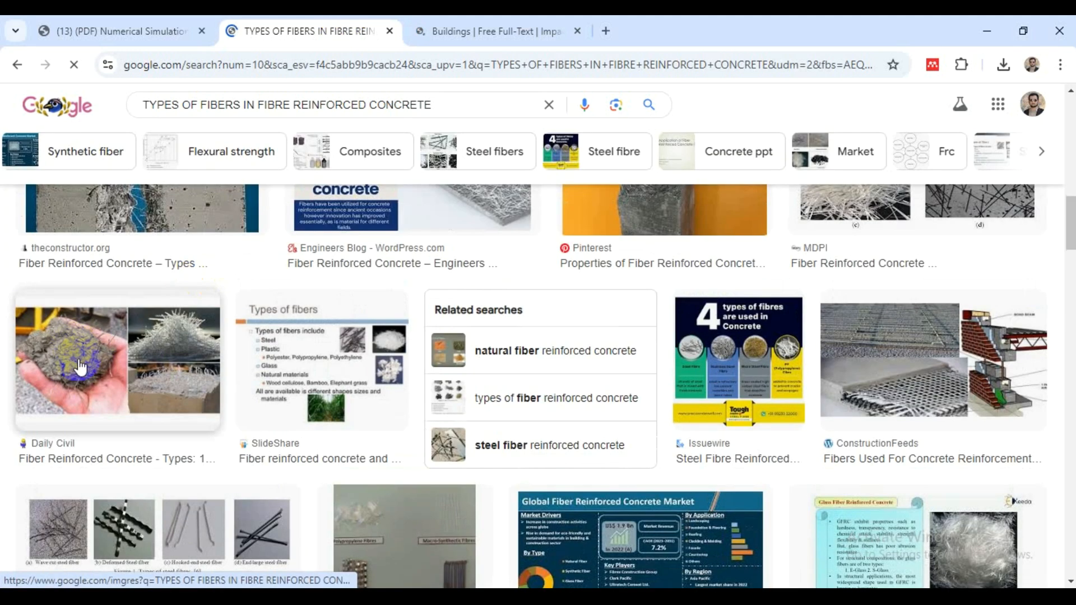
scroll(down, 3)
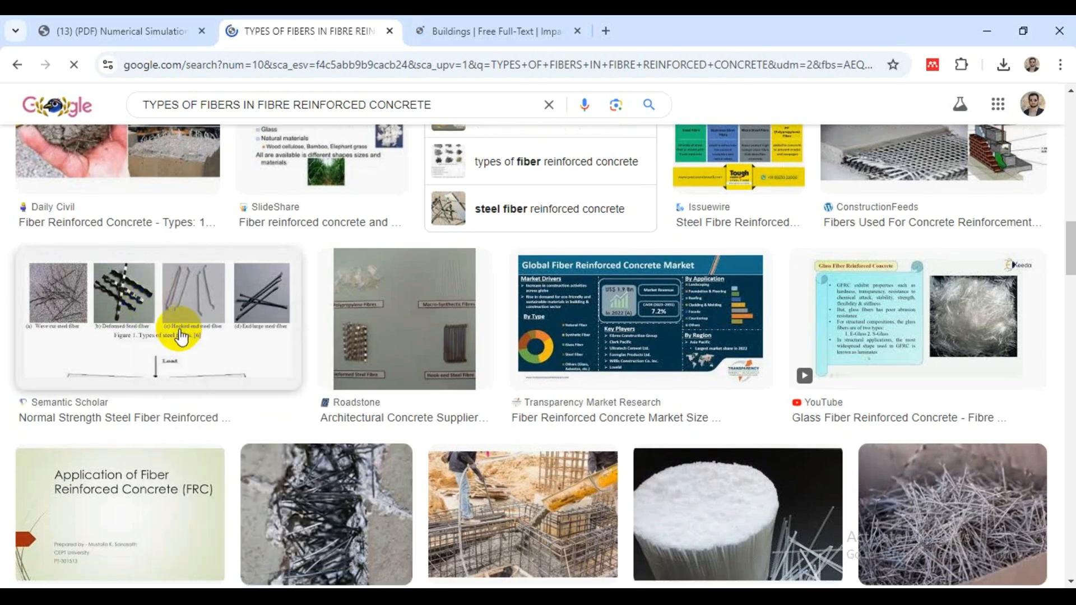
click(185, 325)
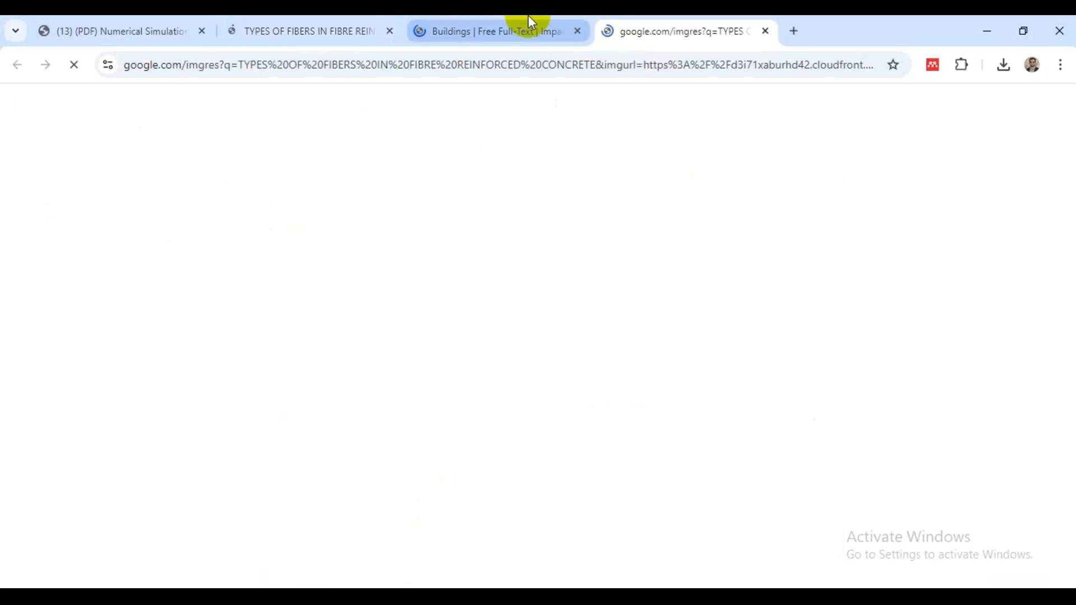
mouse_move(525, 20)
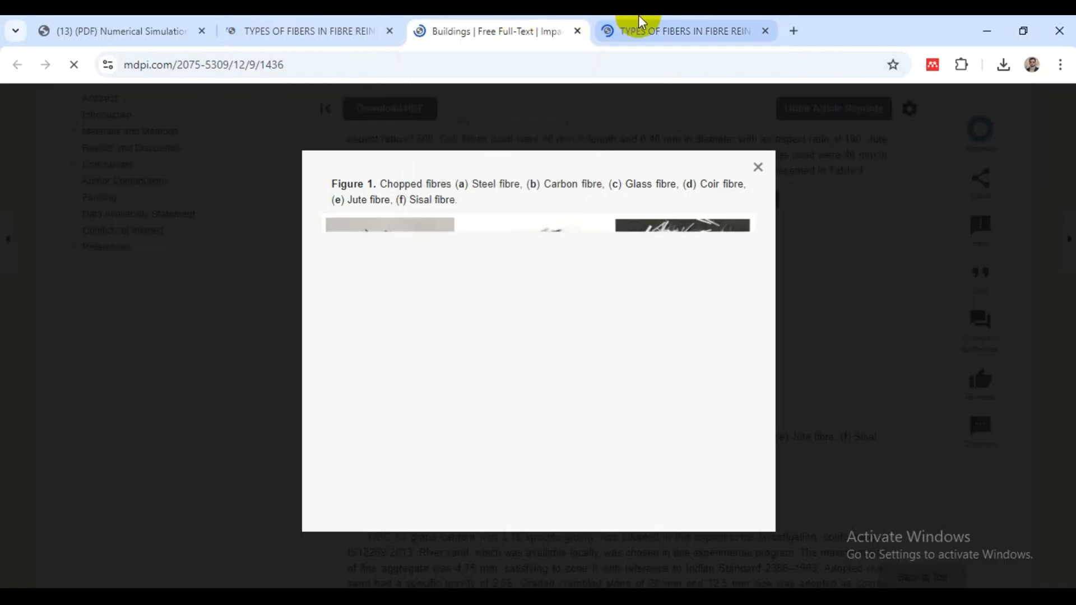
click(682, 30)
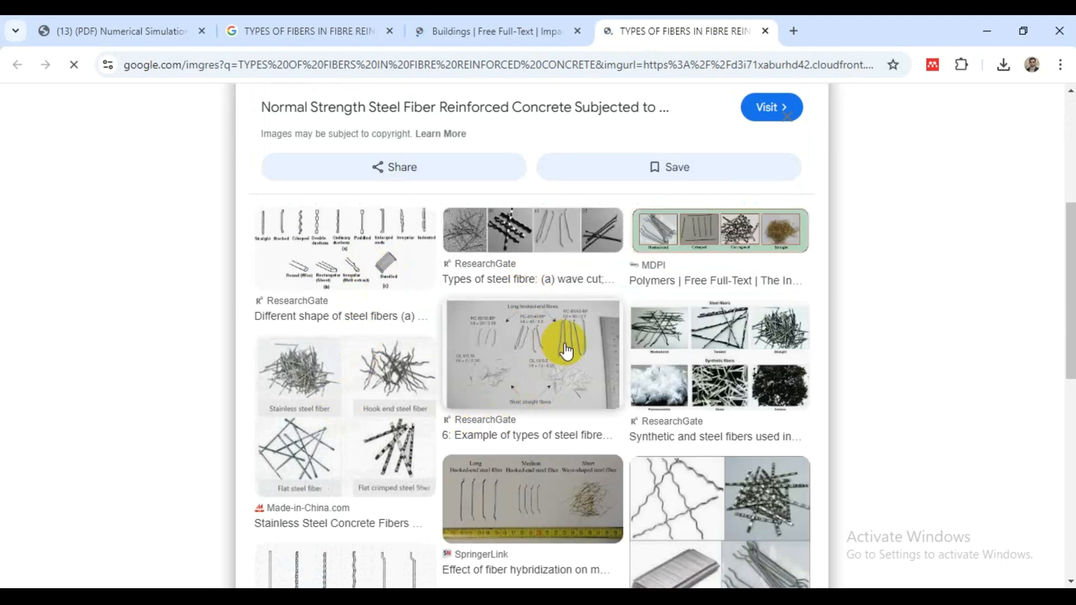
Browse the related steel-fibre images down to the 'Types of steel fiber' diagram and switch tabs.
scroll(down, 3)
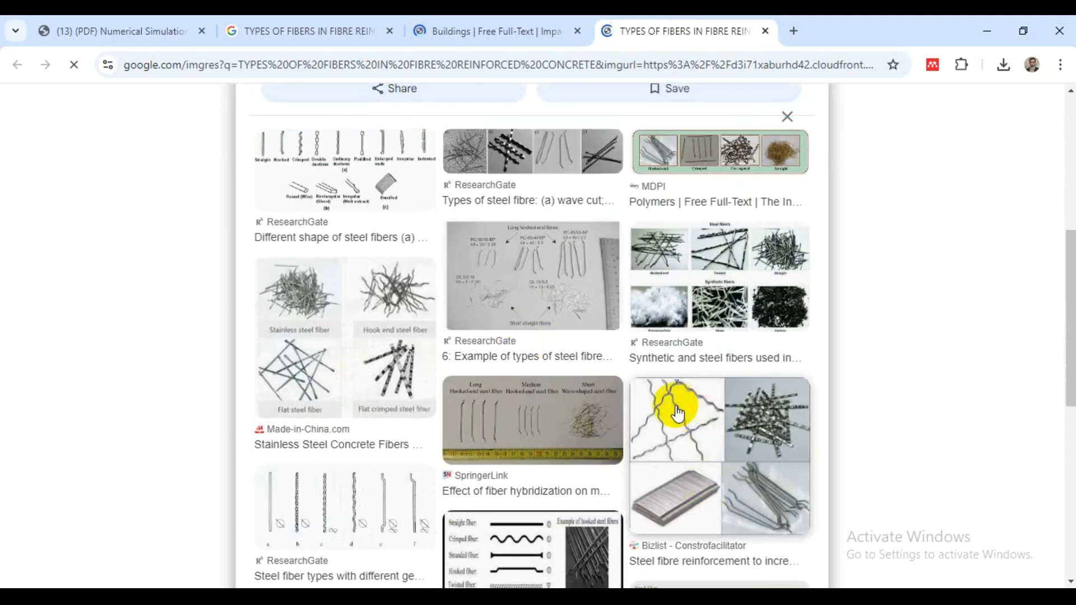
scroll(down, 3)
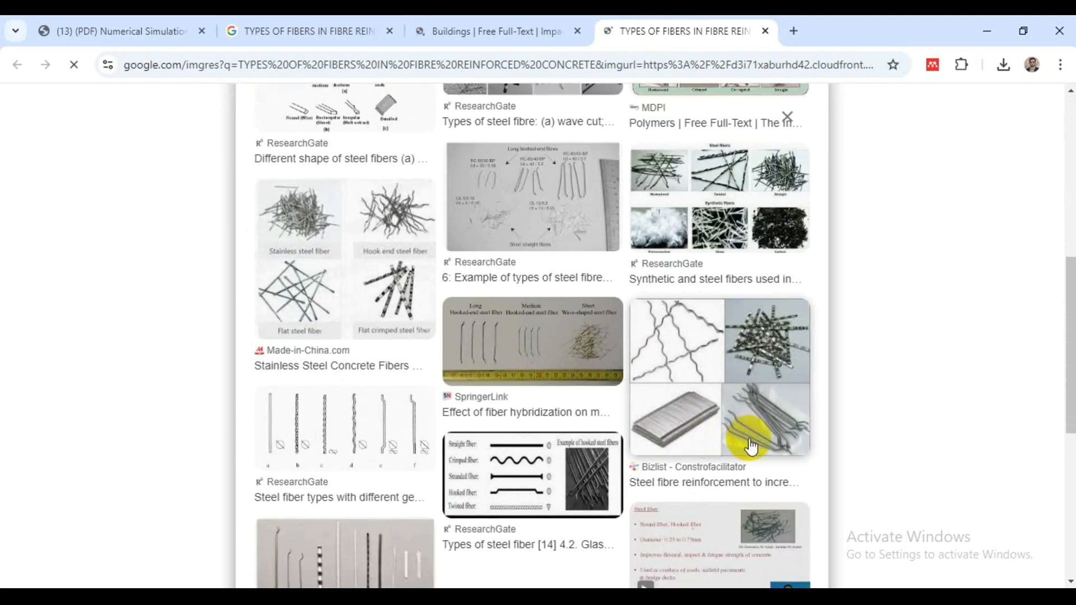
mouse_move(759, 332)
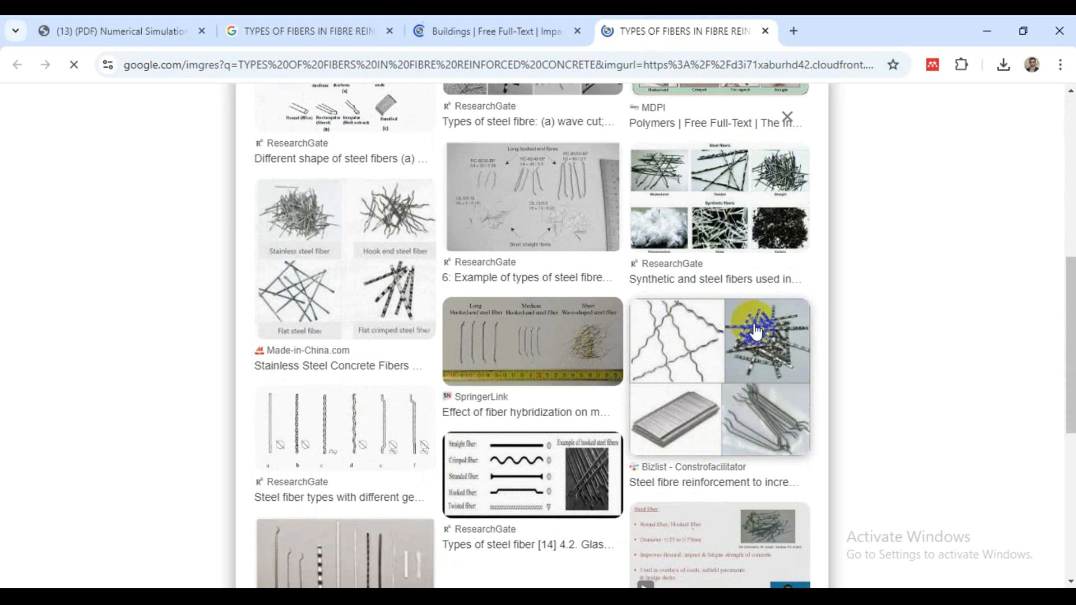
scroll(down, 3)
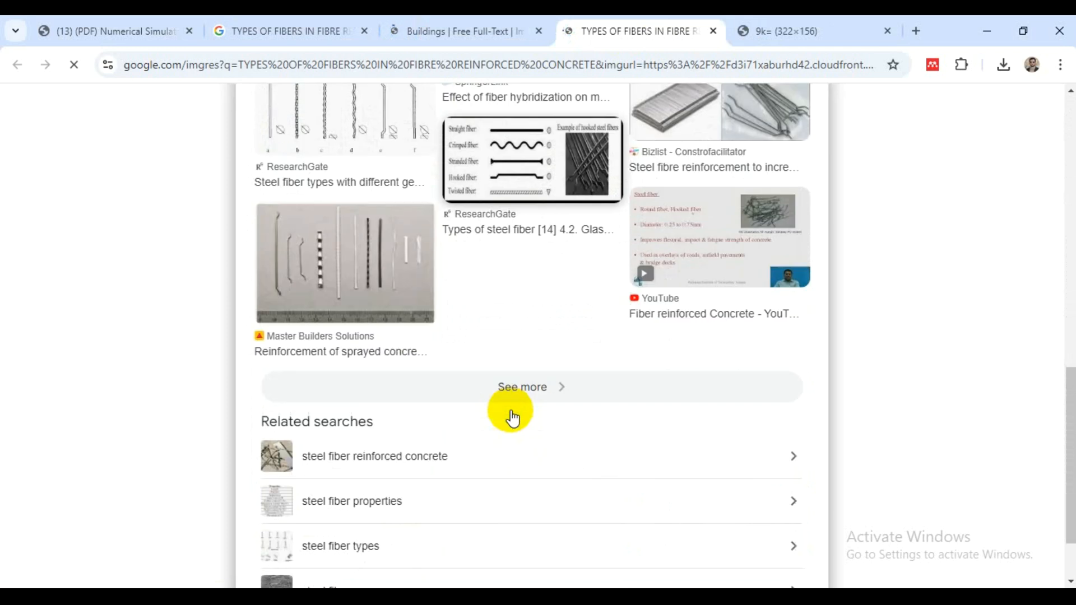
click(461, 32)
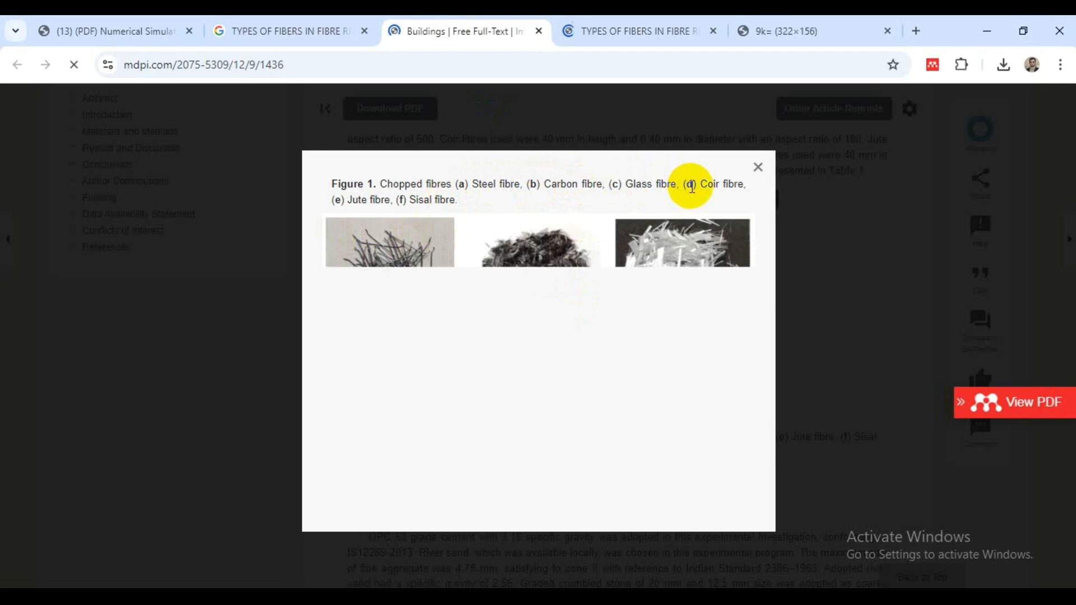
mouse_move(416, 244)
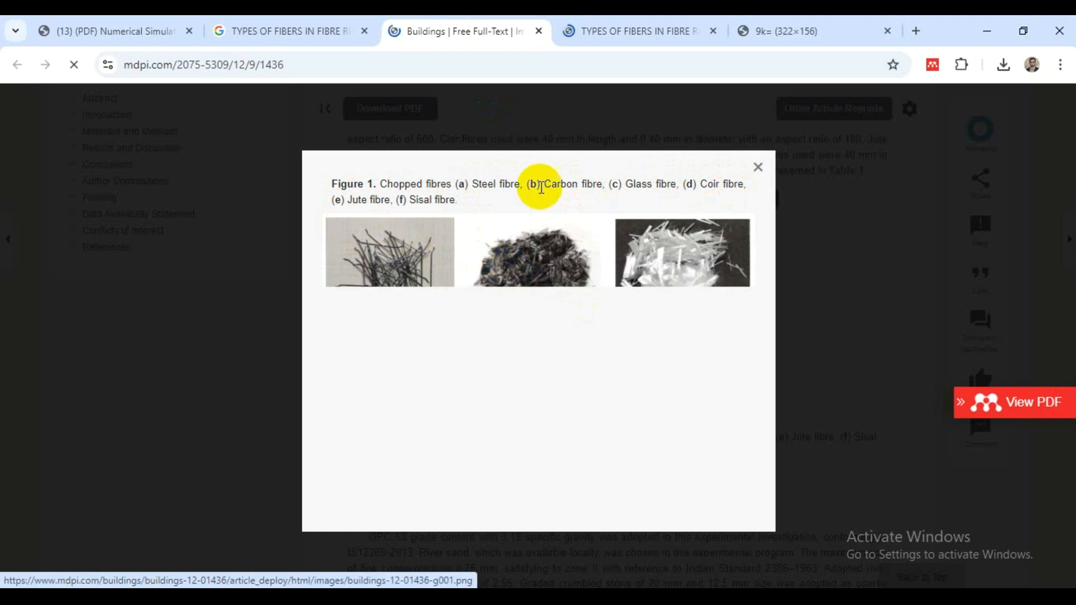
mouse_move(650, 22)
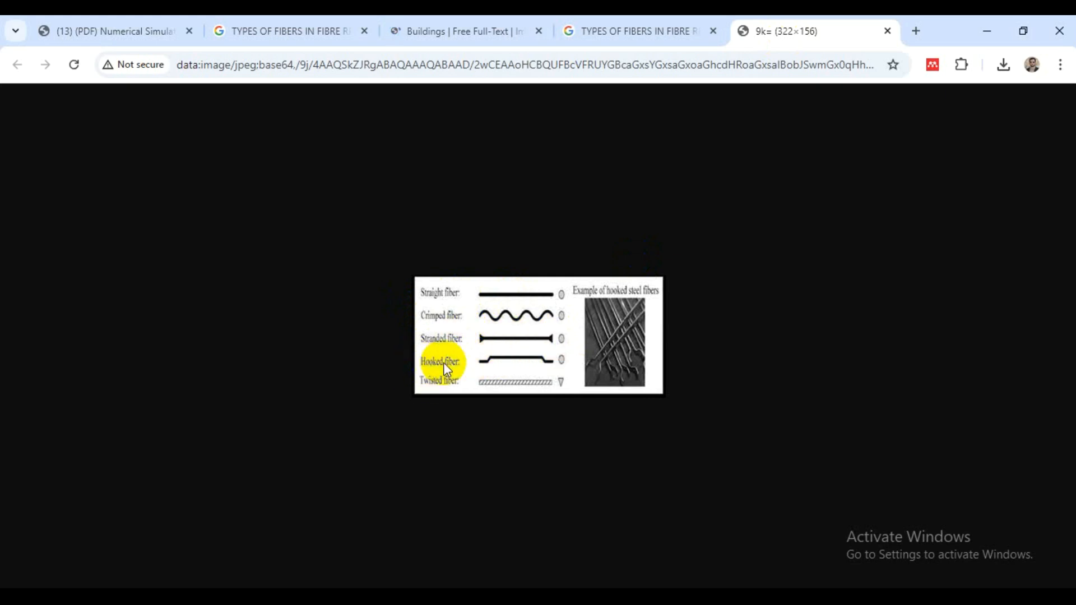
mouse_move(523, 368)
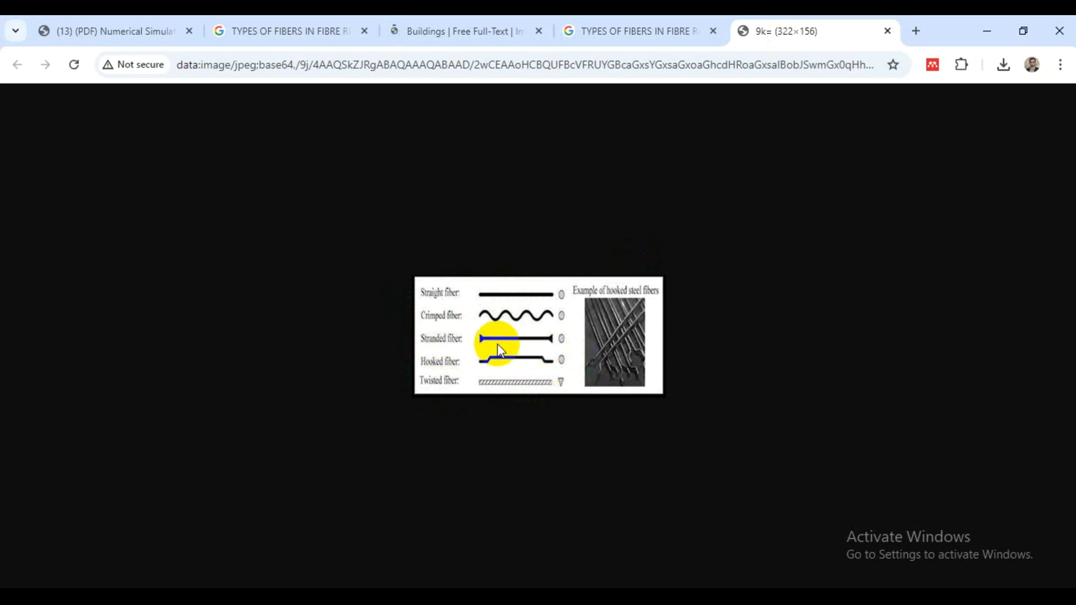
mouse_move(536, 302)
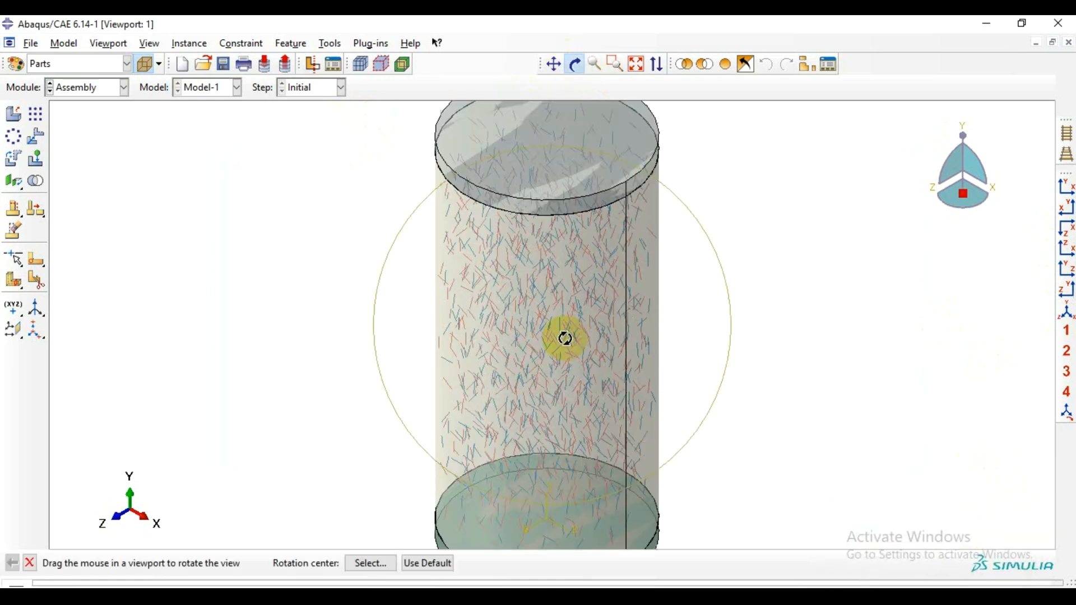
Orbit the fibre-filled cylinder to inspect it lengthwise, end-on and side-on.
drag(564, 338, 494, 231)
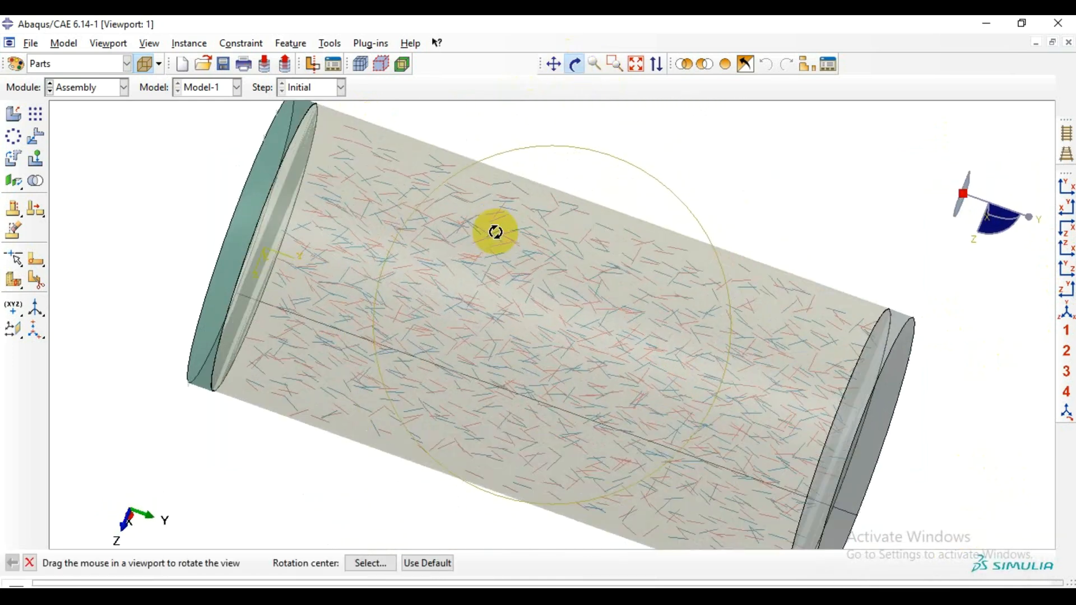
drag(495, 232, 442, 289)
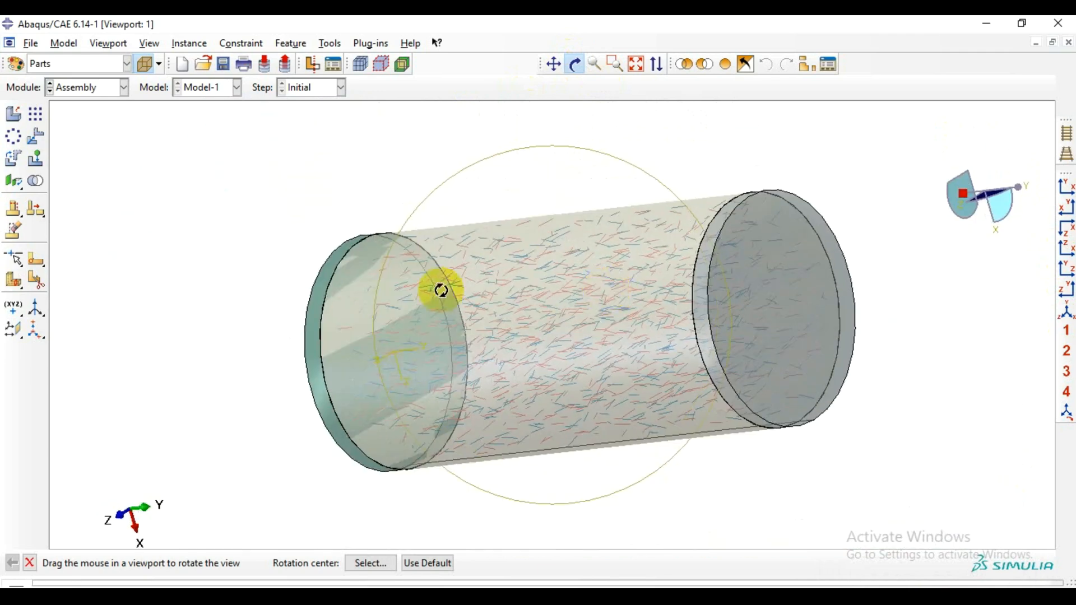
drag(442, 289, 480, 252)
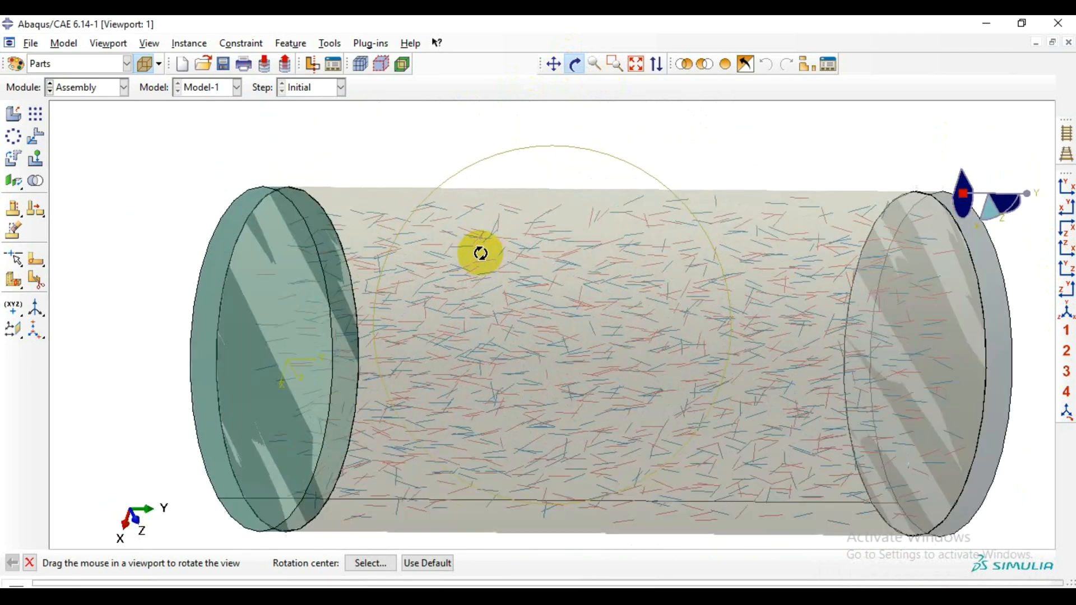
drag(481, 254, 491, 363)
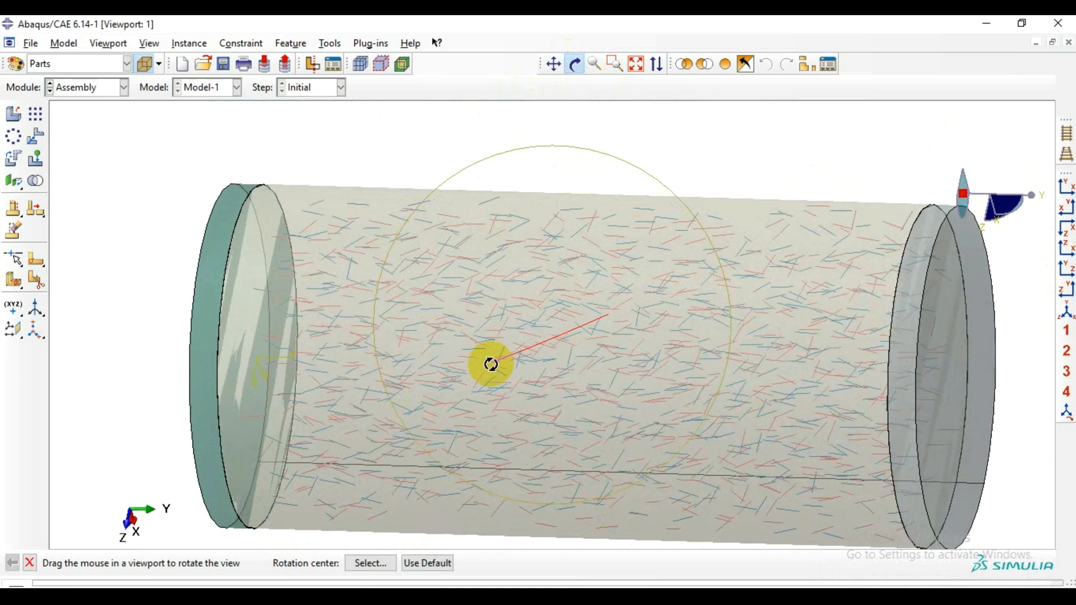
drag(490, 364, 591, 290)
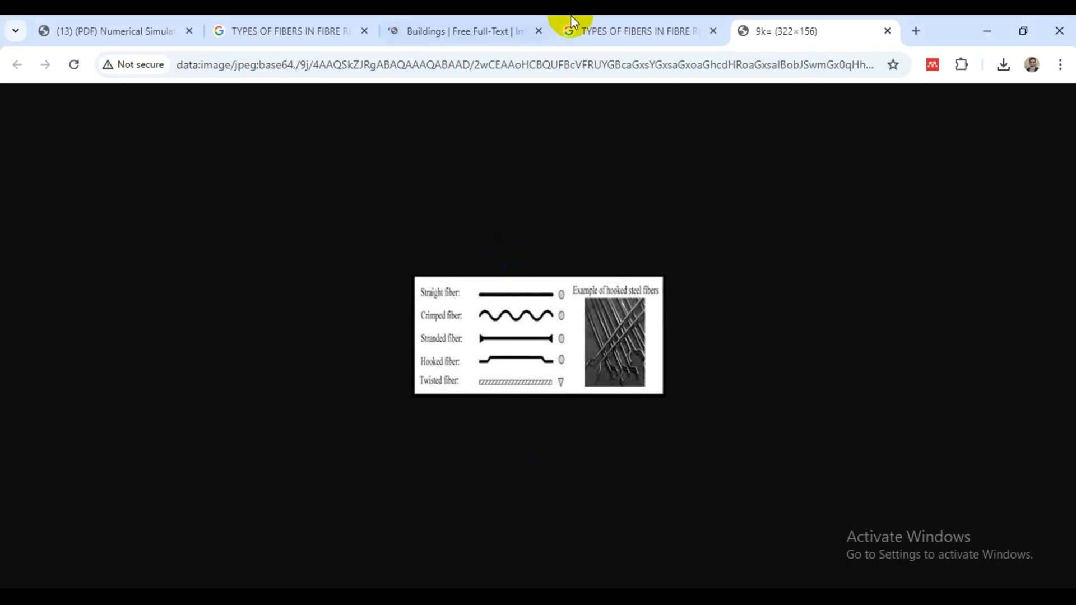
Return to the MDPI article tab showing Figure 1's chopped fibre photos.
click(457, 31)
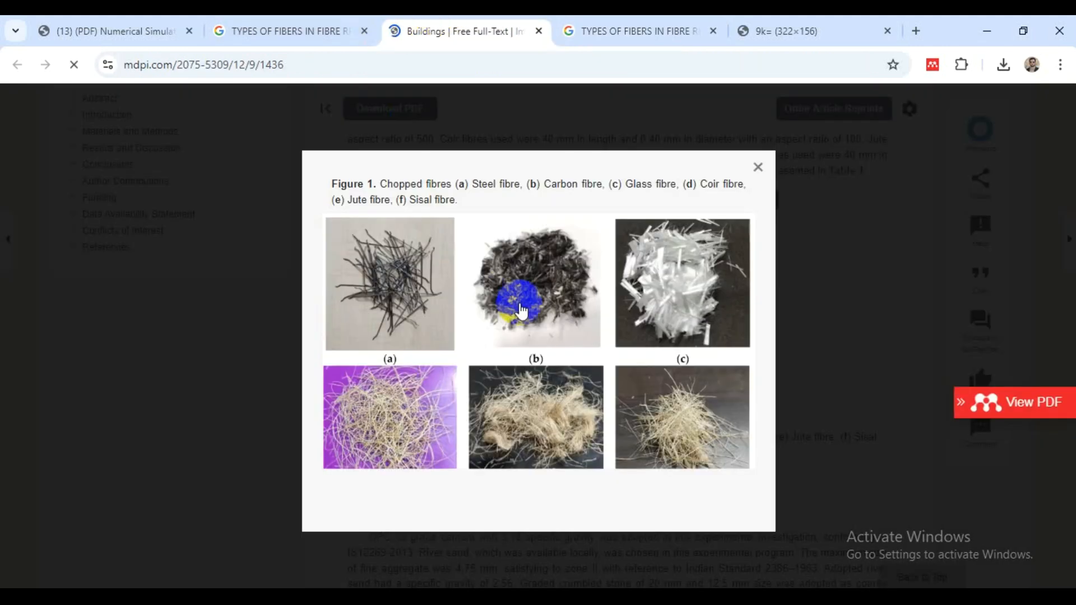
mouse_move(540, 355)
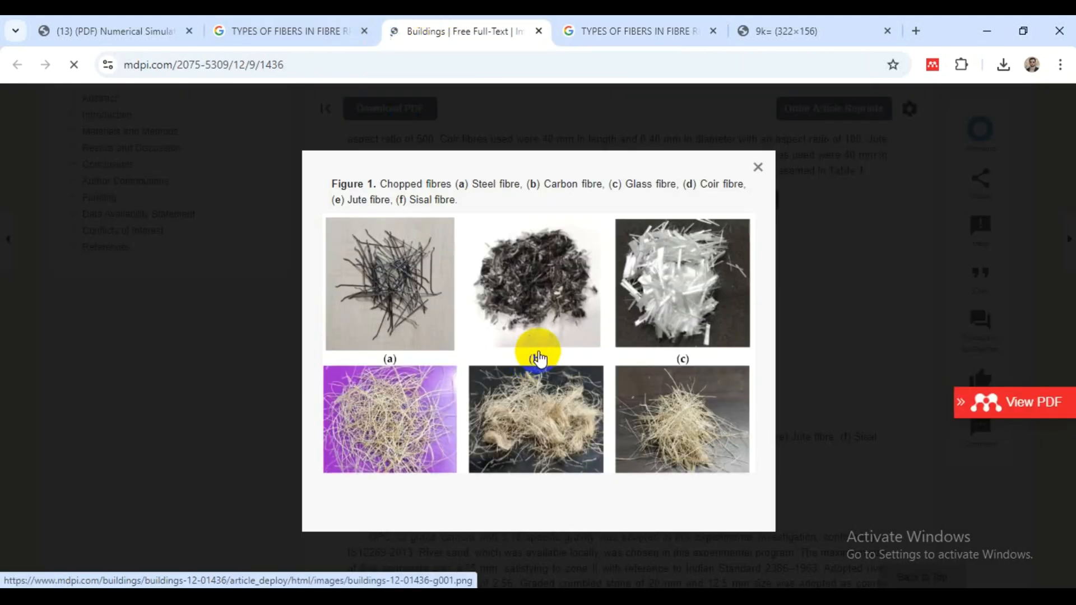
mouse_move(668, 398)
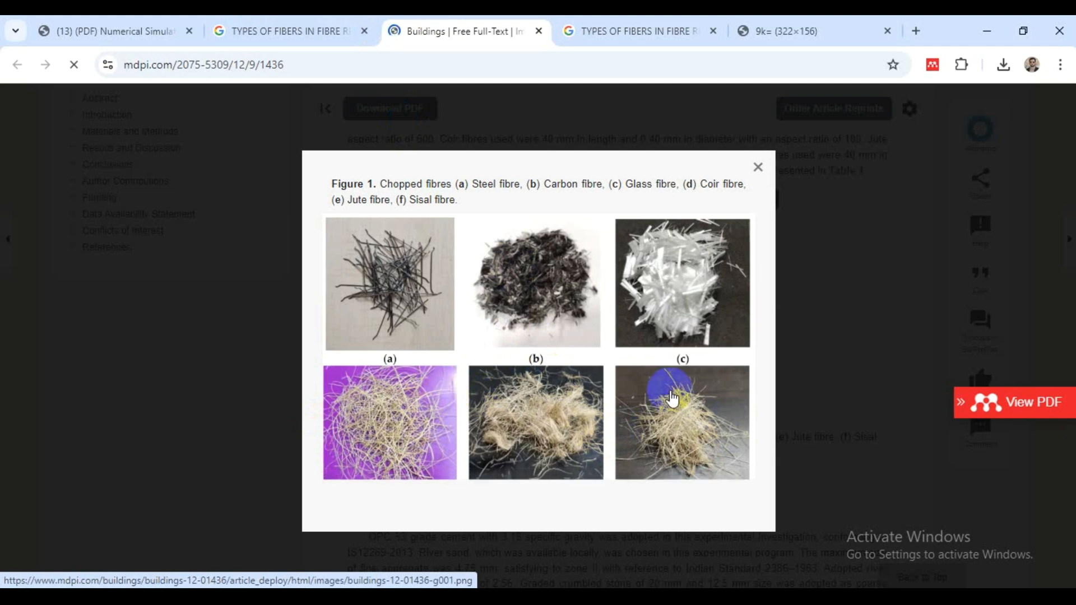
mouse_move(542, 294)
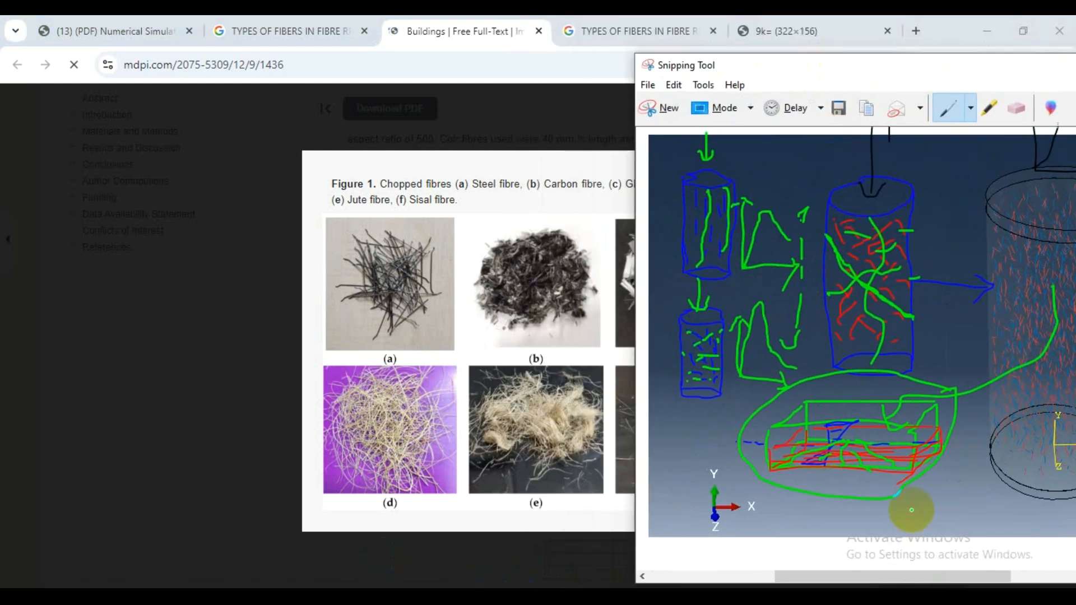
Maximize the Snipping Tool window so the annotated cylinder sketch fills the screen.
drag(823, 446, 878, 466)
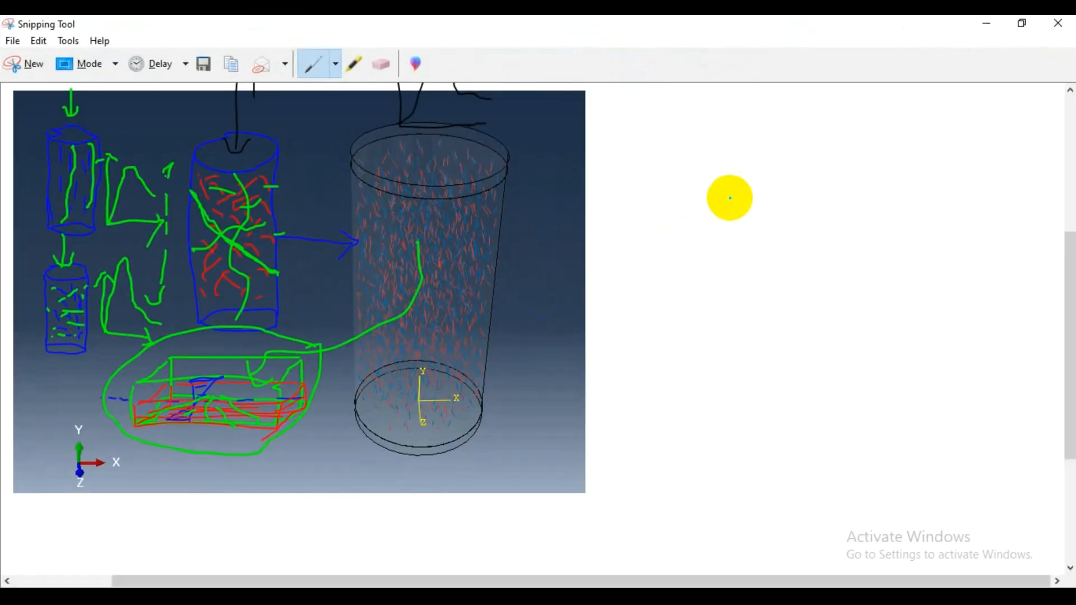
Label the vertical axis with the stress symbol in blue pen.
click(335, 63)
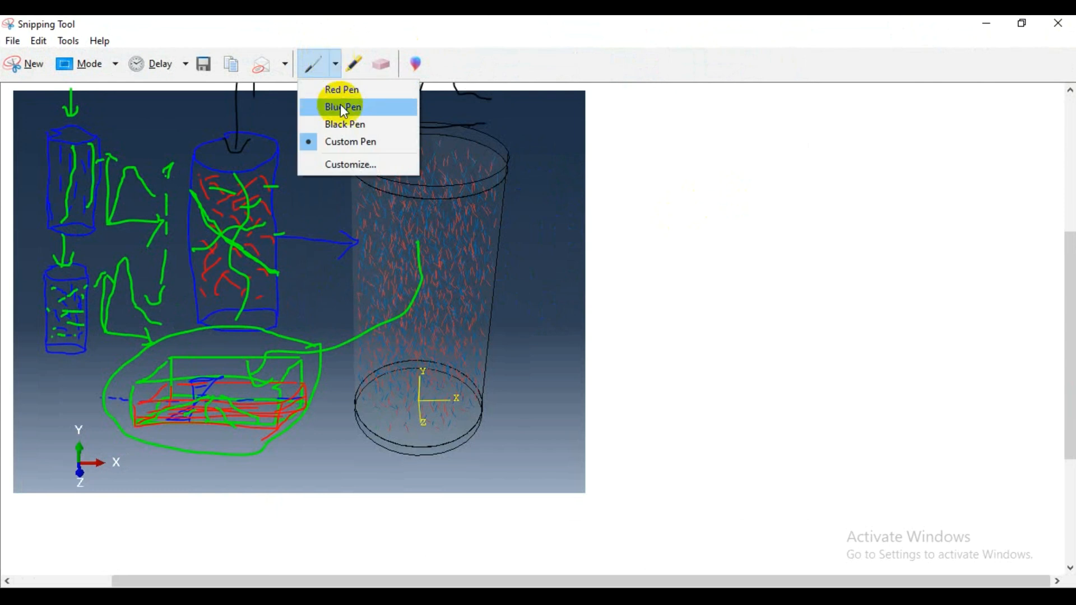
mouse_move(347, 96)
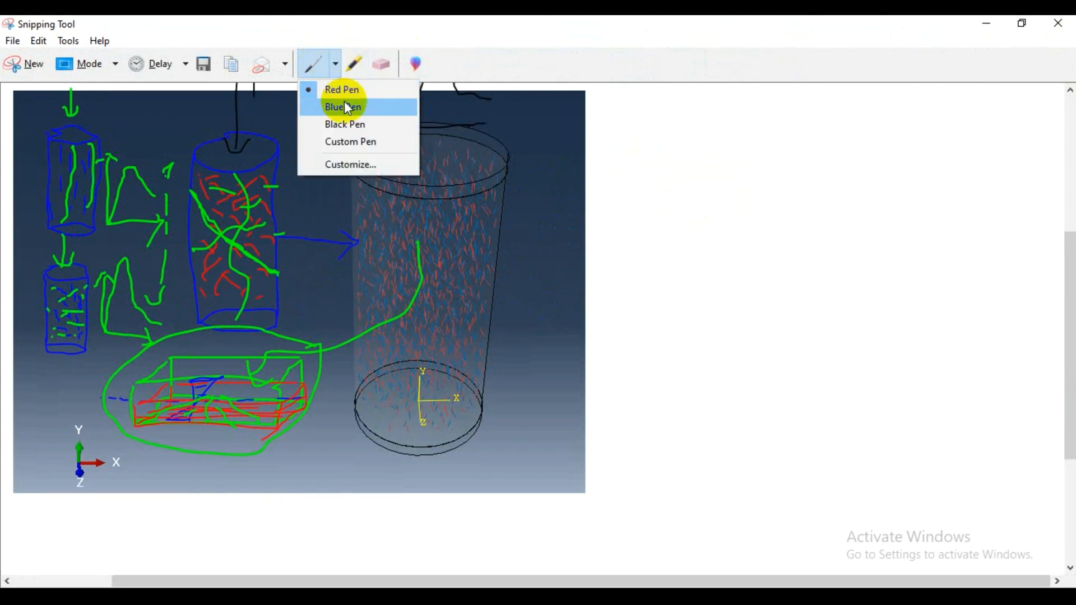
click(341, 106)
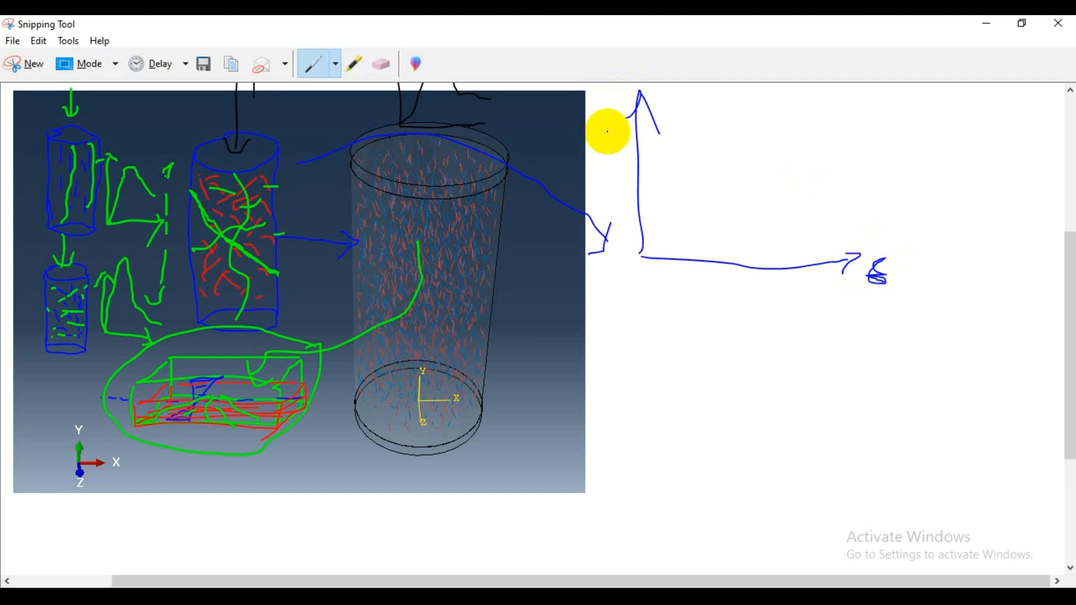
drag(614, 126, 601, 148)
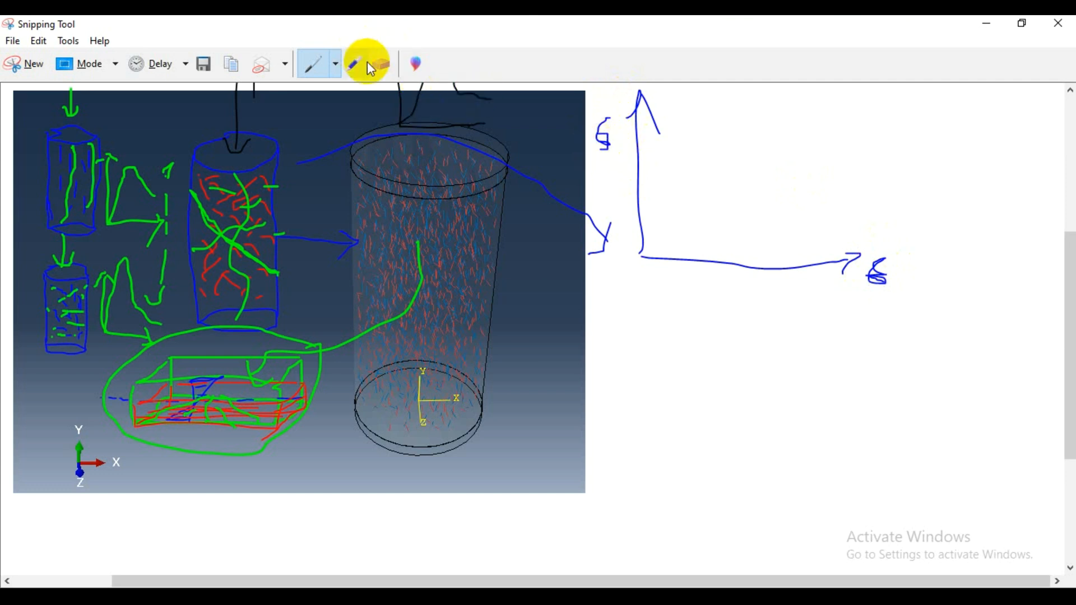
Sketch the stress–strain curve in black: linear rise, climb to a peak, then a softening tail.
click(334, 62)
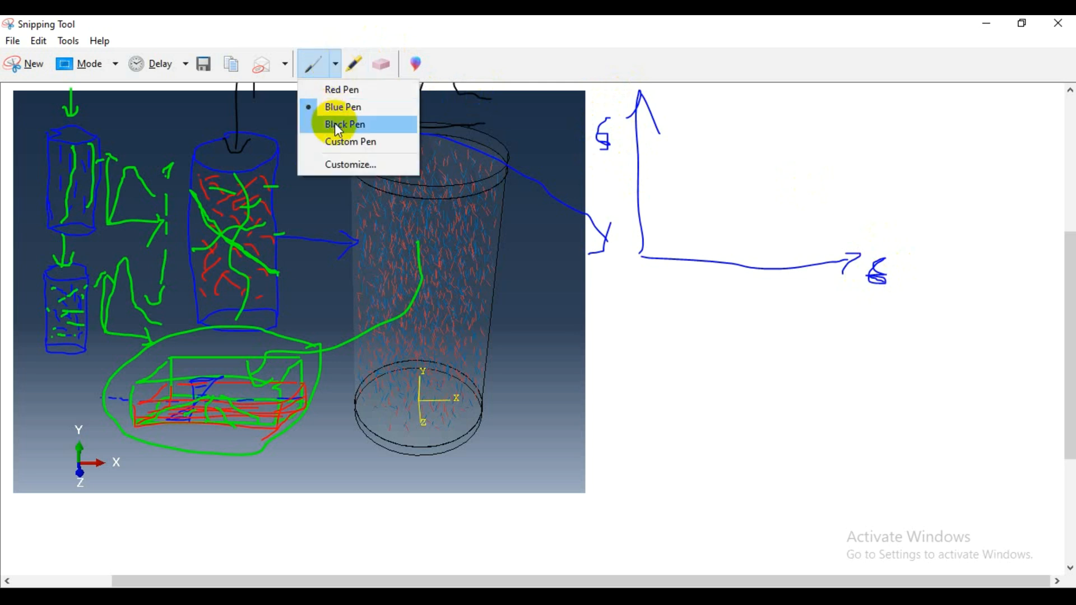
click(345, 123)
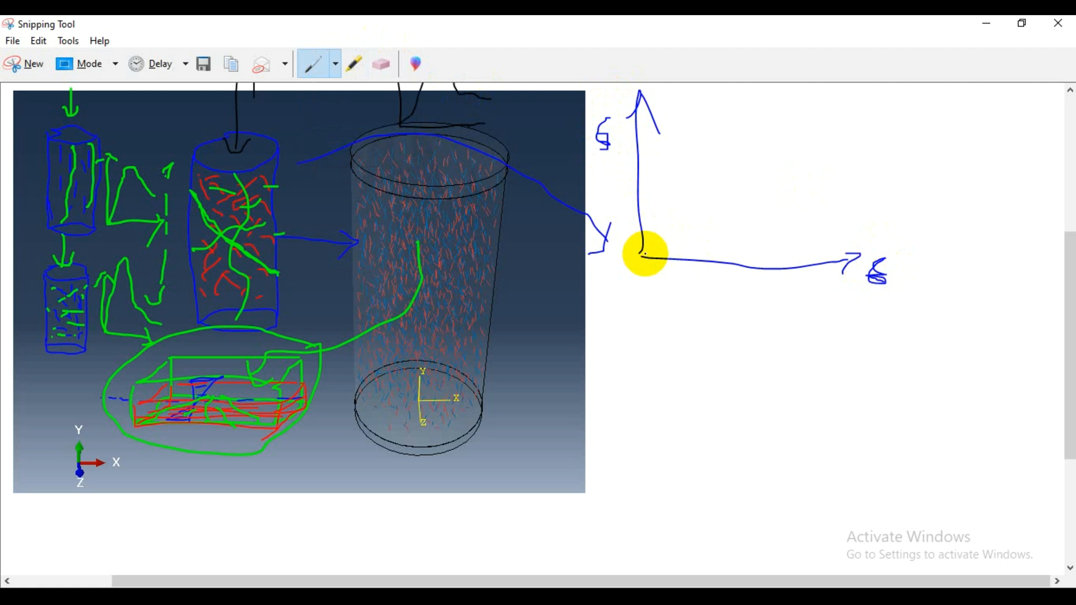
drag(641, 256, 721, 142)
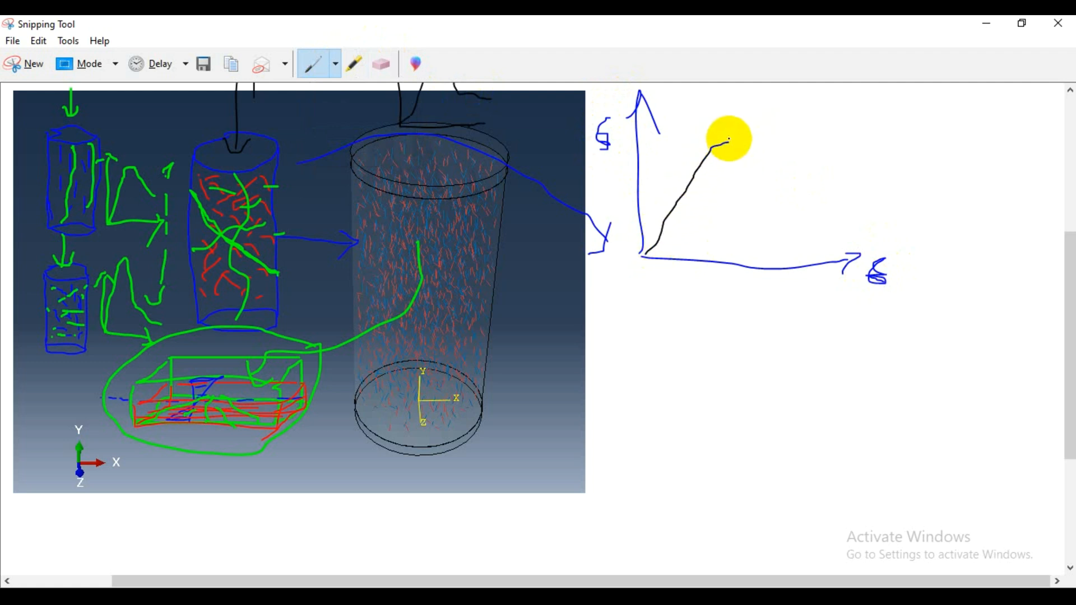
click(334, 65)
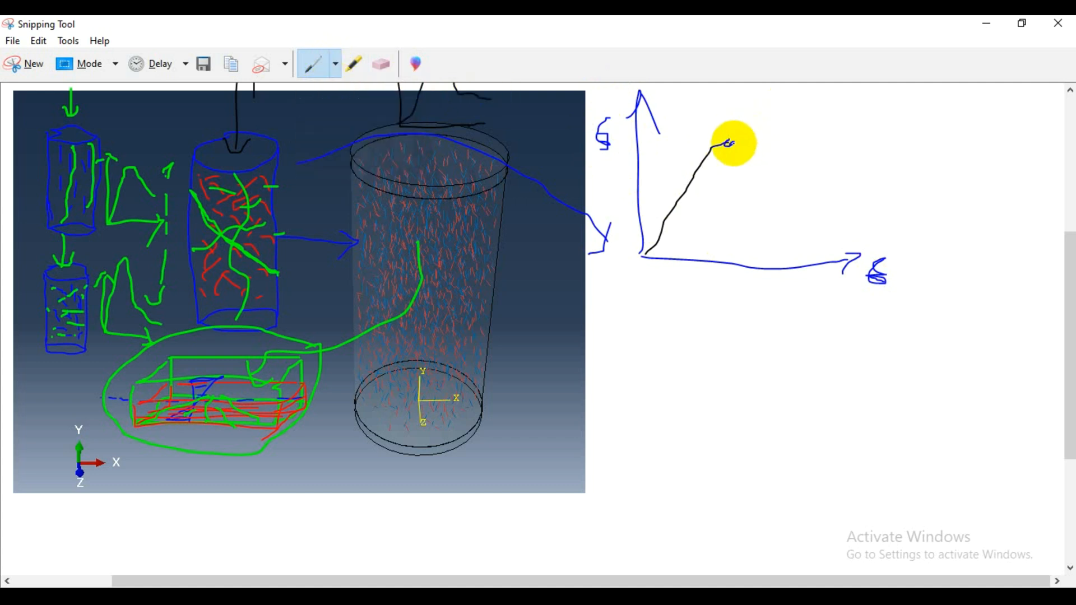
drag(720, 145, 824, 151)
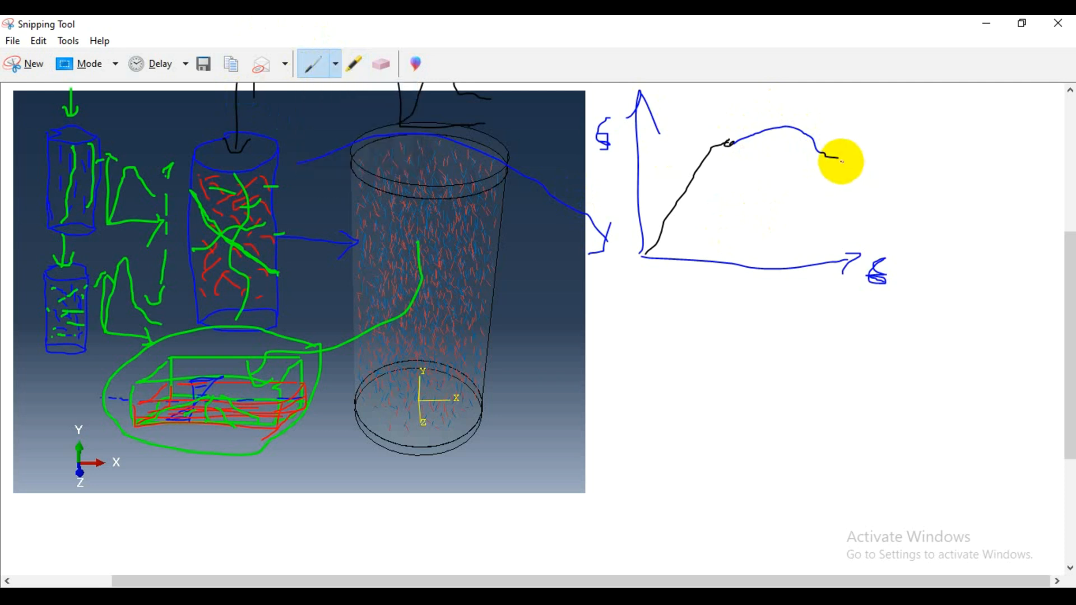
drag(834, 164, 885, 188)
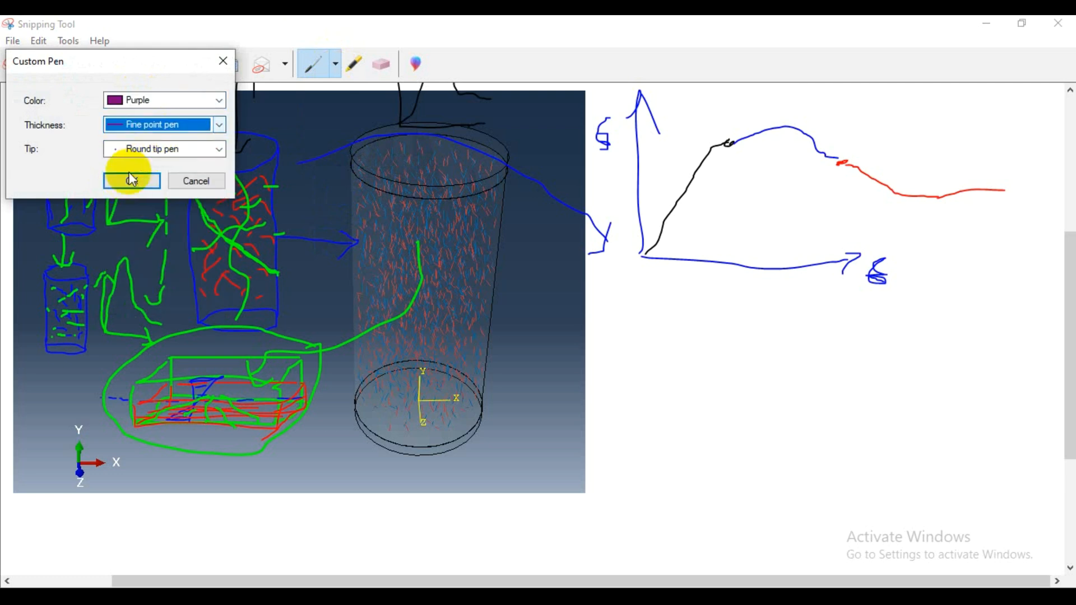
Drop purple dashed lines at the curve's transitions and number the stages along it.
click(130, 180)
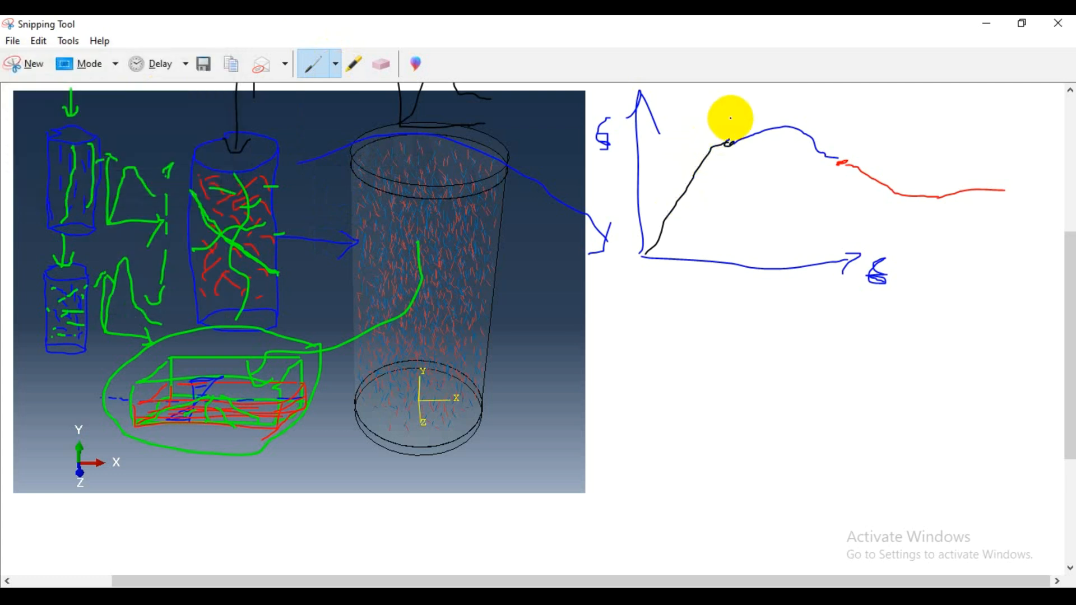
drag(730, 117, 726, 203)
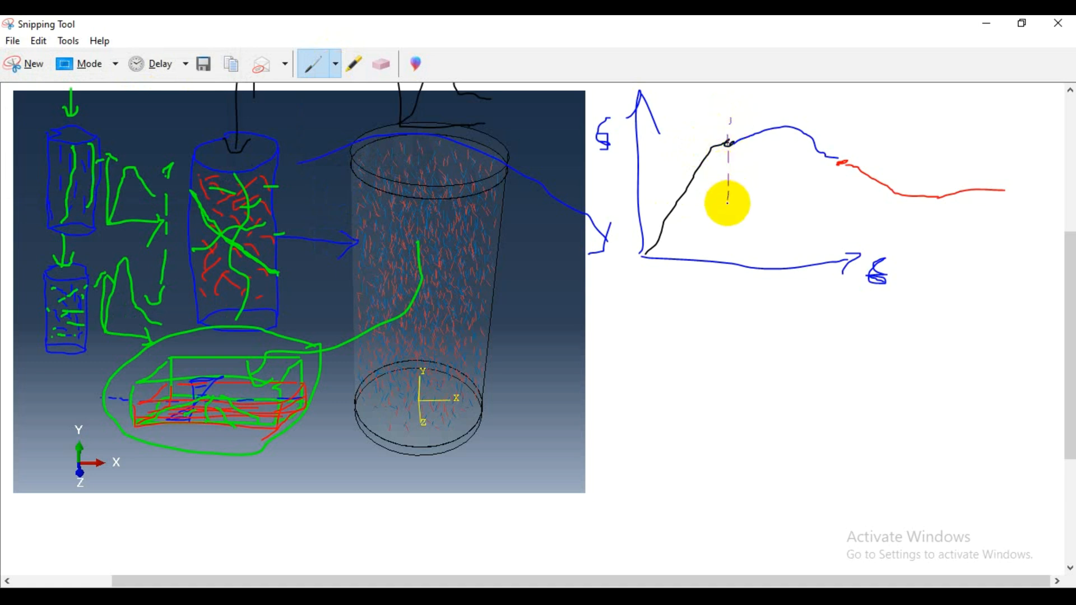
drag(726, 203, 836, 141)
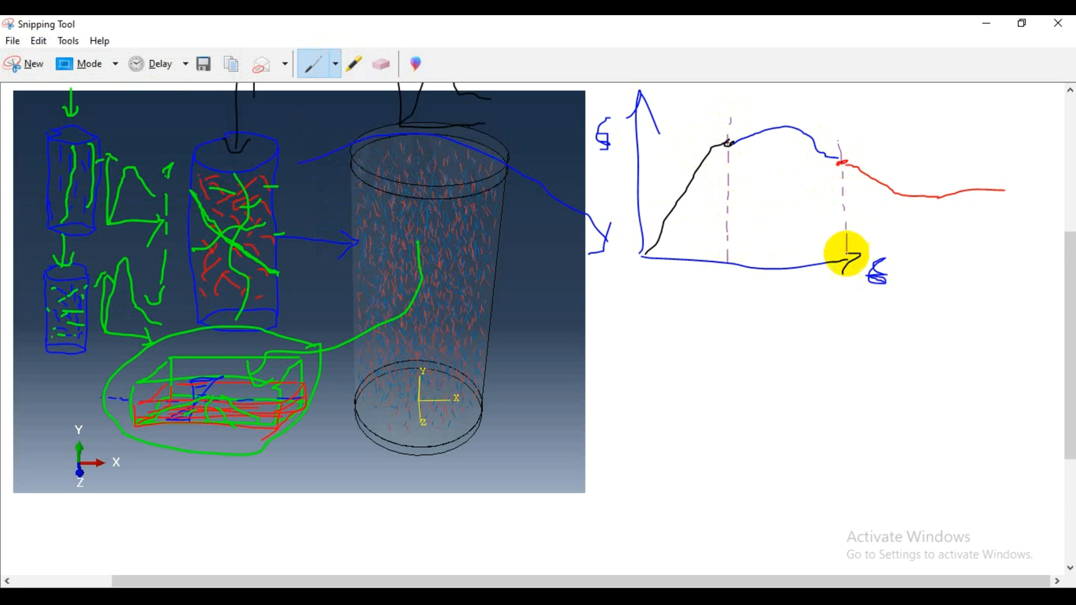
mouse_move(668, 189)
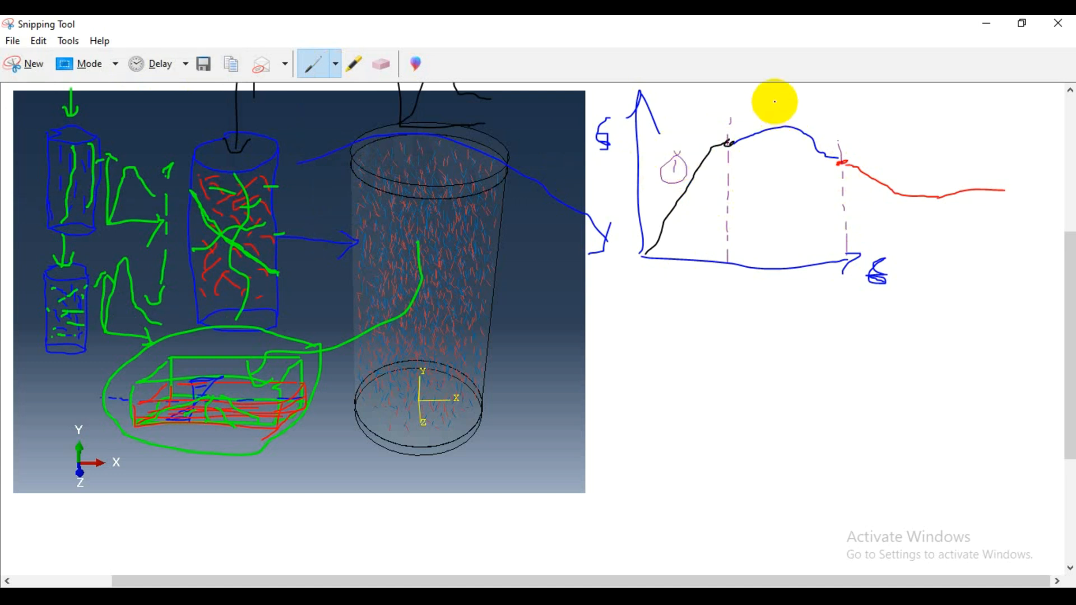
drag(772, 109, 789, 103)
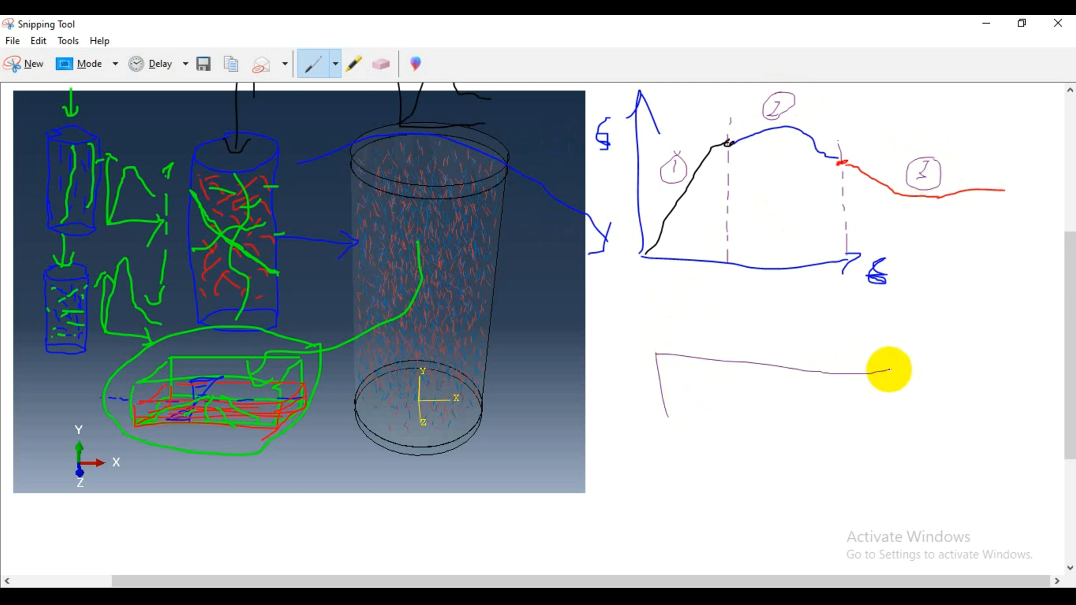
Draw a purple block beneath the graph and dashed lines linking the curve's stages to it.
drag(888, 371, 738, 326)
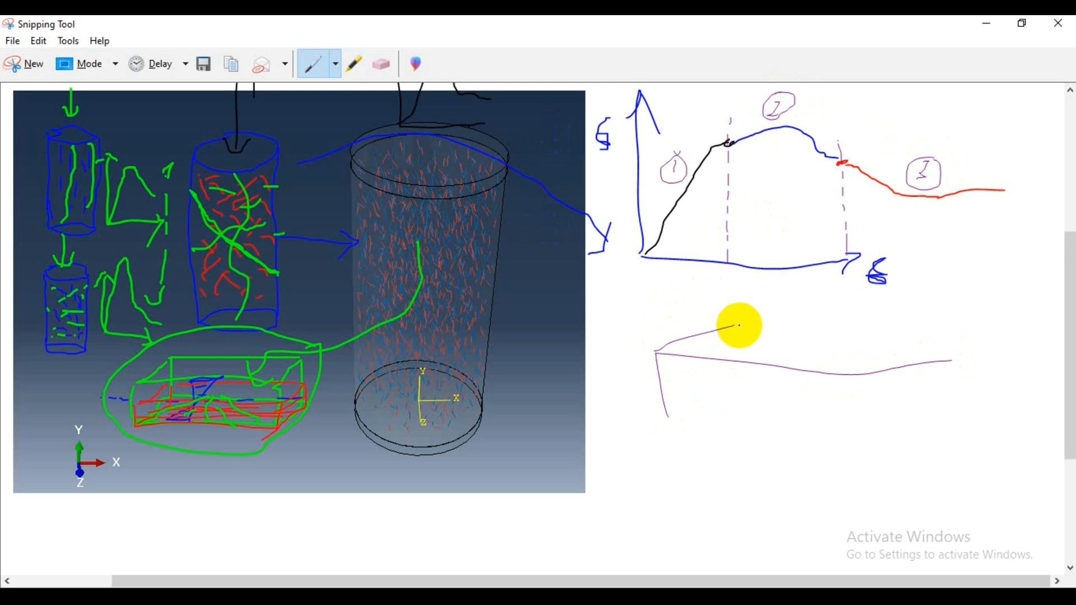
drag(737, 326, 954, 360)
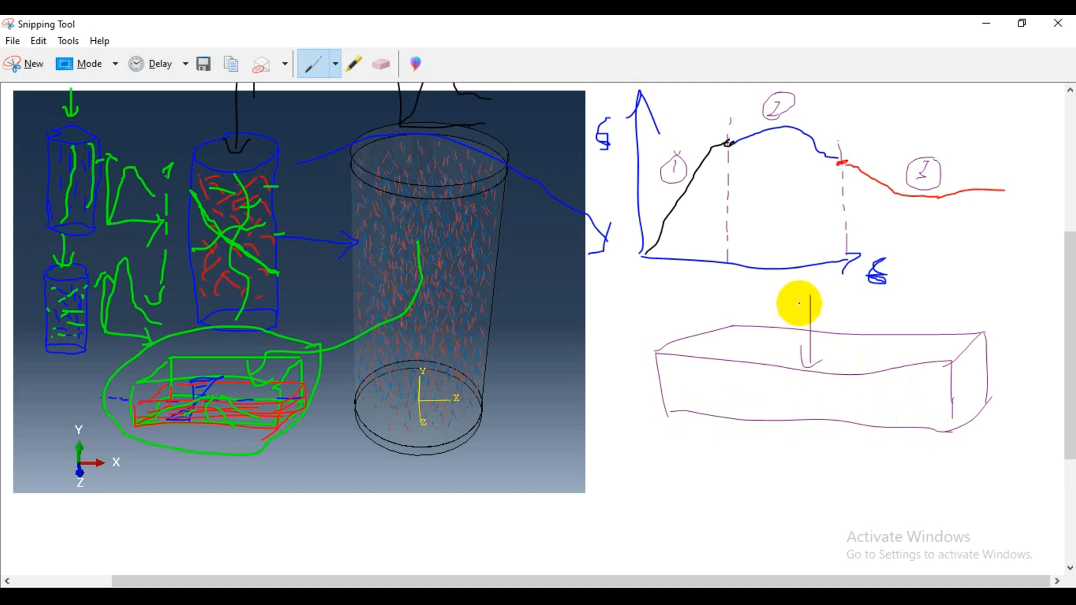
mouse_move(663, 185)
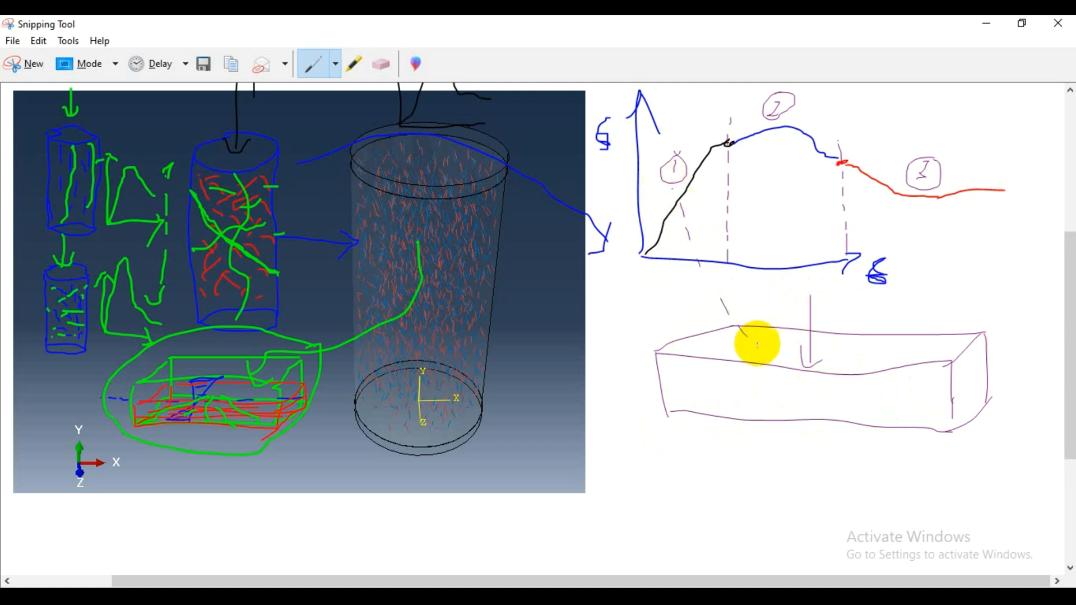
drag(755, 343, 782, 134)
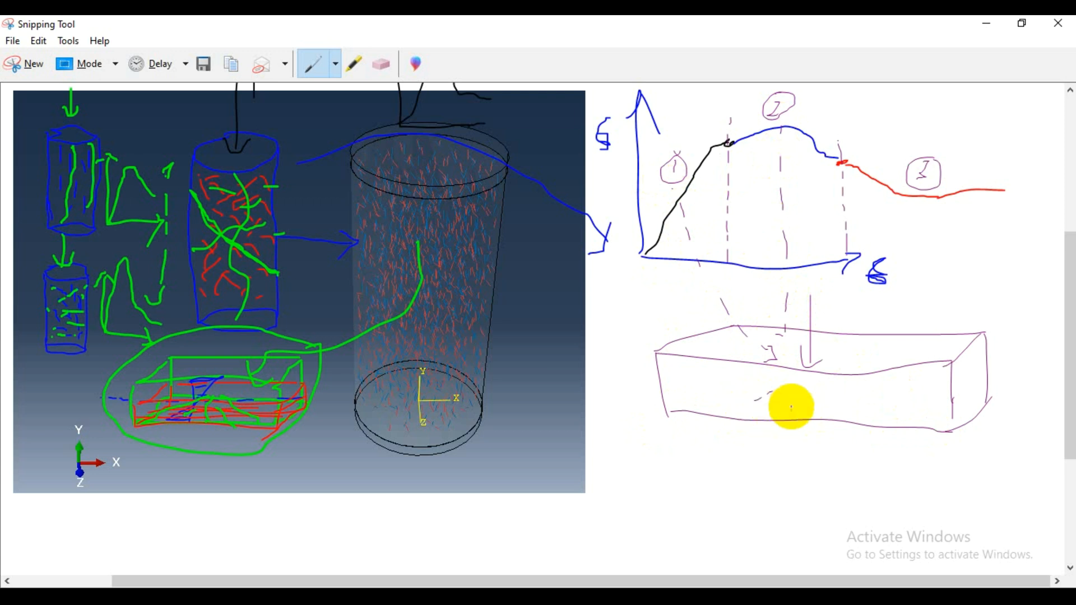
drag(789, 404, 927, 401)
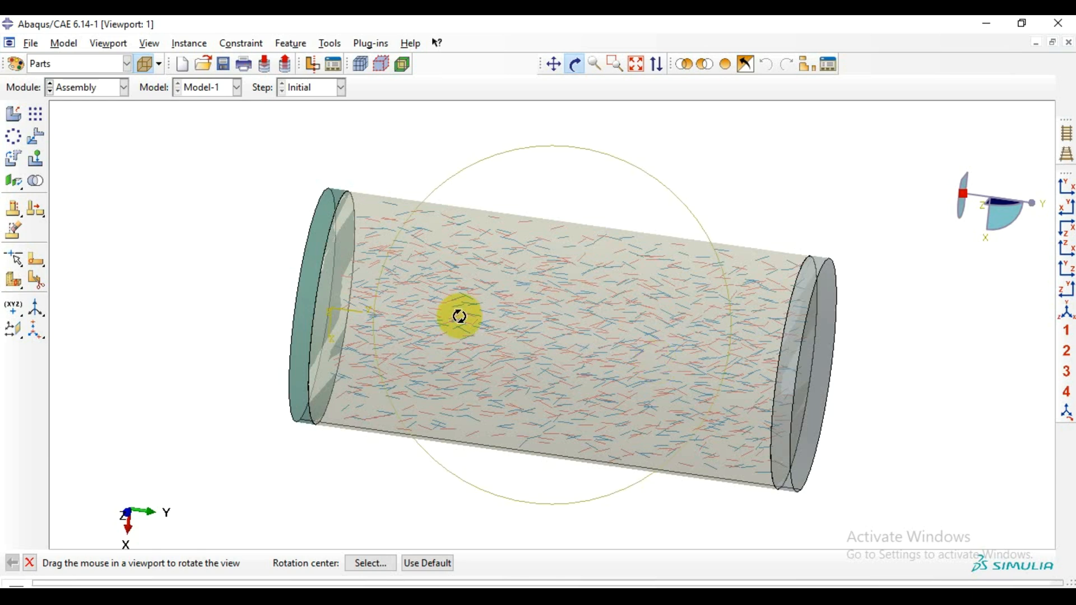
Orbit the cylinder assembly, then switch to the Property module showing fibre part M1-Lw.
drag(458, 316, 473, 203)
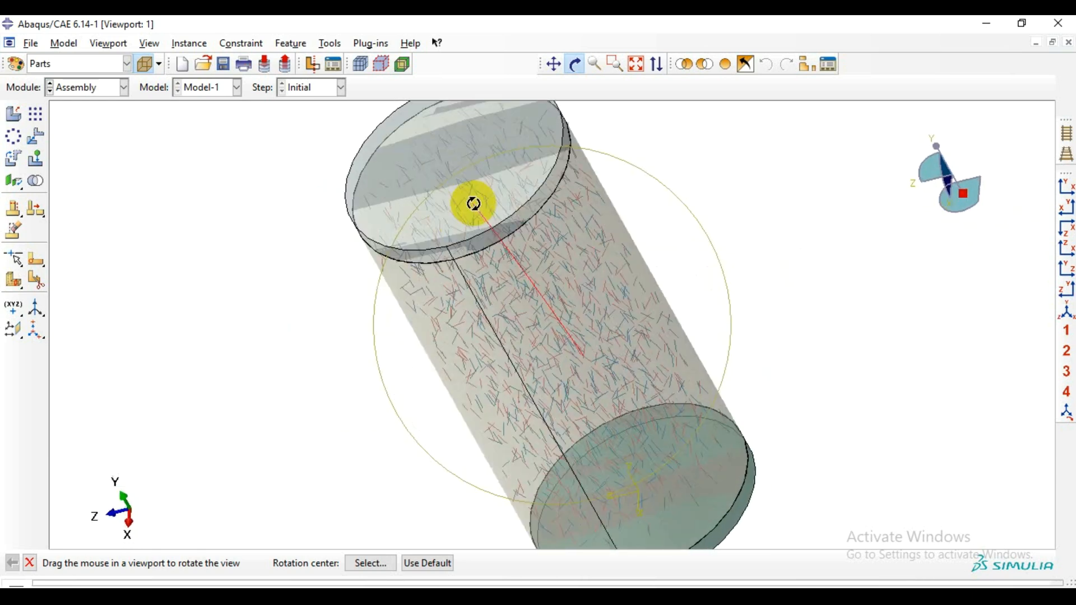
drag(473, 203, 626, 316)
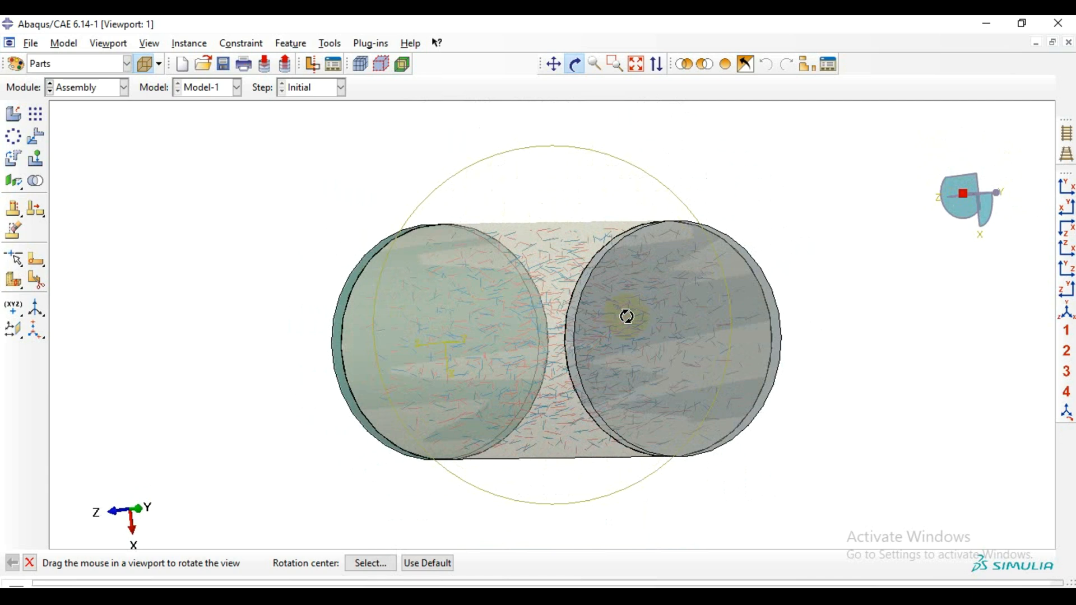
drag(626, 316, 665, 313)
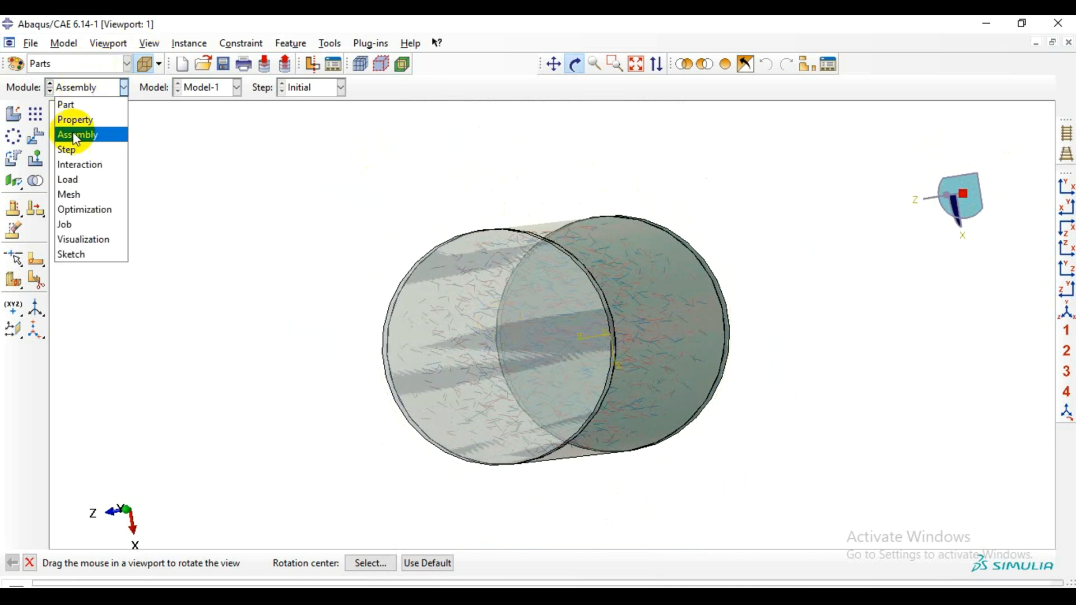
click(74, 121)
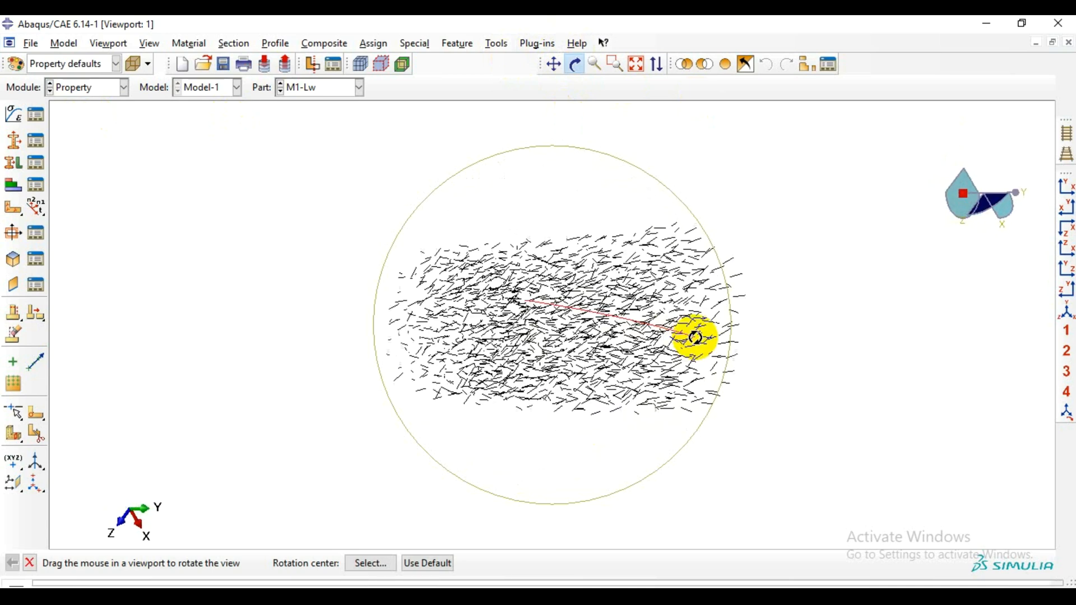
drag(693, 336, 429, 223)
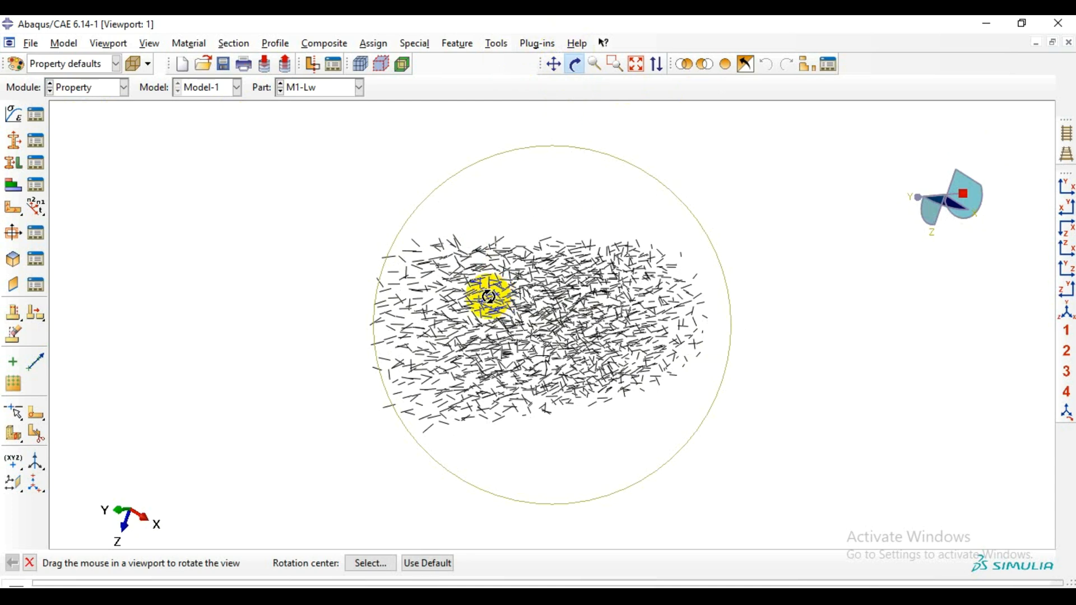
drag(487, 295, 469, 454)
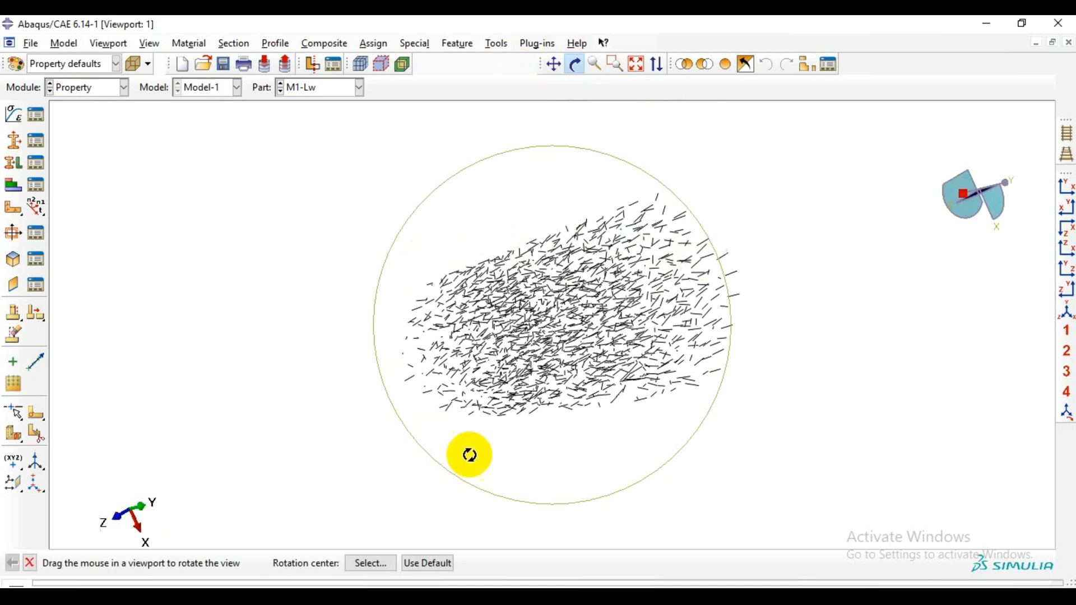
drag(470, 454, 542, 258)
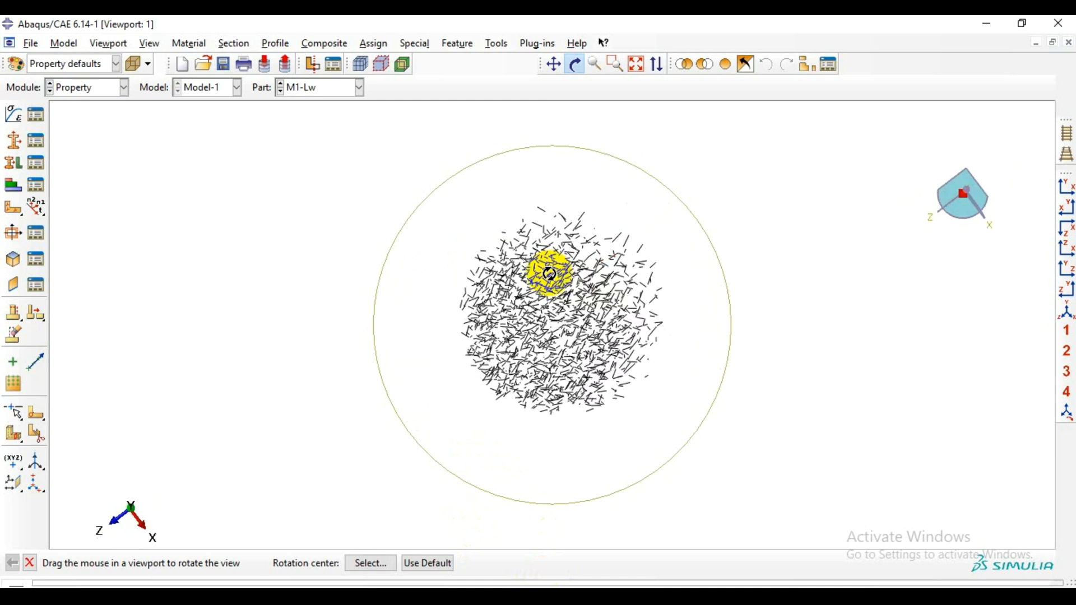
drag(549, 274, 374, 214)
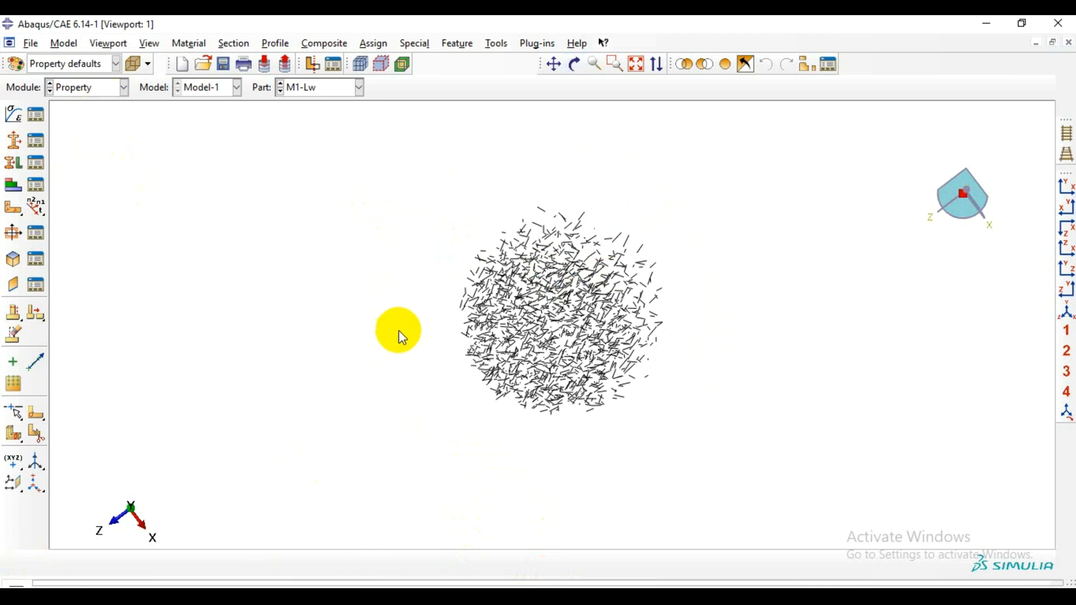
click(553, 65)
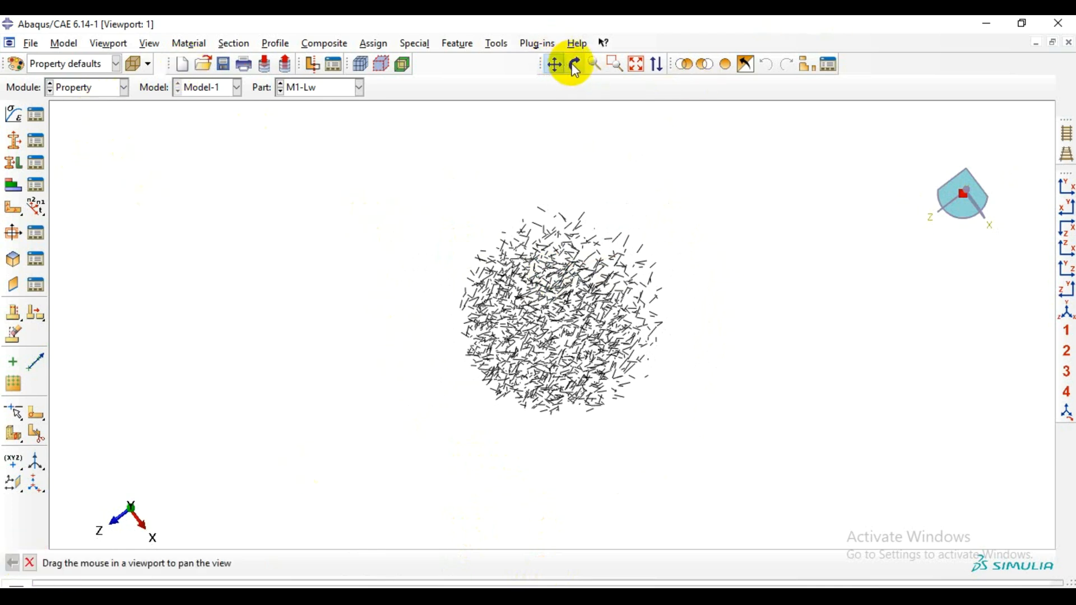
click(572, 63)
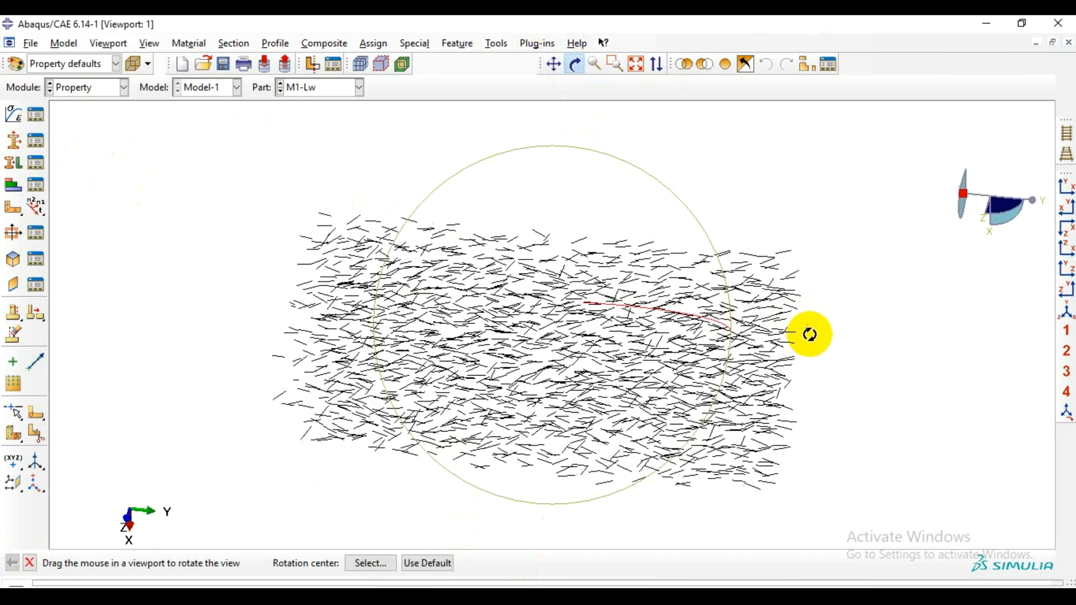
drag(809, 334, 582, 576)
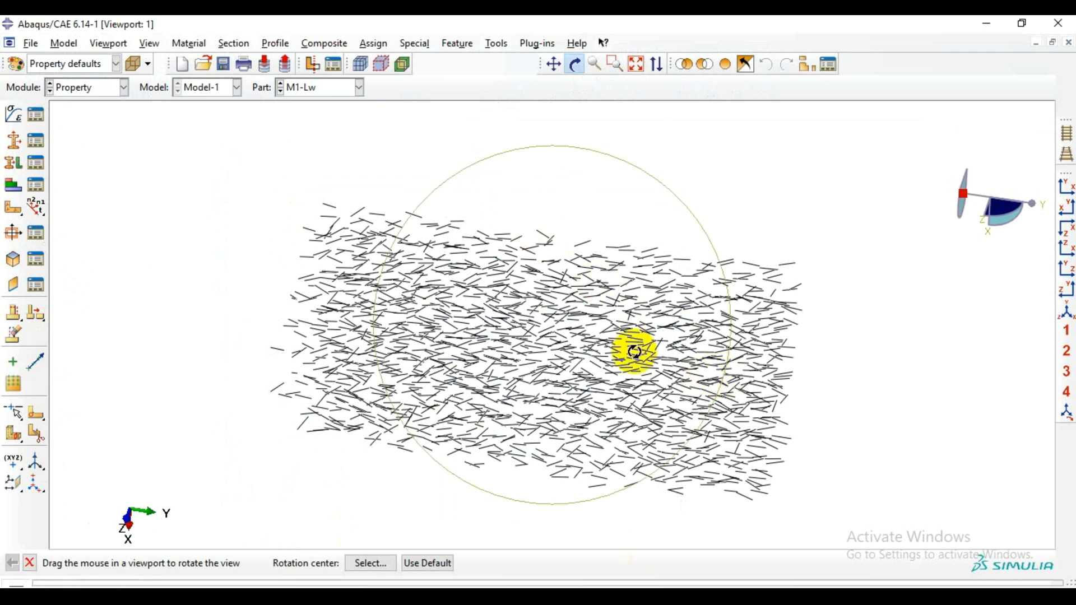
drag(634, 352, 585, 194)
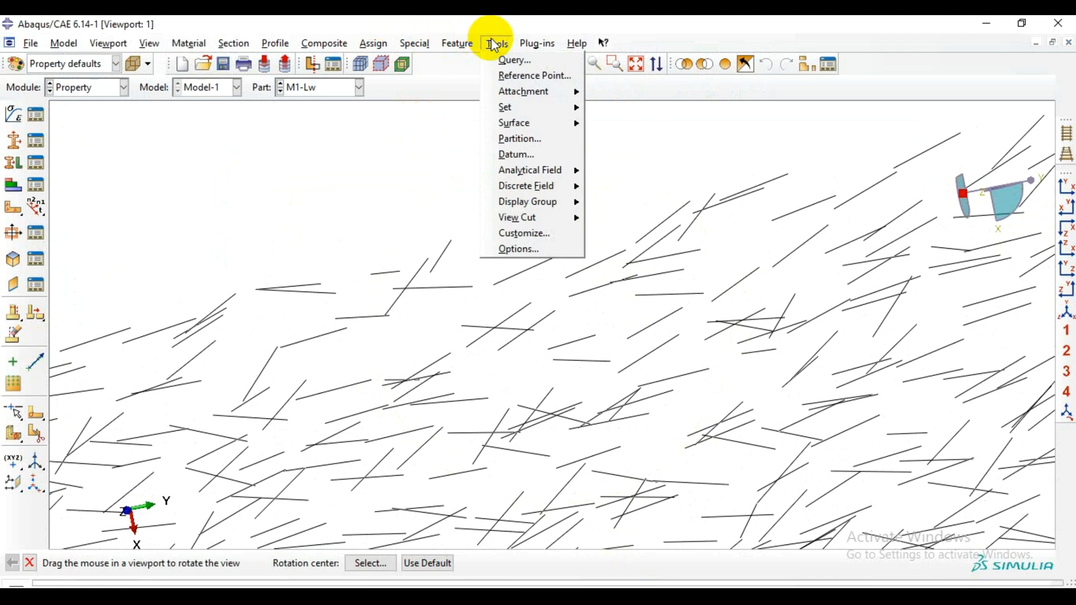
Run a Distance query between picked fibre endpoints, reporting lengths of 10 and about 14.73.
click(515, 59)
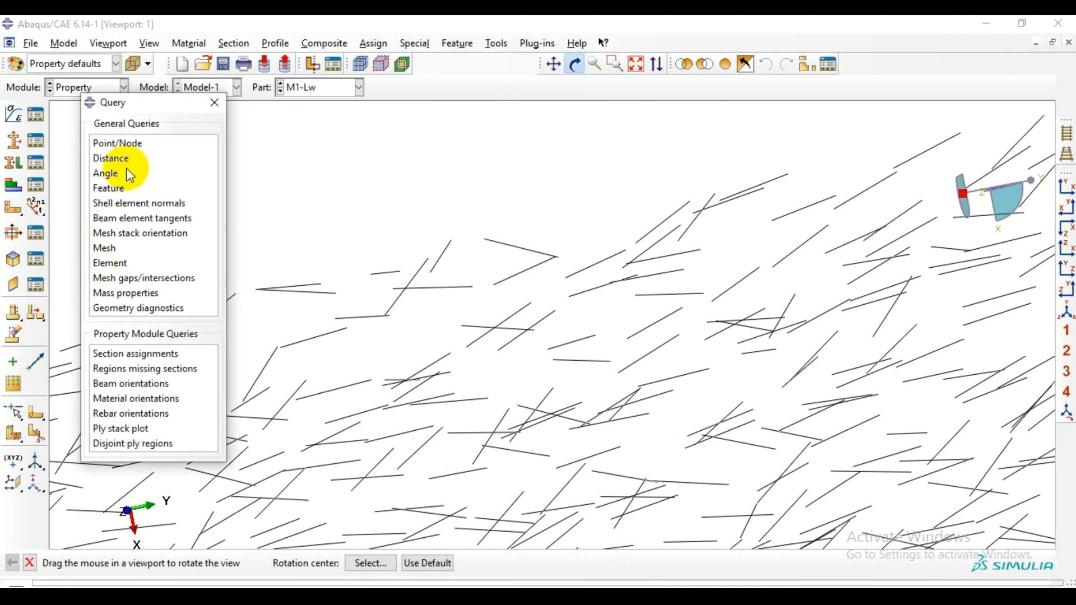
click(110, 158)
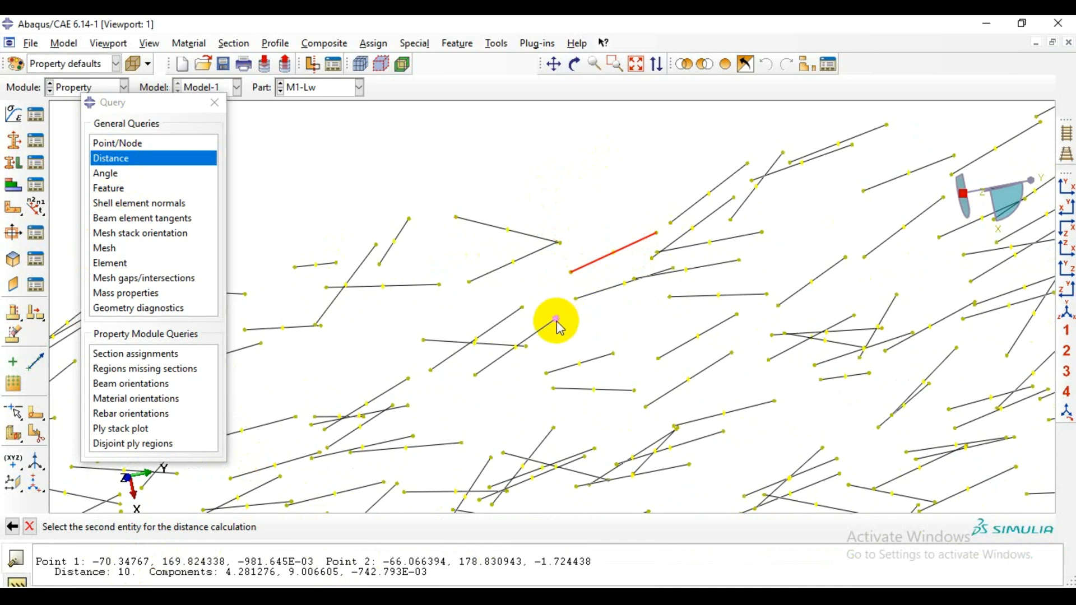
click(473, 375)
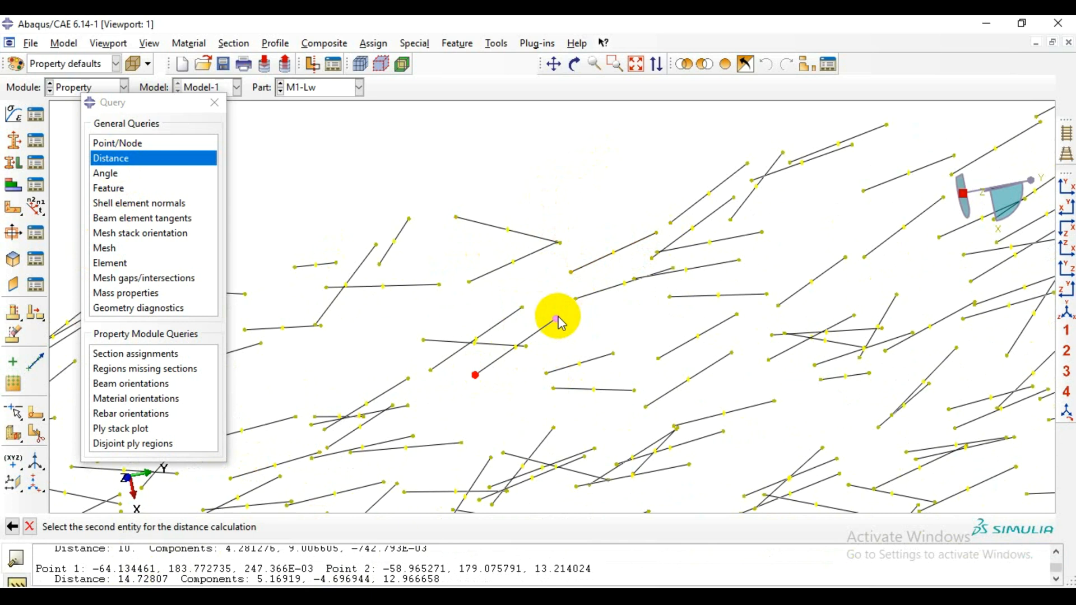
click(556, 319)
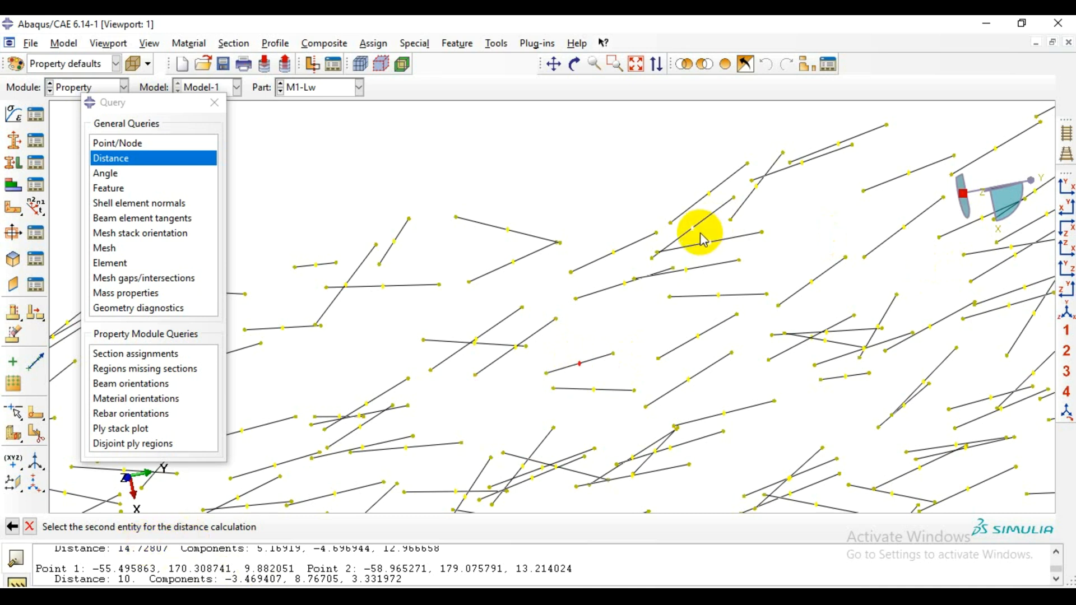
mouse_move(612, 181)
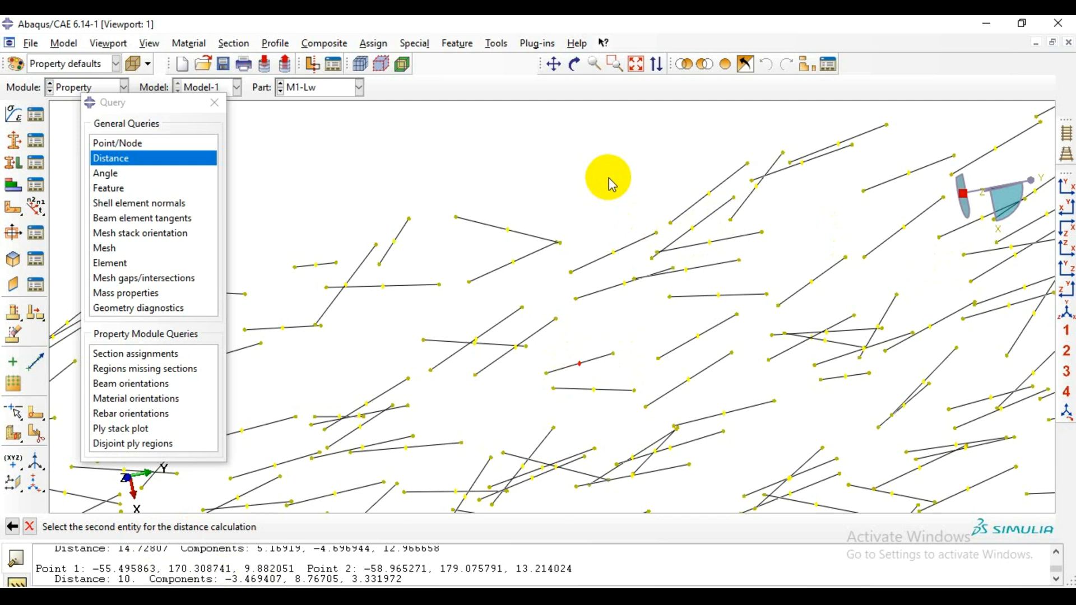
mouse_move(577, 63)
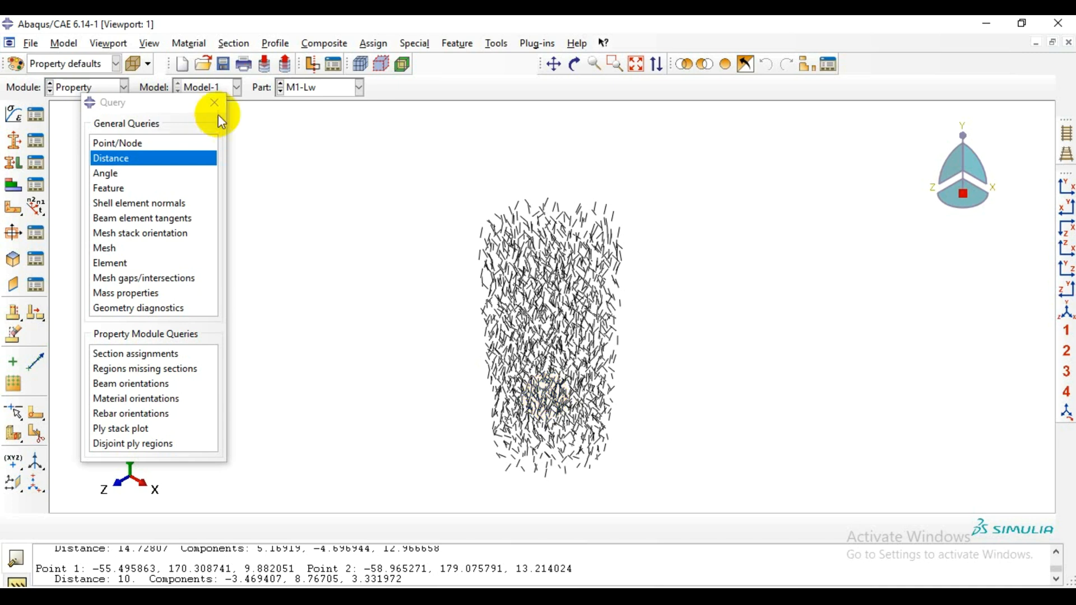
Close the Query dialog and expand Parts to select Cyl through Top SPlate in Model-1.
click(214, 102)
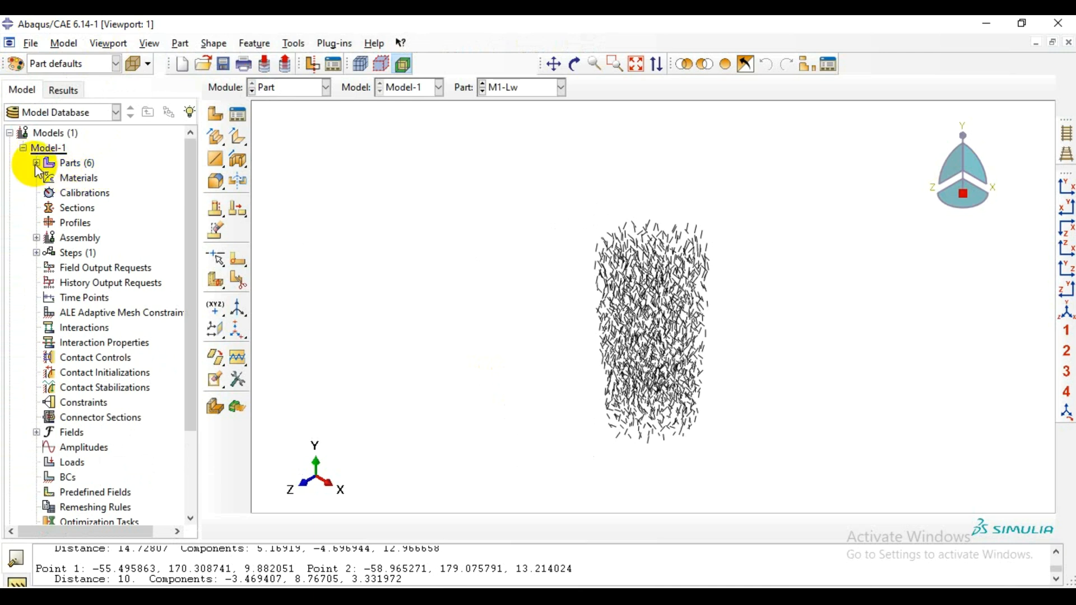
click(34, 164)
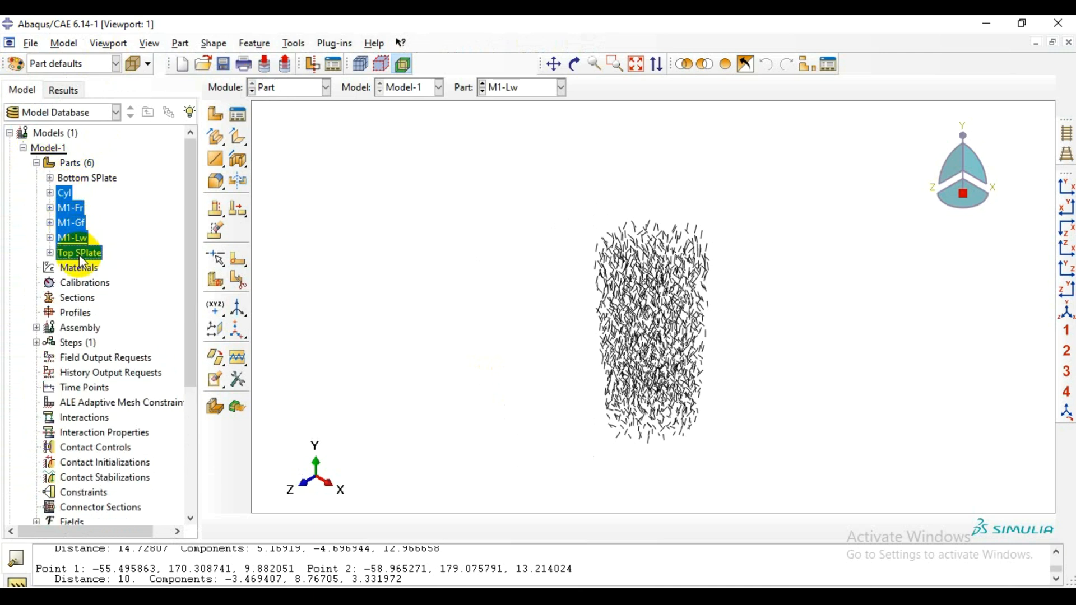
click(215, 63)
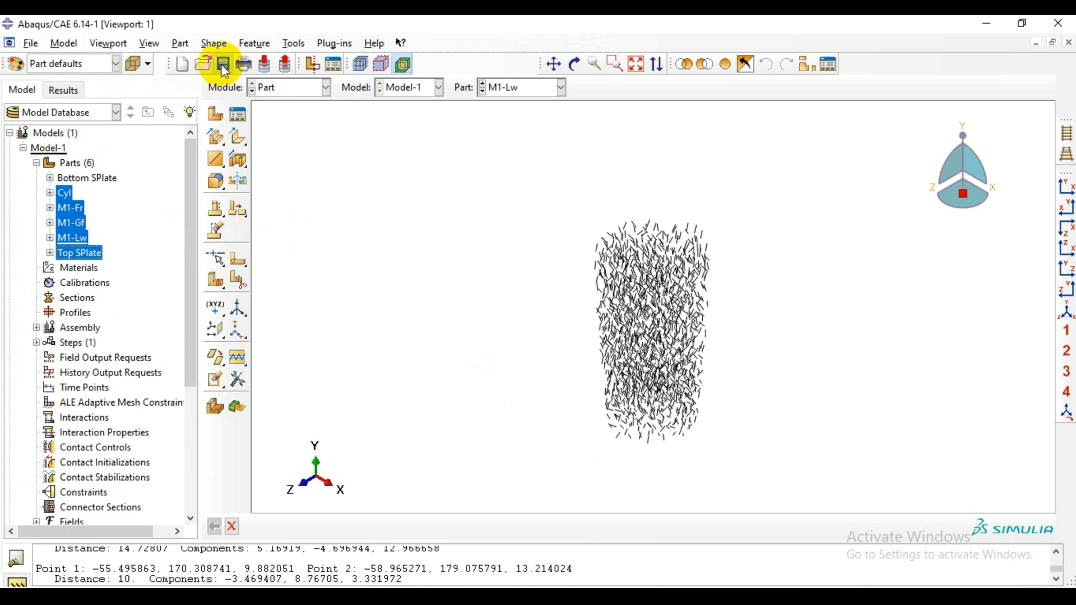
Save the model database as 'Demonstration Profile of FRC.cae' in the Abaqus Files folder.
click(218, 62)
text(Demonstration p)
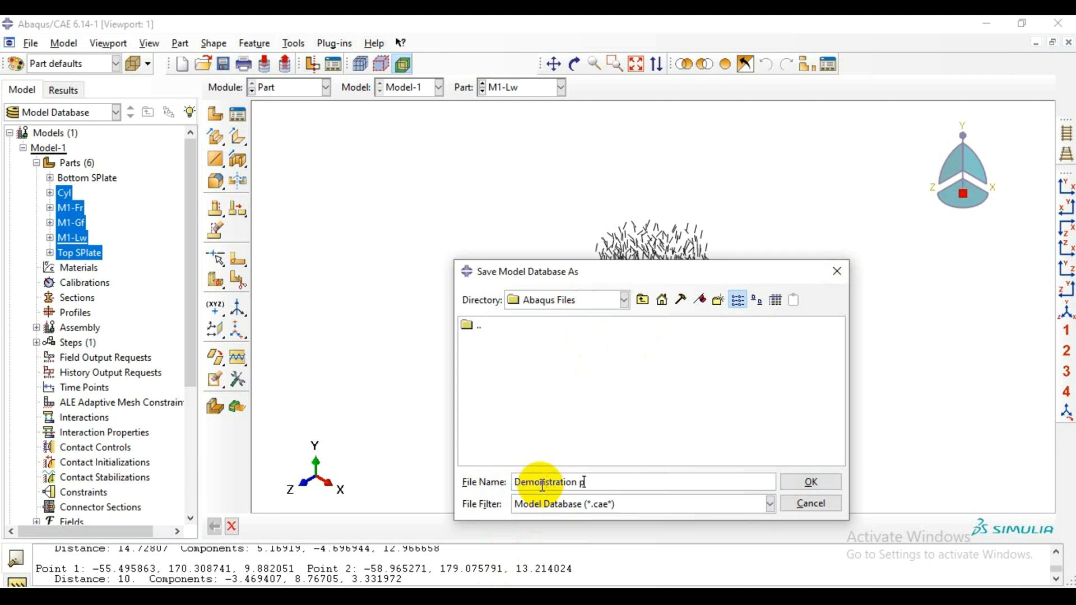
text(roj)
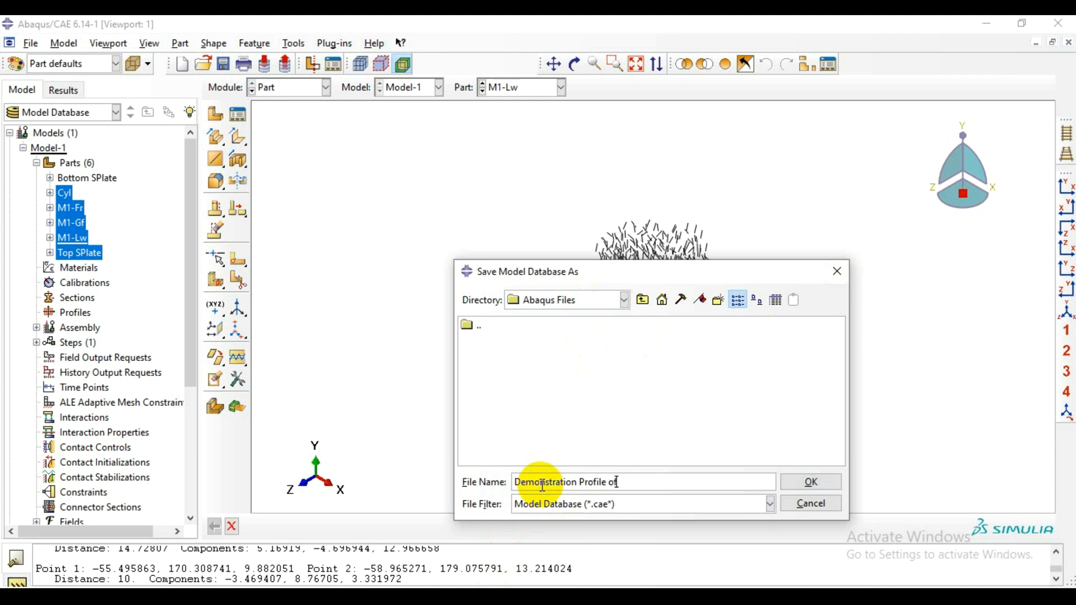
text(FRC)
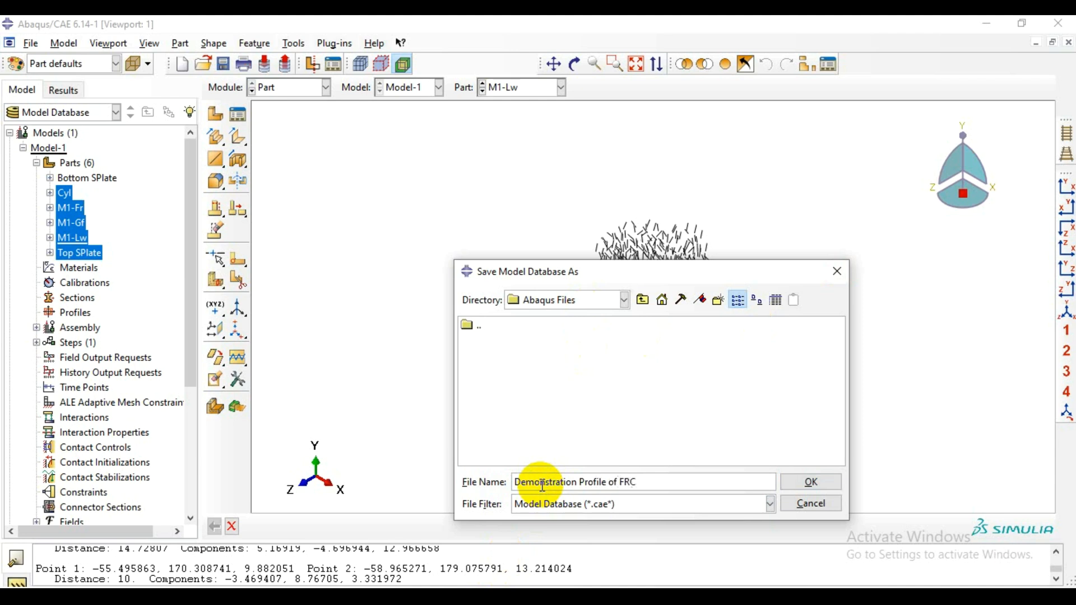
click(810, 482)
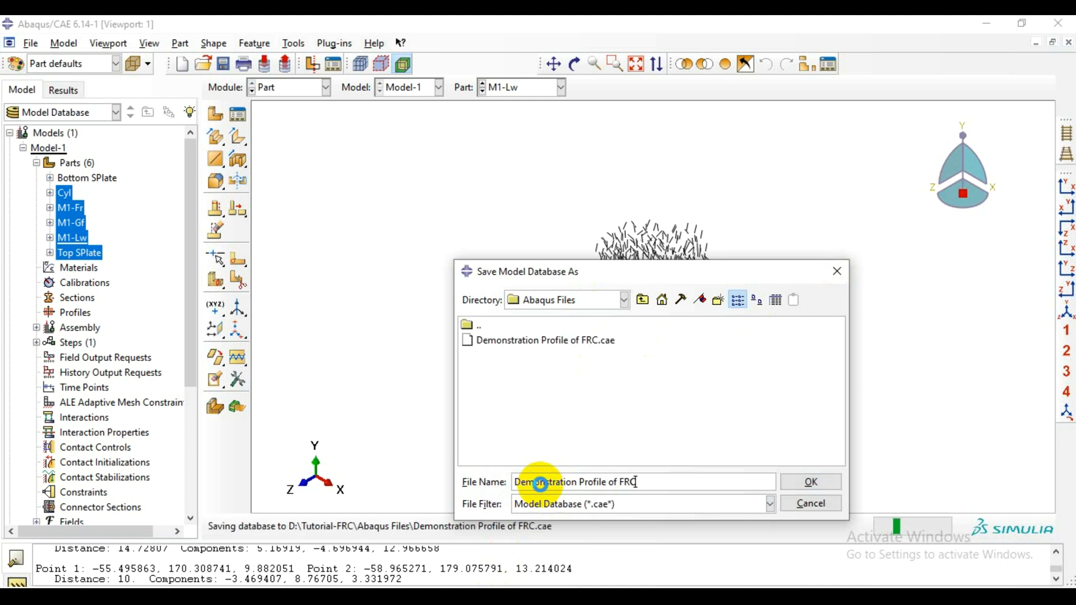
click(810, 482)
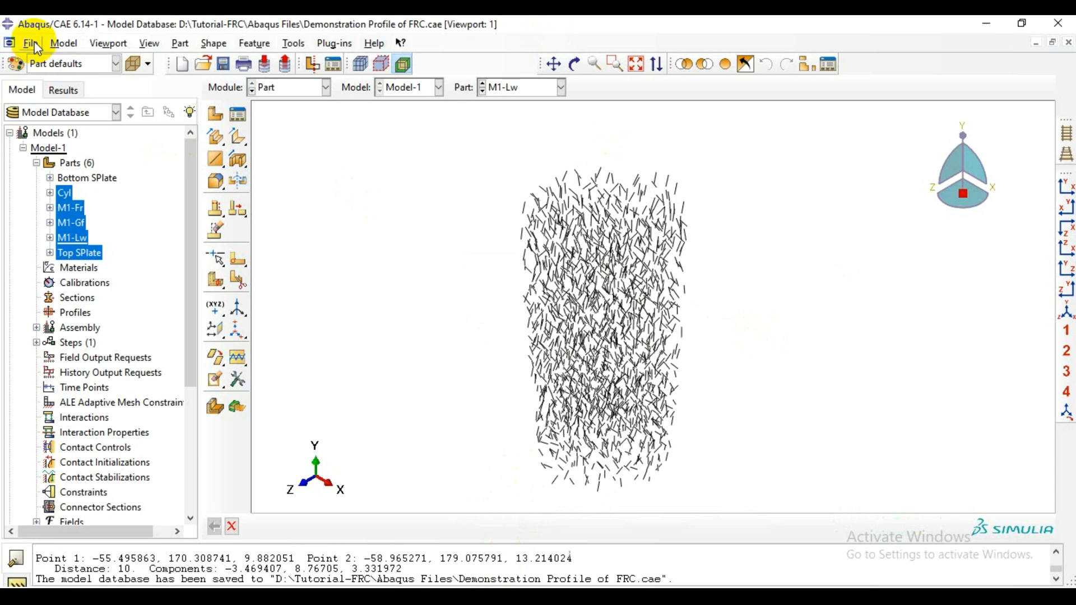
click(32, 42)
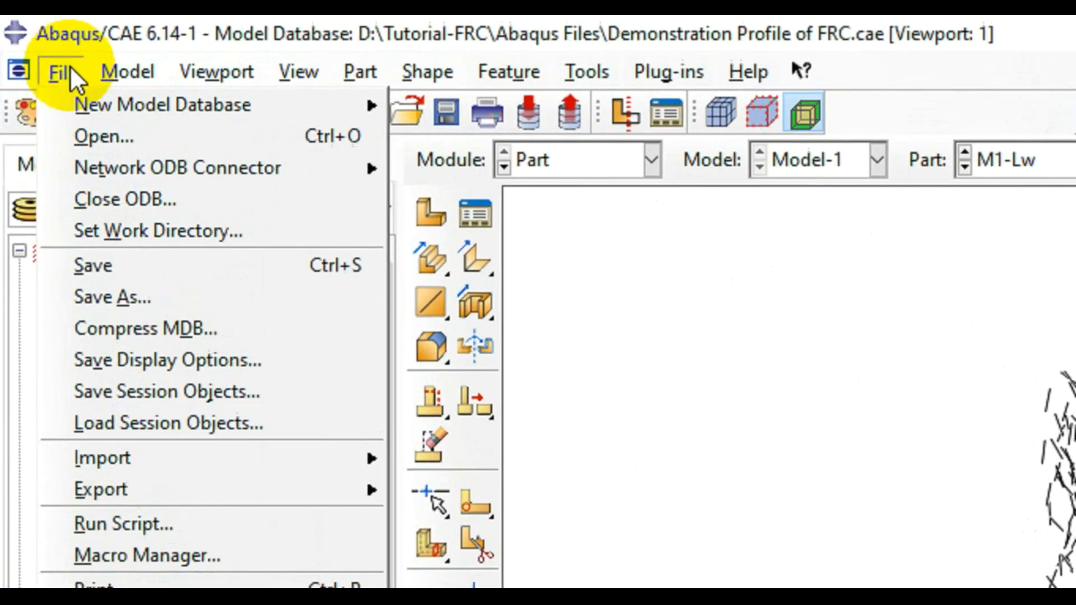
mouse_move(67, 81)
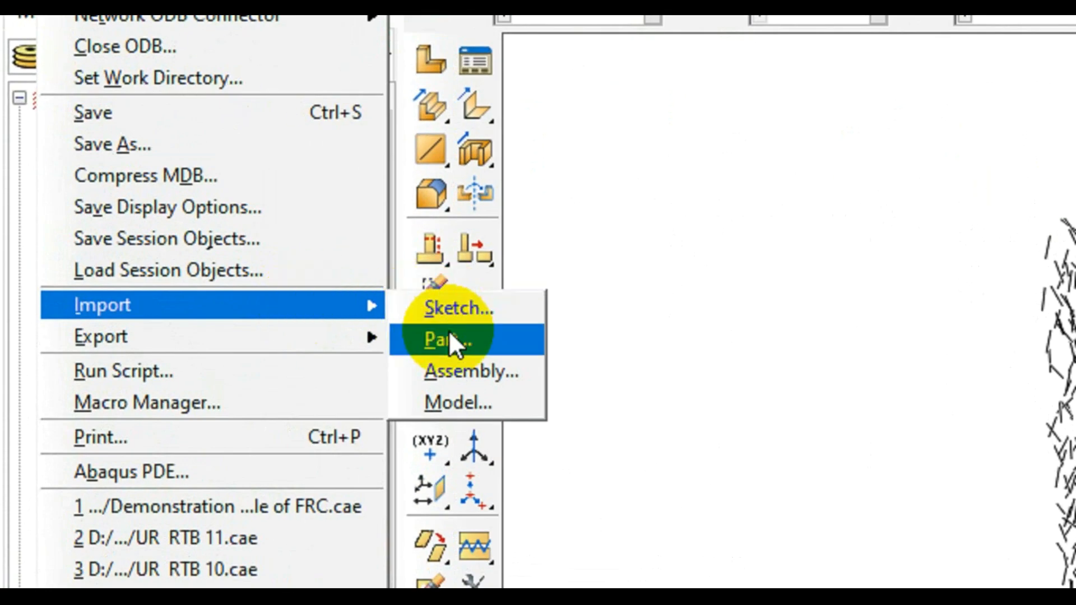
click(454, 340)
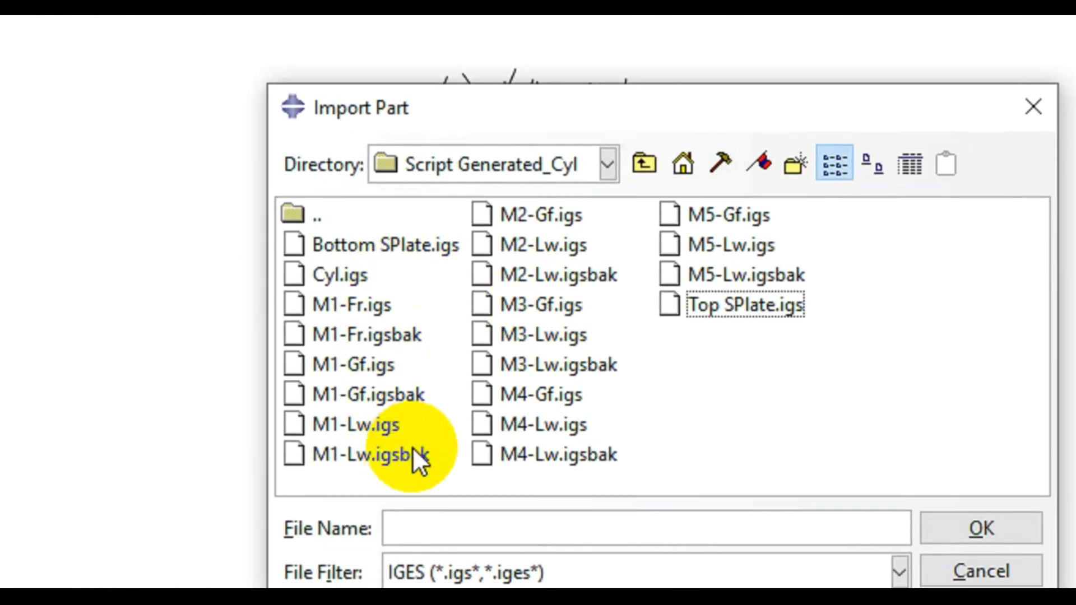
mouse_move(568, 280)
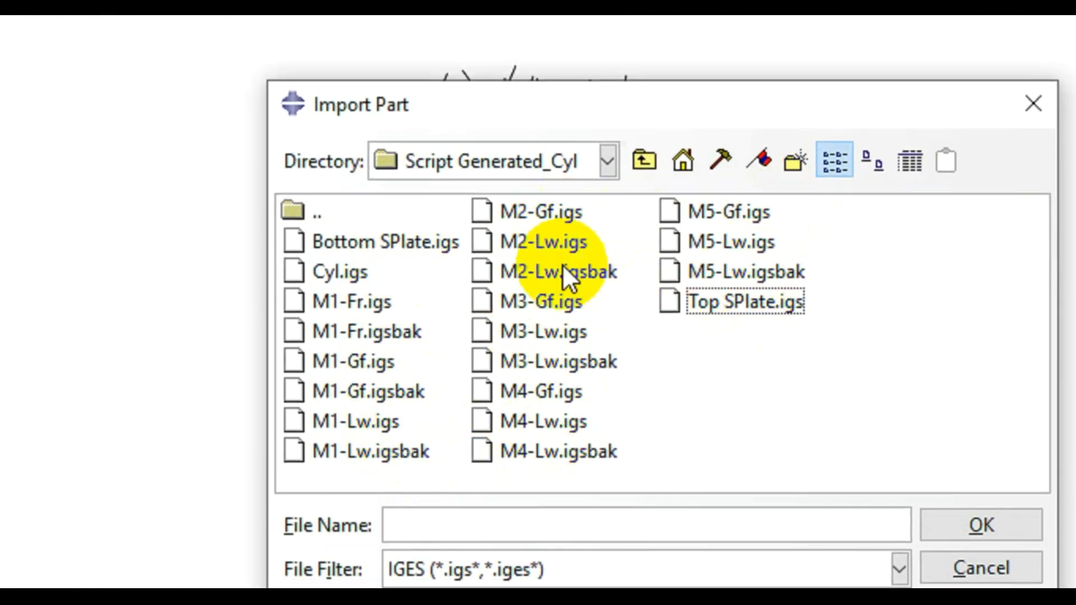
mouse_move(486, 371)
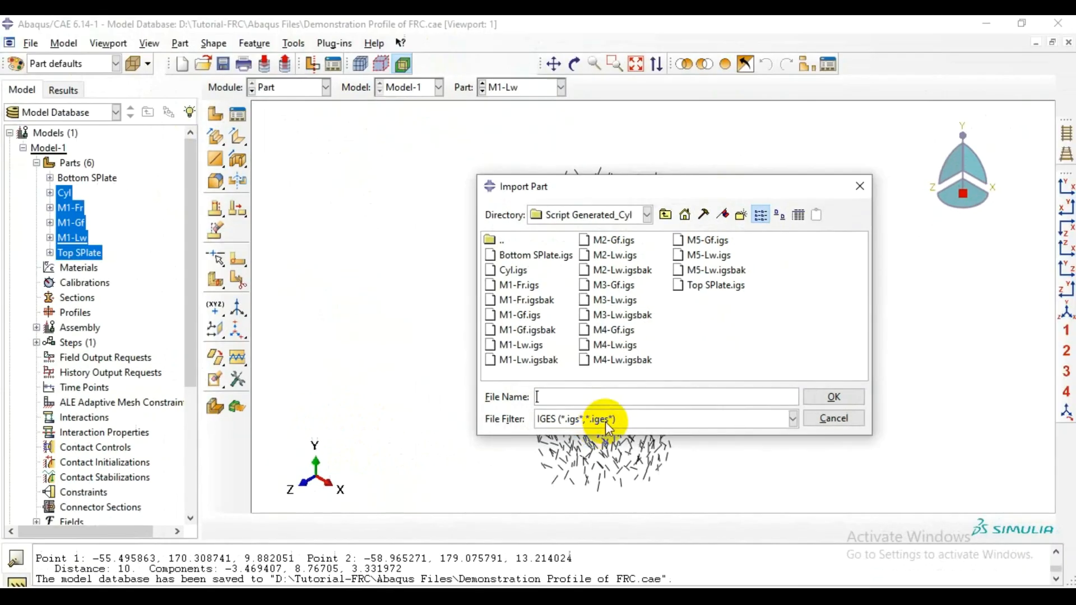
click(834, 418)
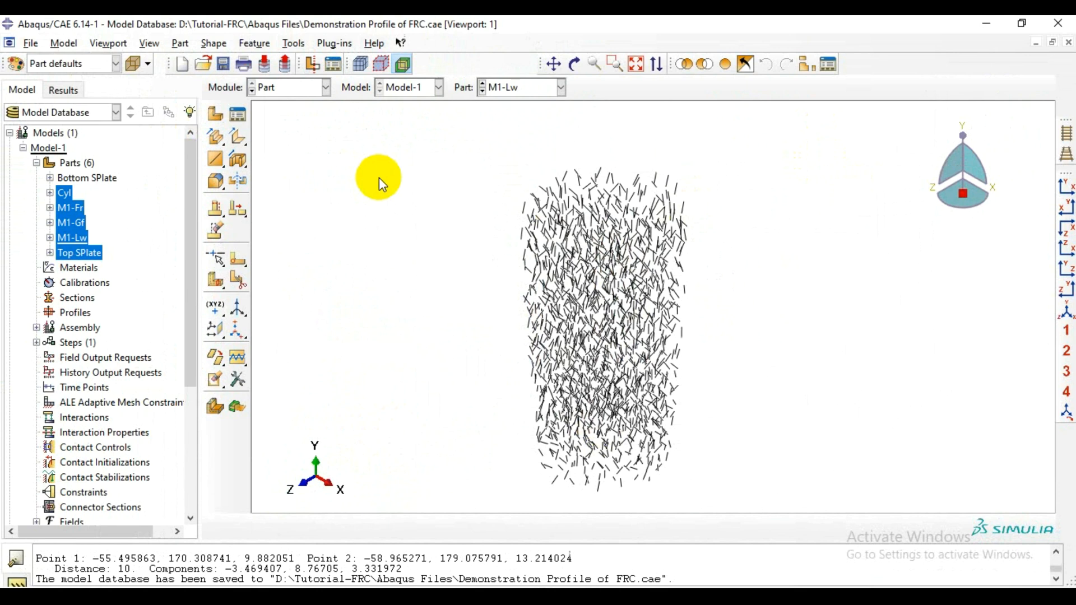